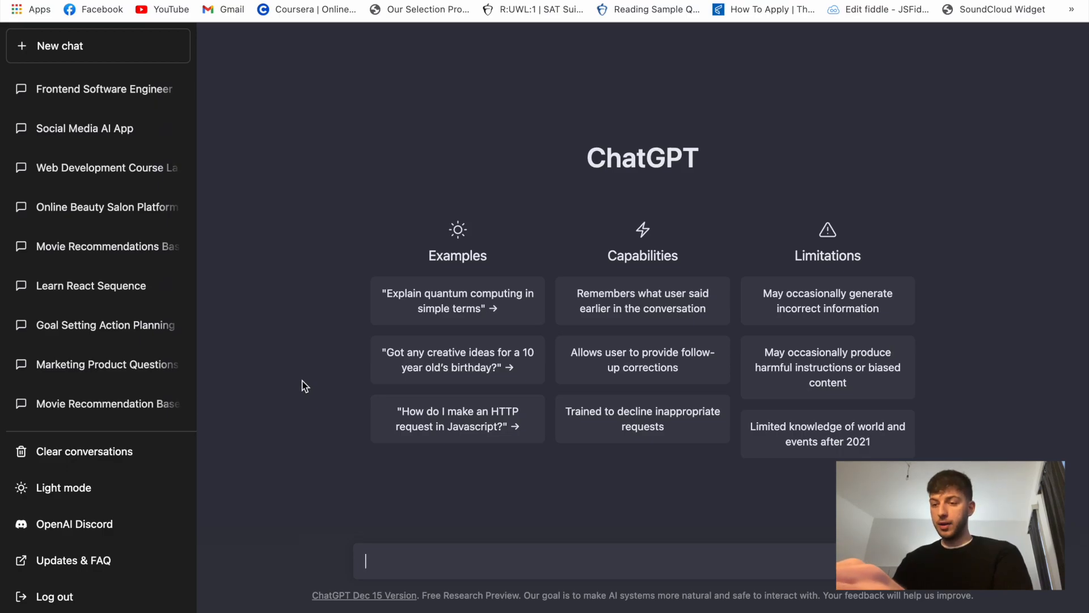
- Ask ChatGPT for a sock-selling online shop in HTML + CSS with some details for each product
type("Create a website (online s")
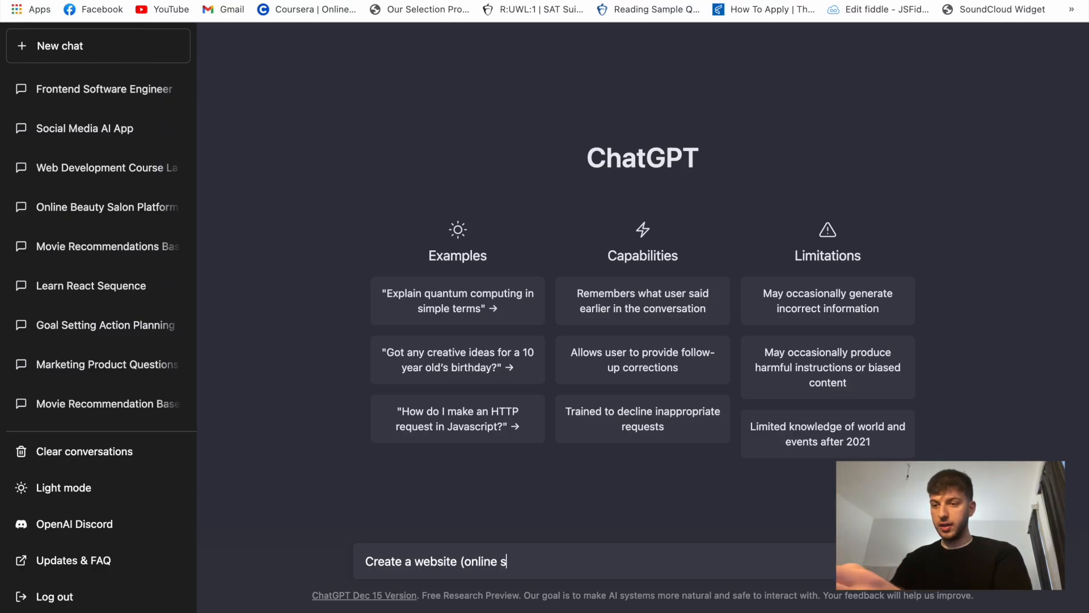
type("hop) for s")
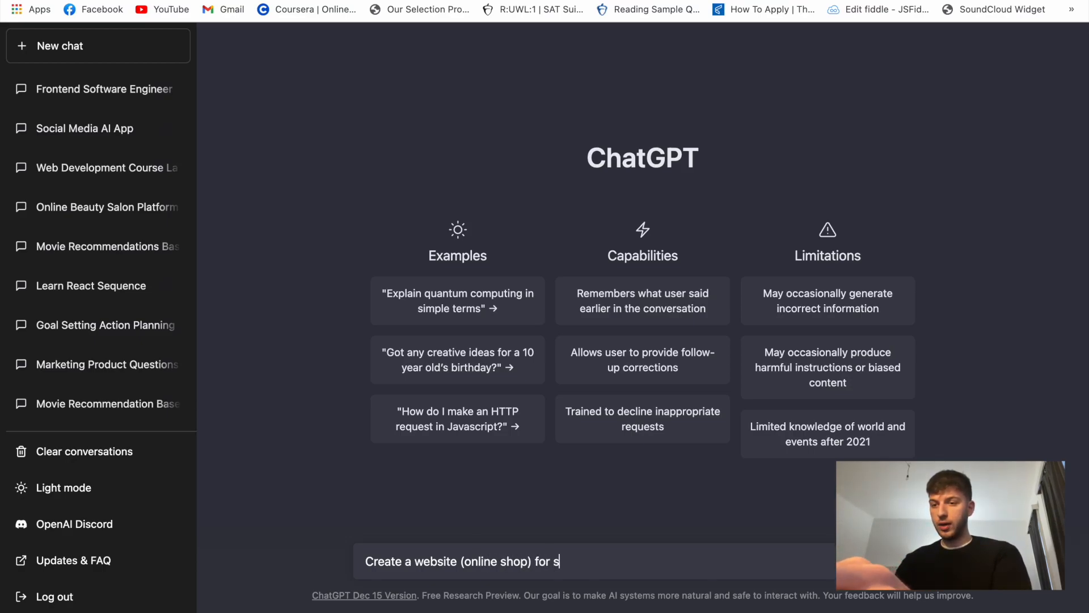
type("elling Socks.")
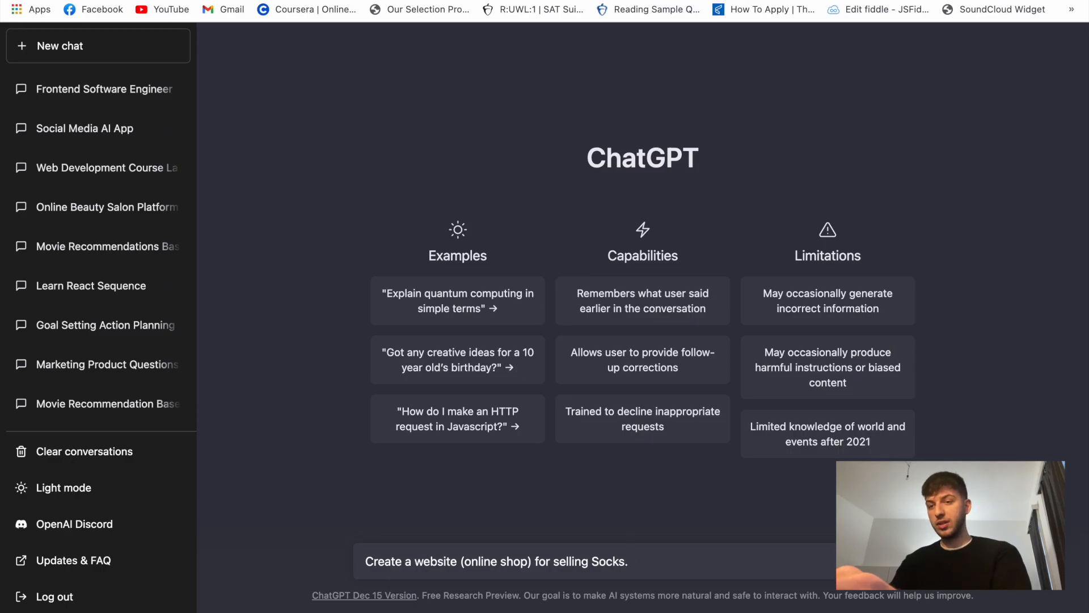
type("(")
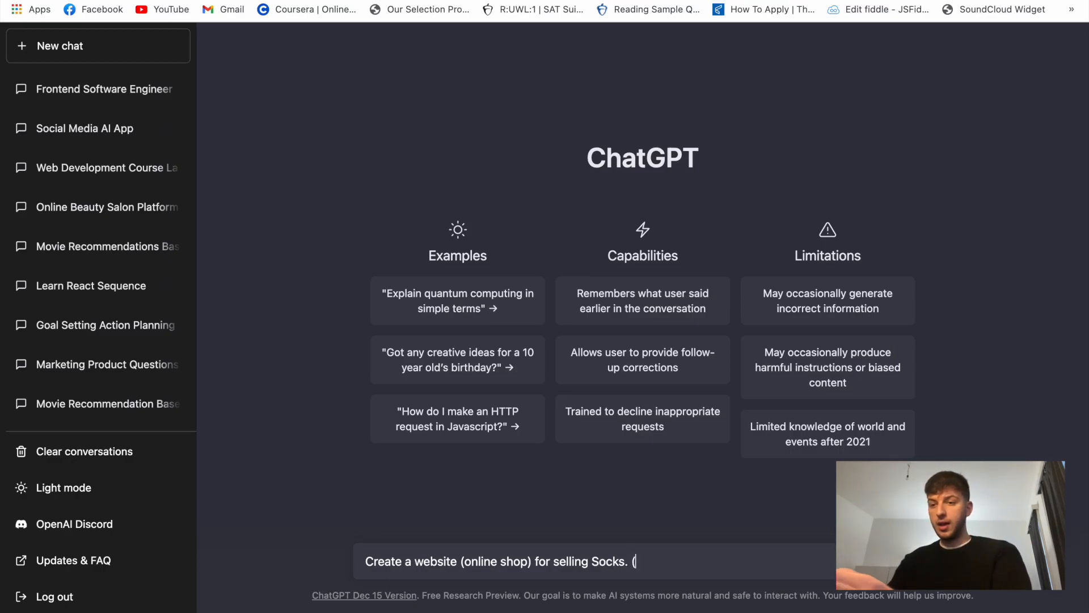
type("HTML")
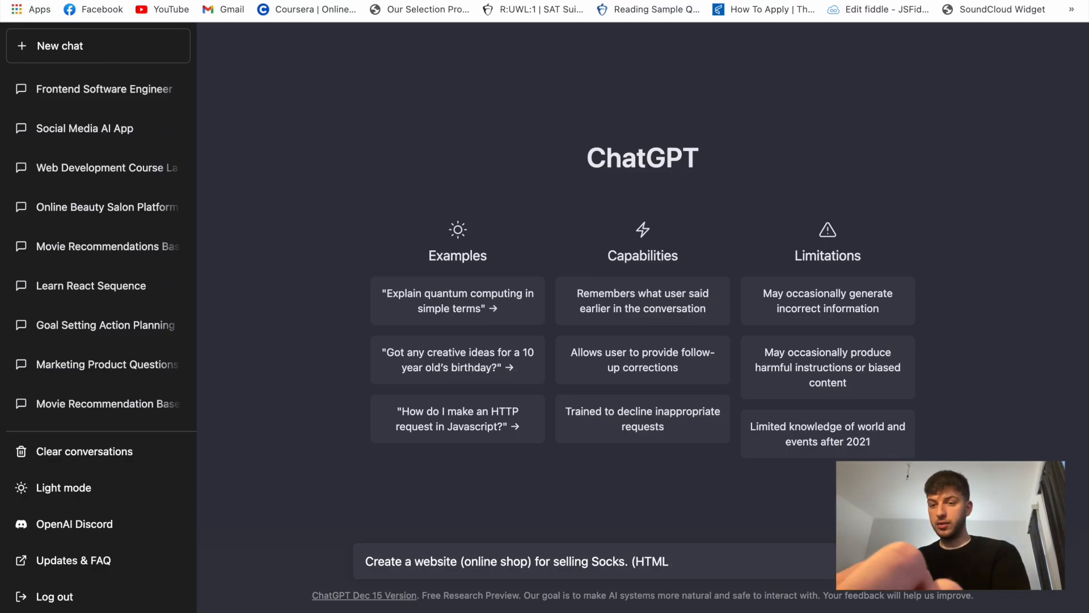
type("+ CSS).")
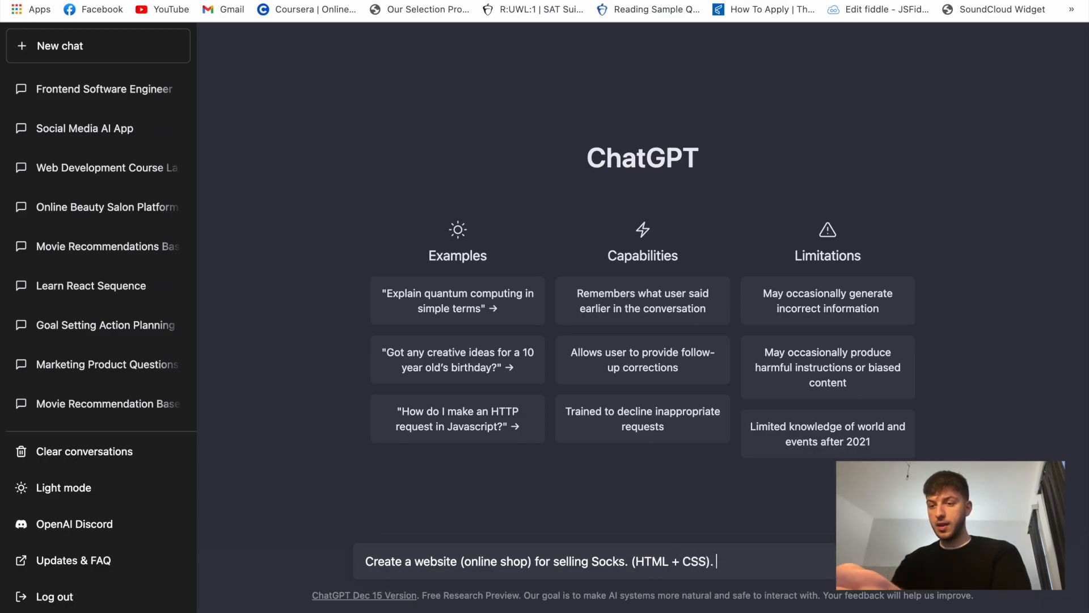
type("For each product")
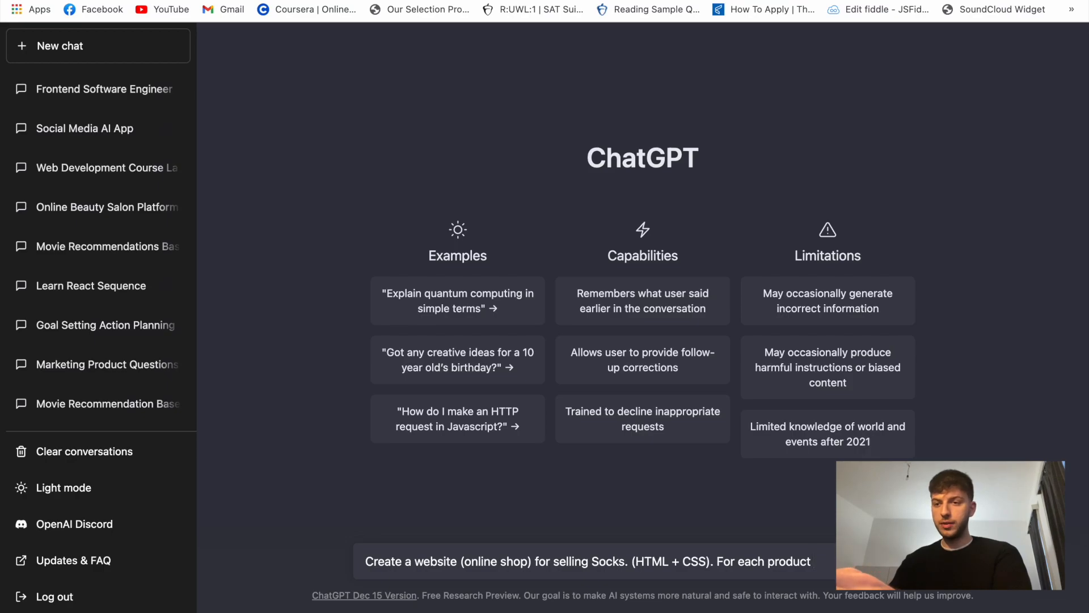
type("we")
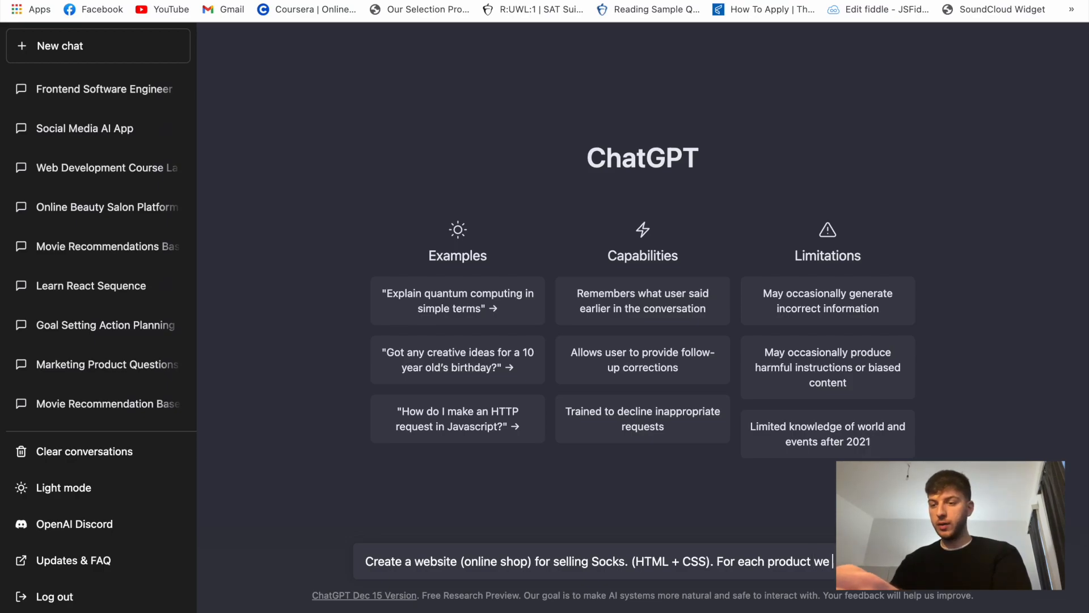
type("w")
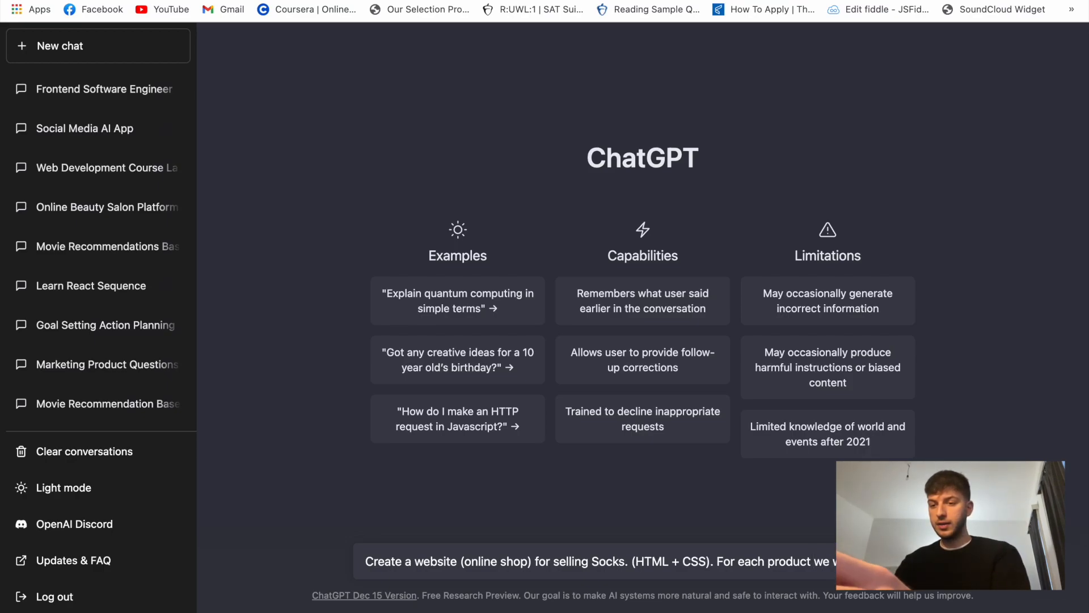
type("some details.")
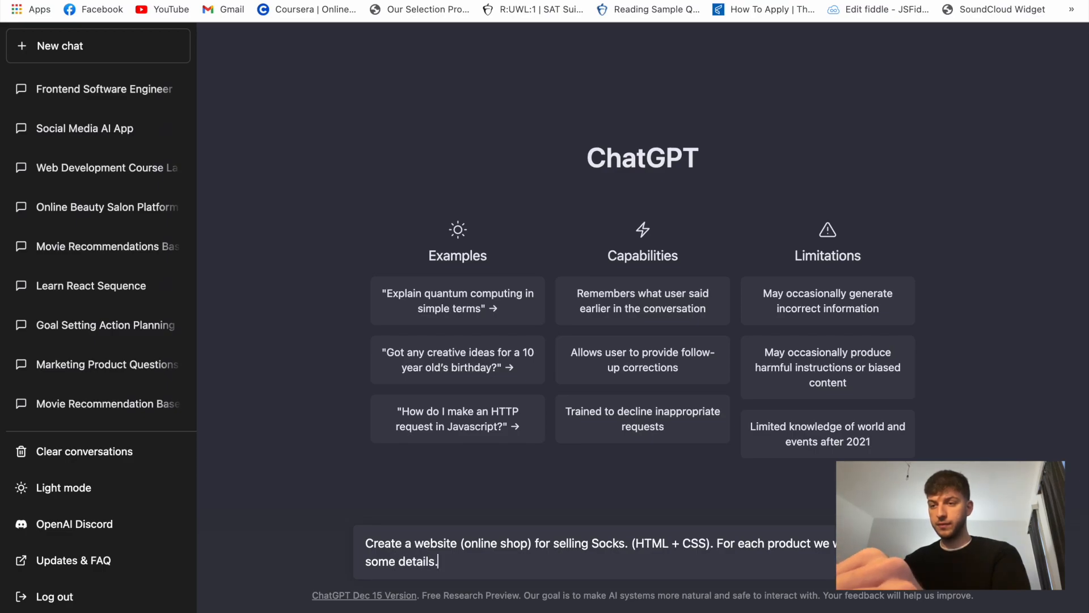
key("Enter")
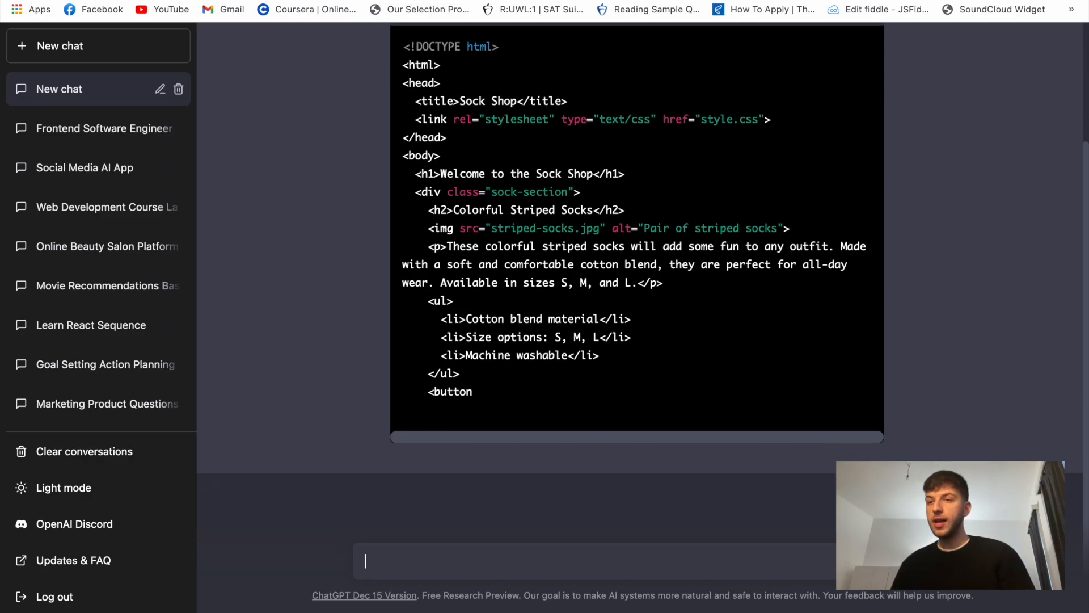
- Scroll through the generated Sock Shop HTML and CSS code blocks
scroll("down", 3)
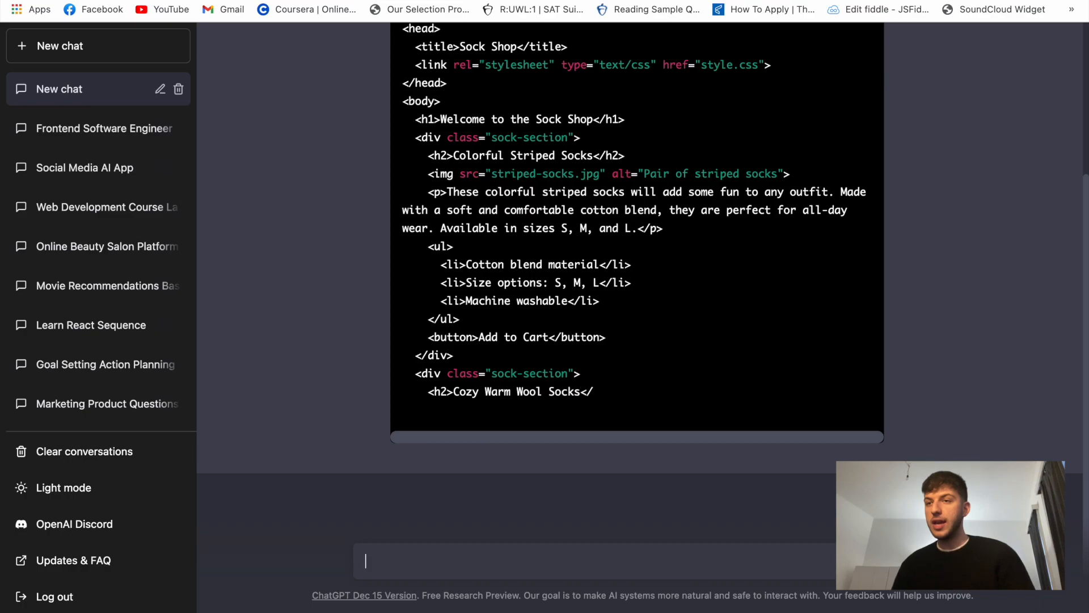
scroll("down", 3)
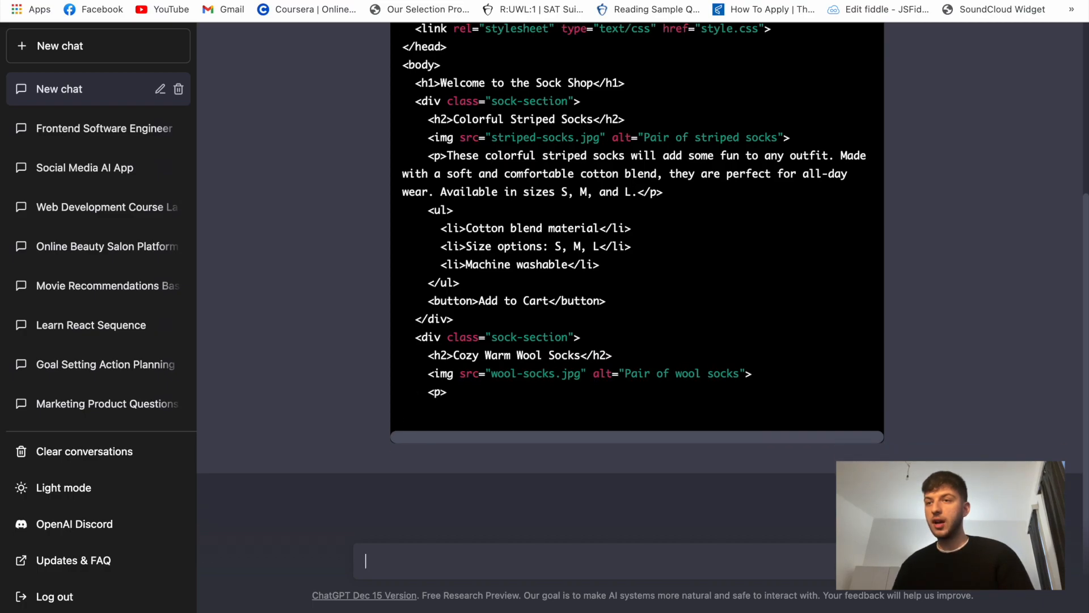
scroll("down", 3)
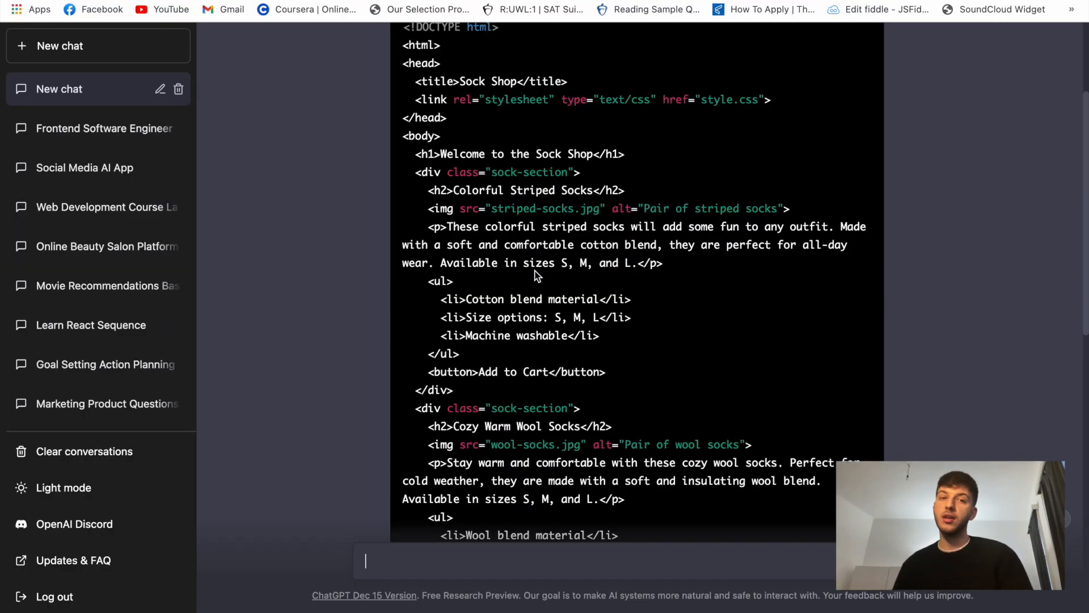
scroll("down", 3)
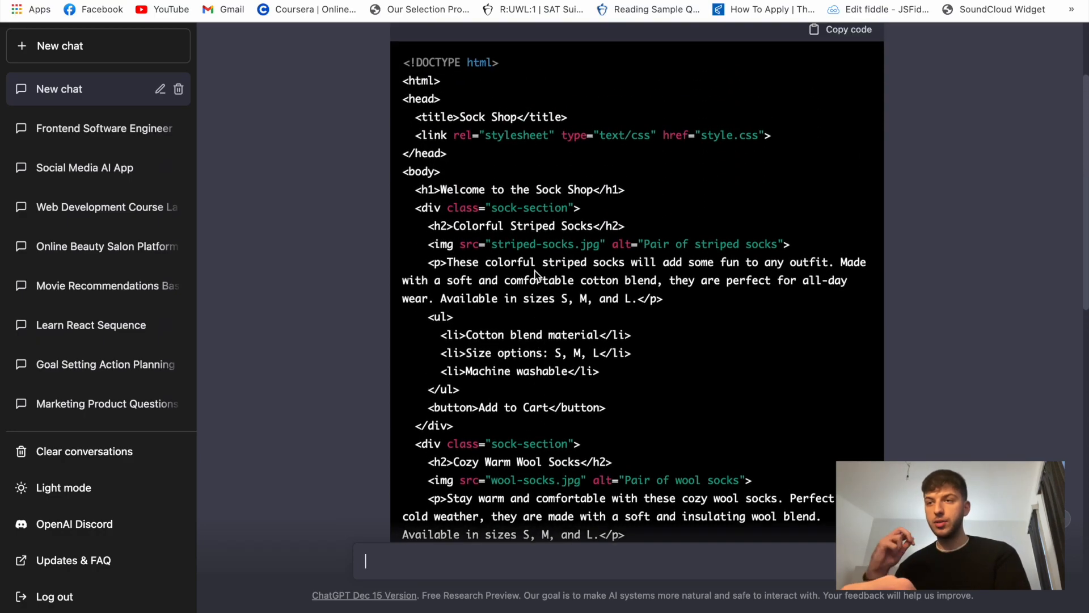
scroll("down", 3)
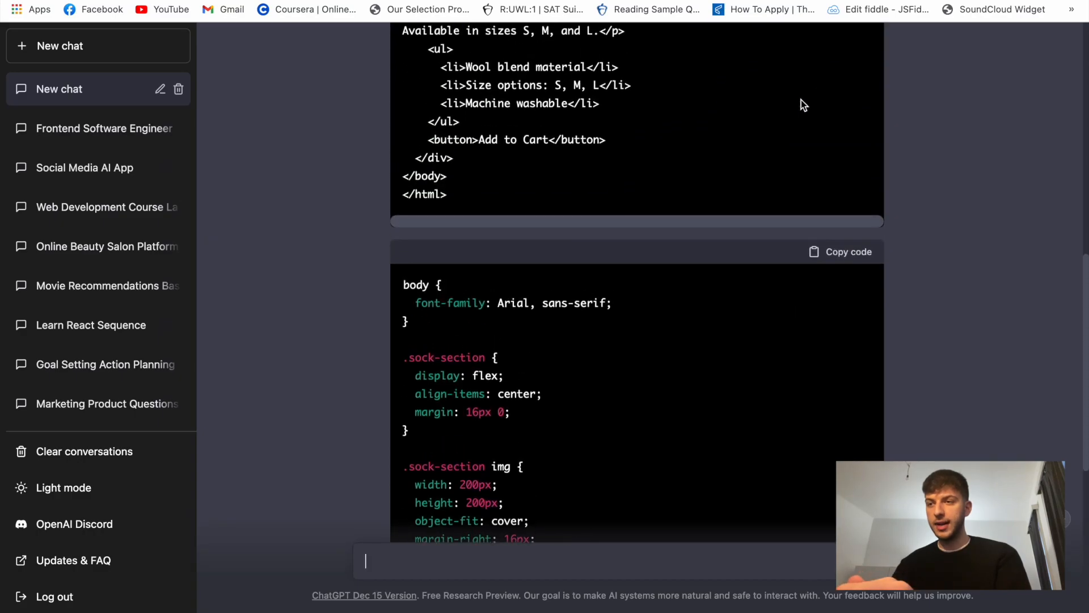
scroll("down", 3)
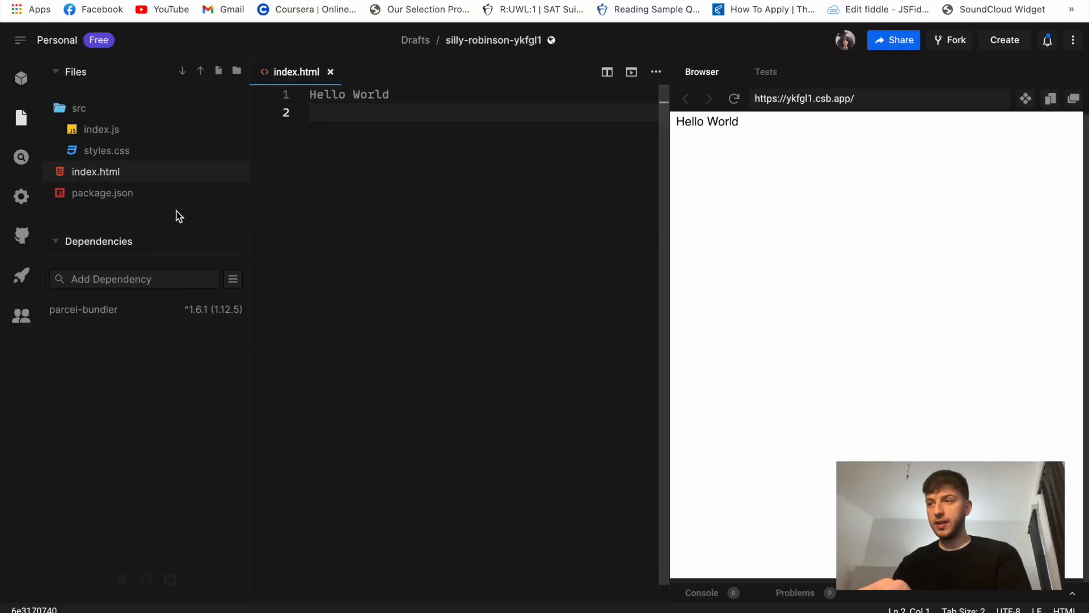
mouse_move(434, 266)
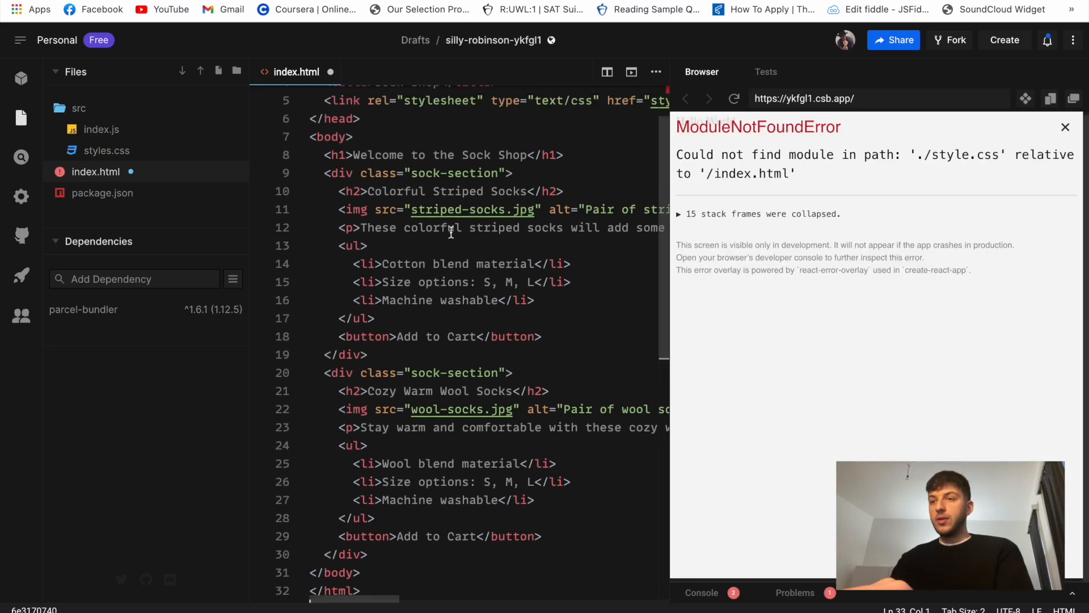
- Load the Sock Shop HTML with href ./src/styles.css, then select the striped-socks.jpg path
scroll("right", 3)
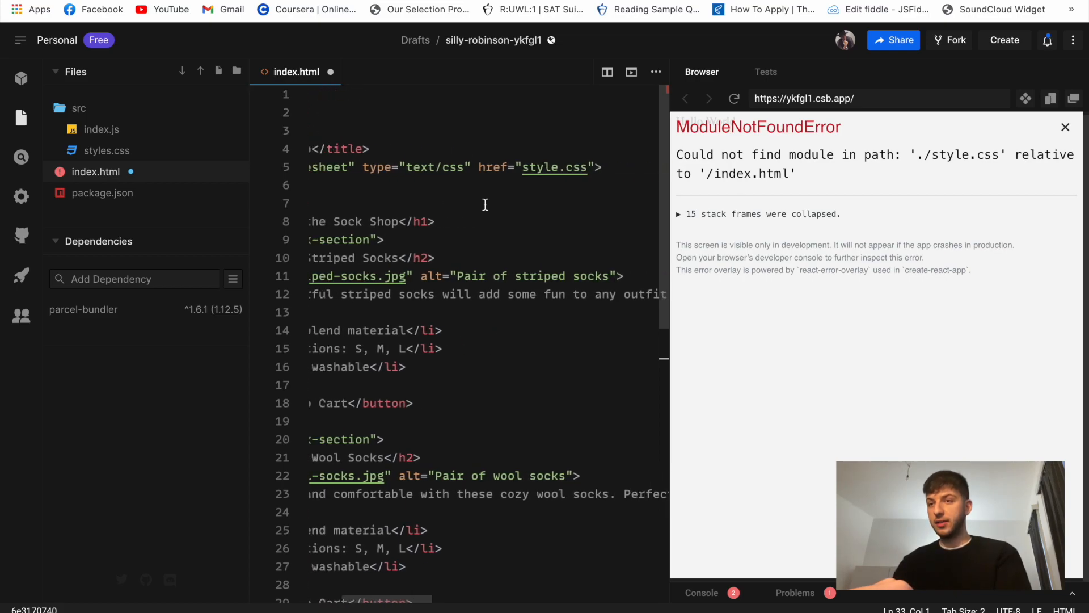
scroll("left", 3)
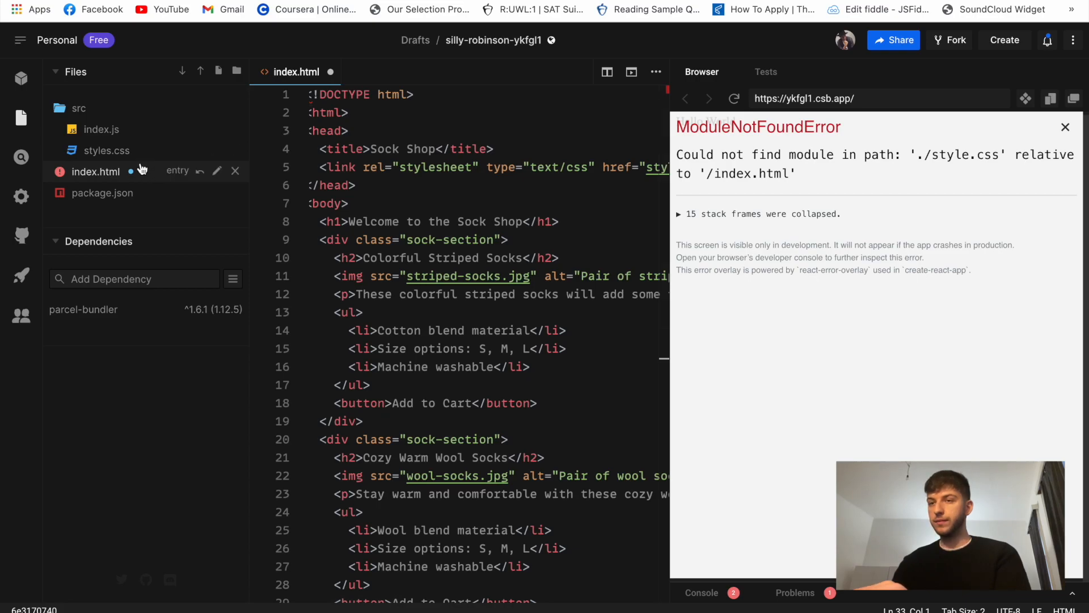
scroll("right", 3)
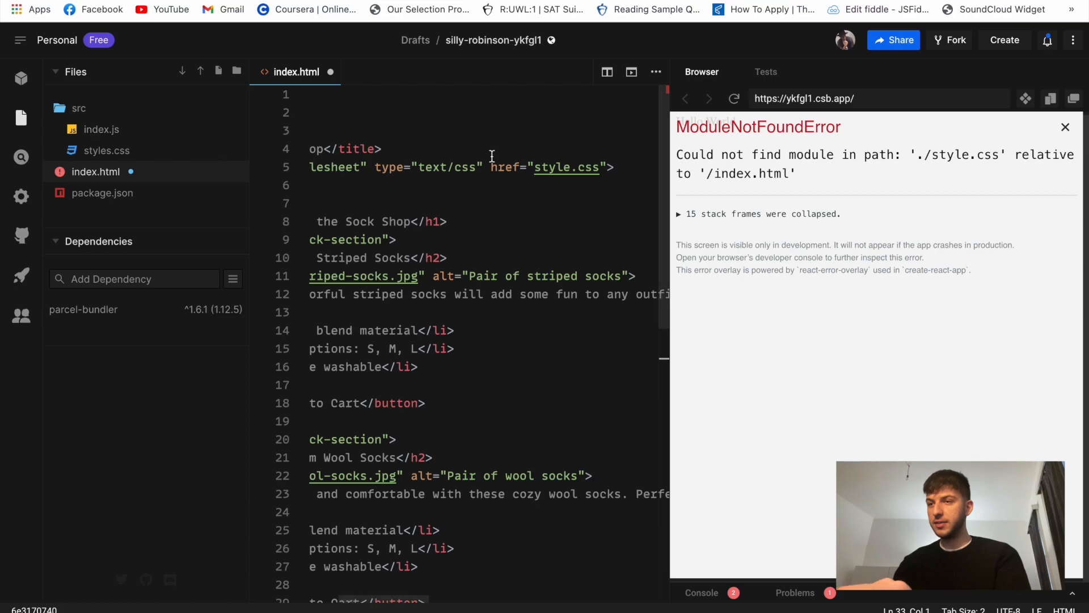
type("src/")
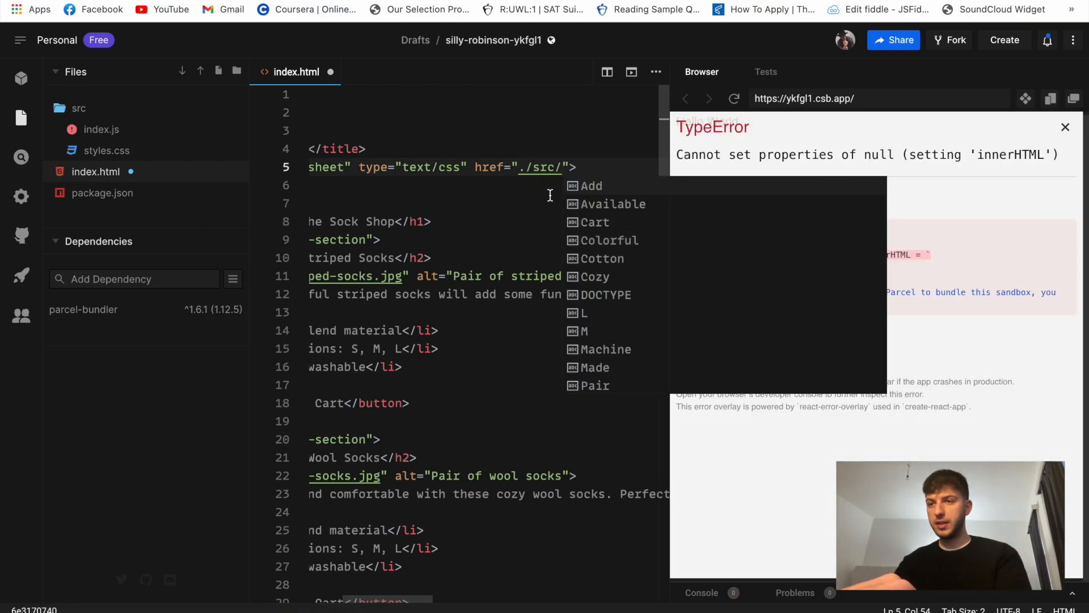
type("styles.css")
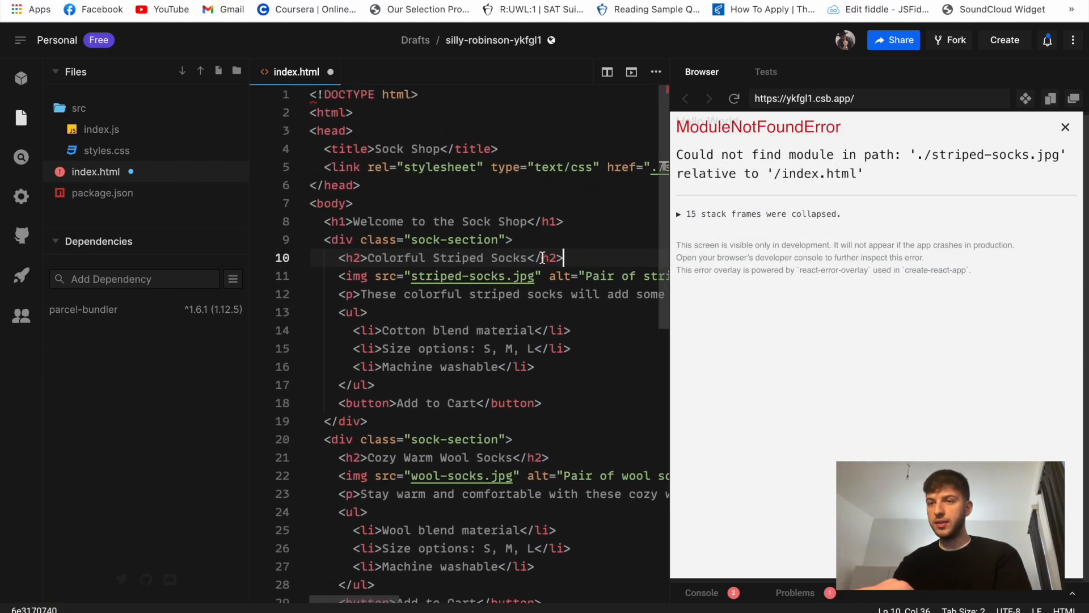
double_click(472, 275)
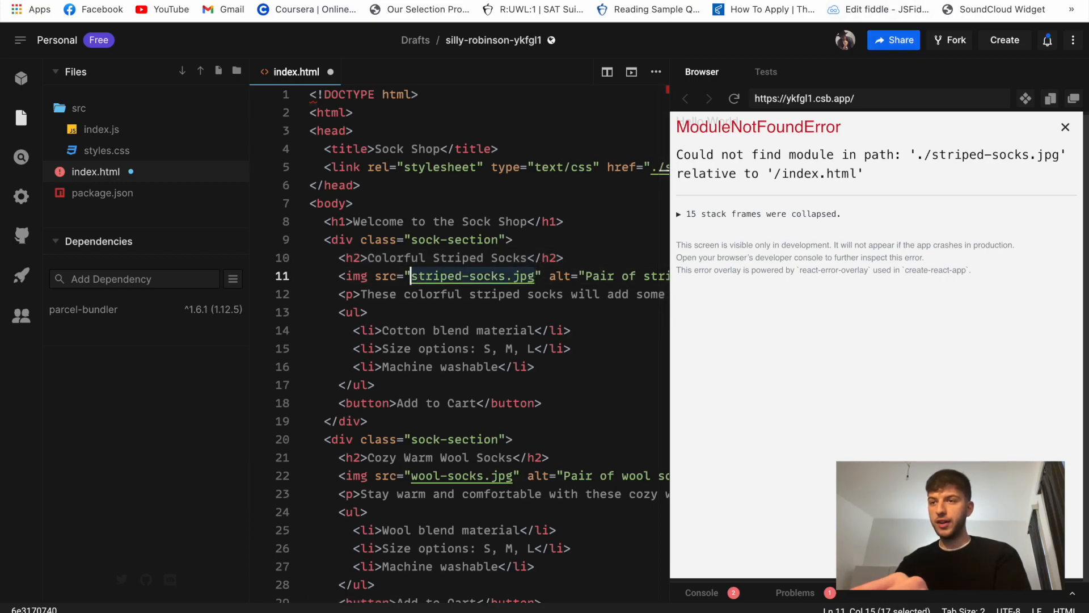
mouse_move(866, 294)
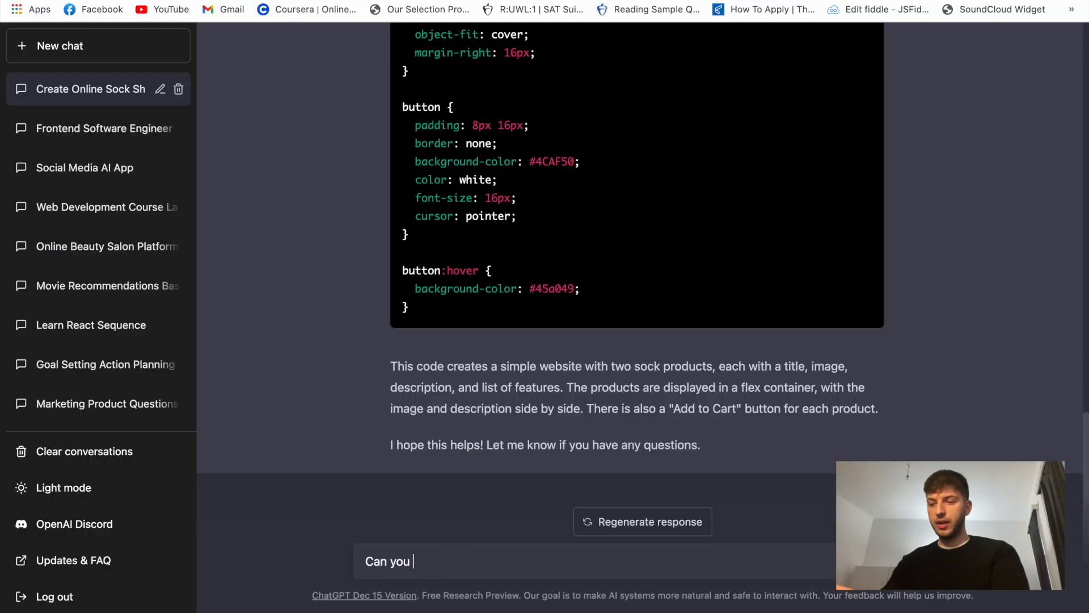
- Ask ChatGPT for three sock image URLs, then for placeholder image links
type("give me some 3")
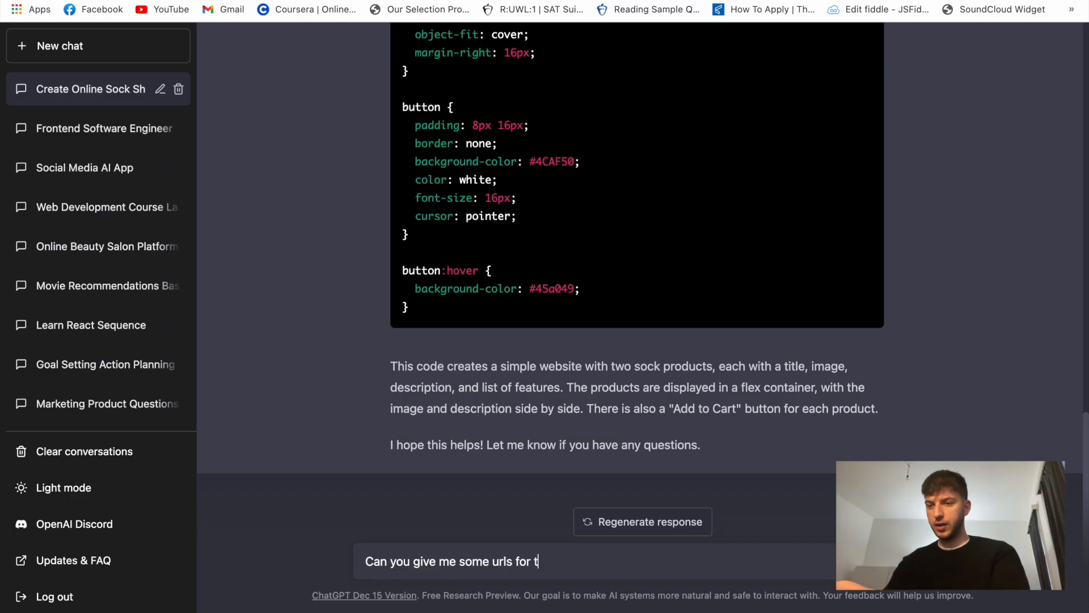
type("hose")
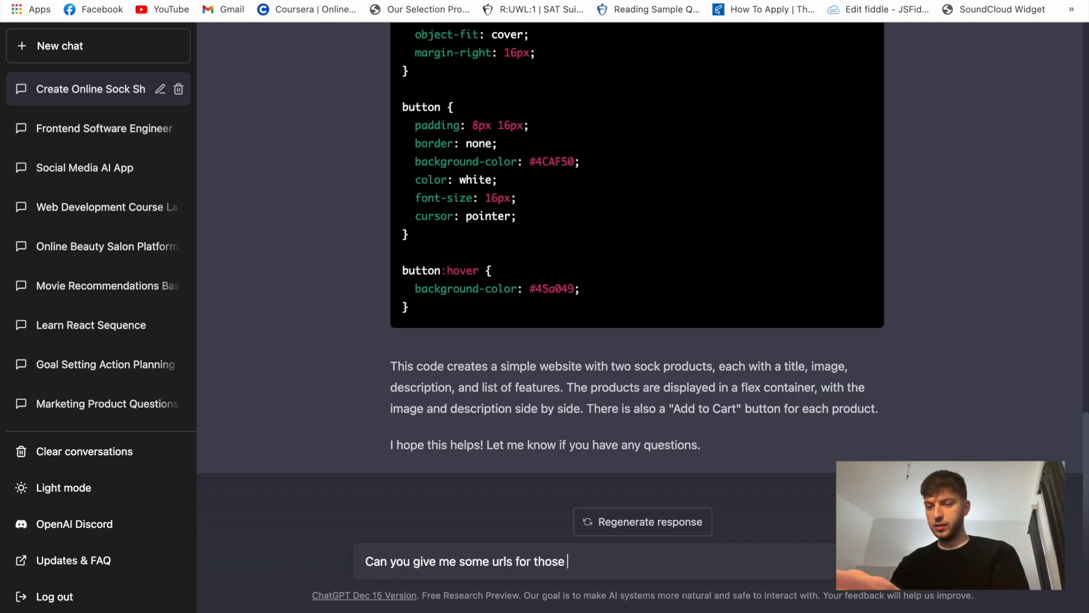
type("socks images")
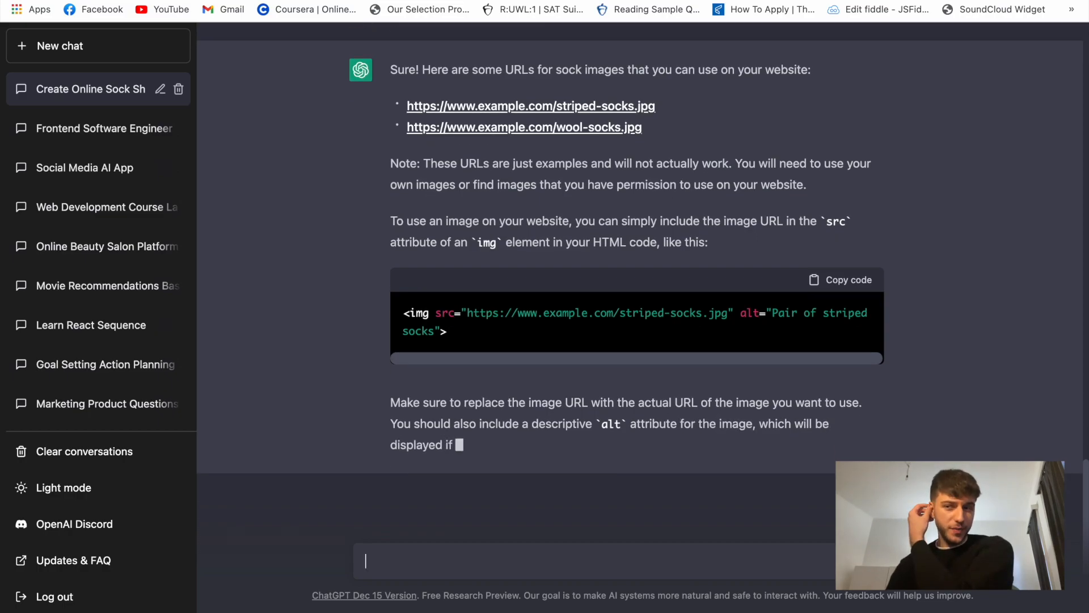
type("can yo")
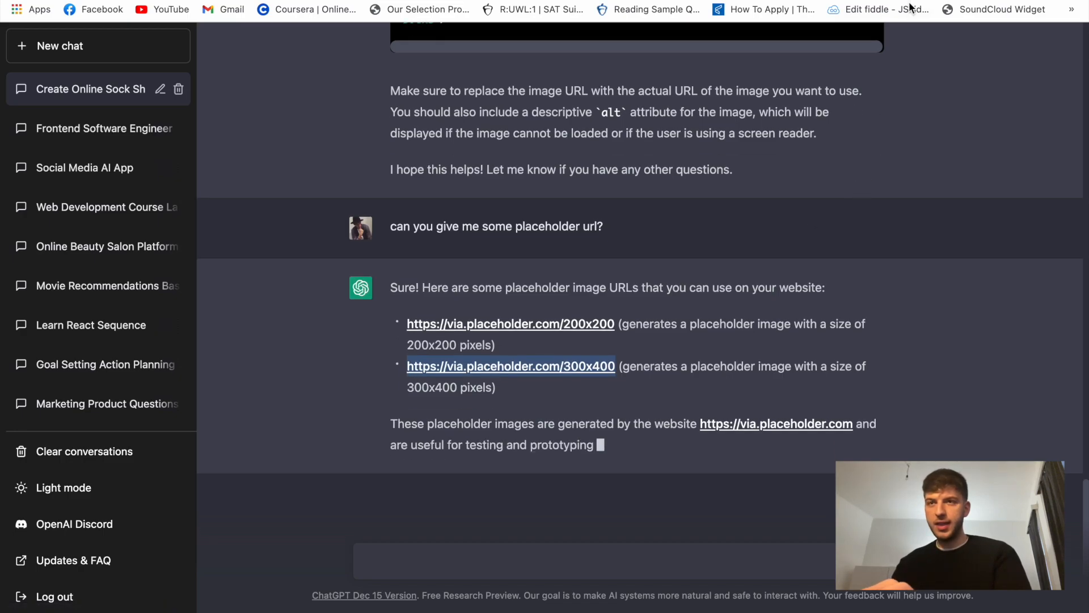
left_click(883, 9)
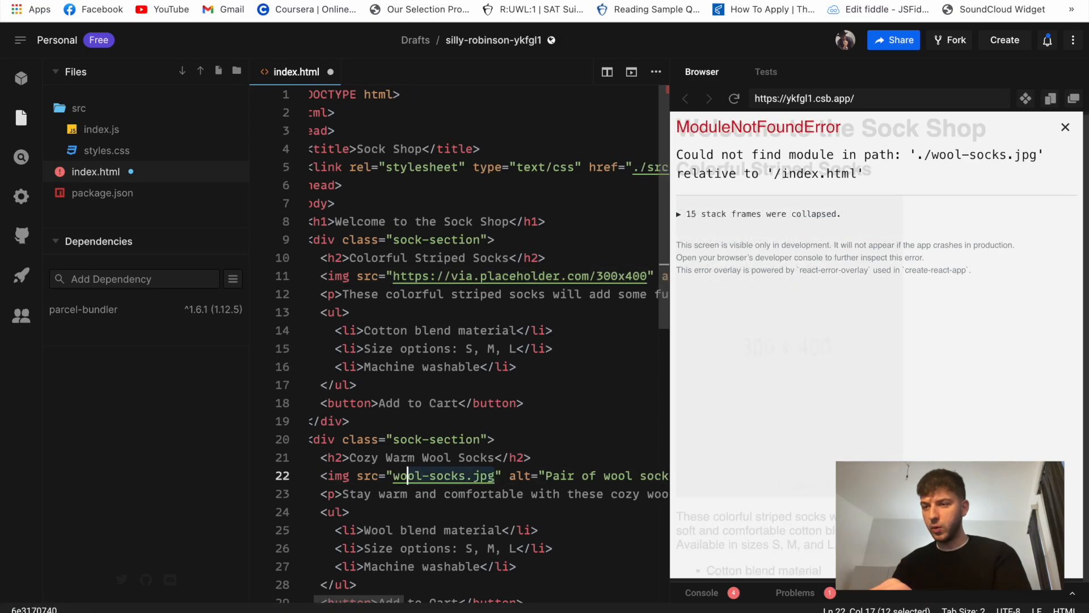
type("https://via.placeholder.com/300x400\"")
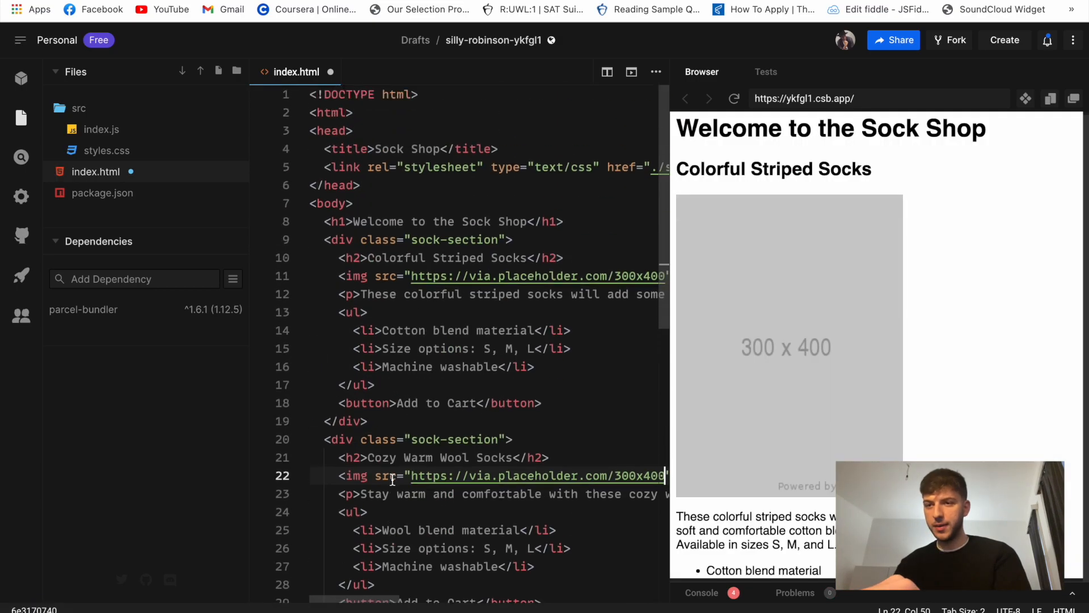
scroll("down", 3)
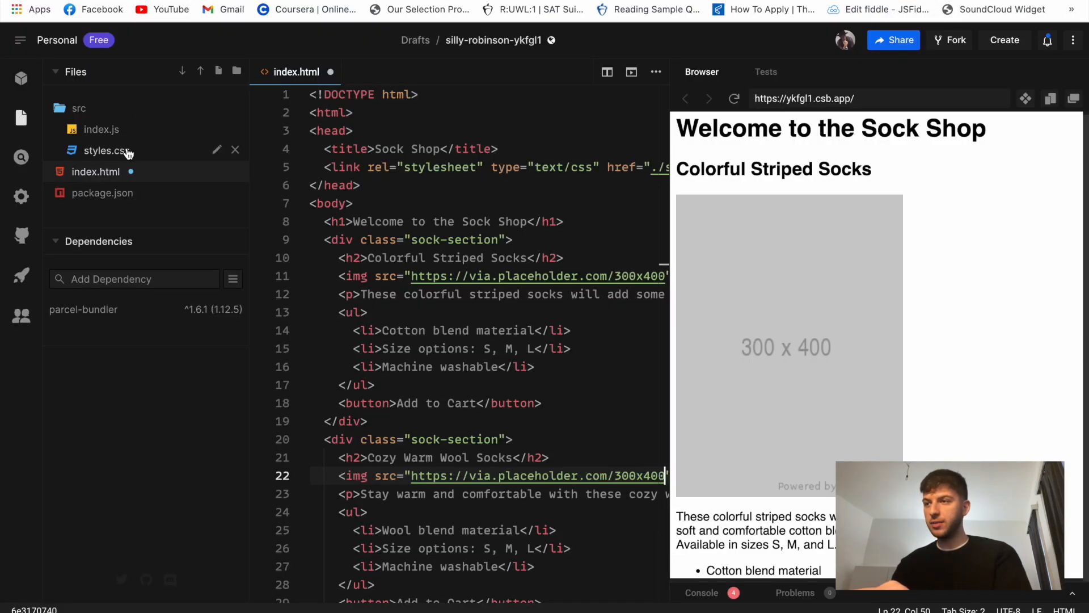
- Paste the generated CSS into styles.css and view the styled shop in a separate window
left_click(105, 151)
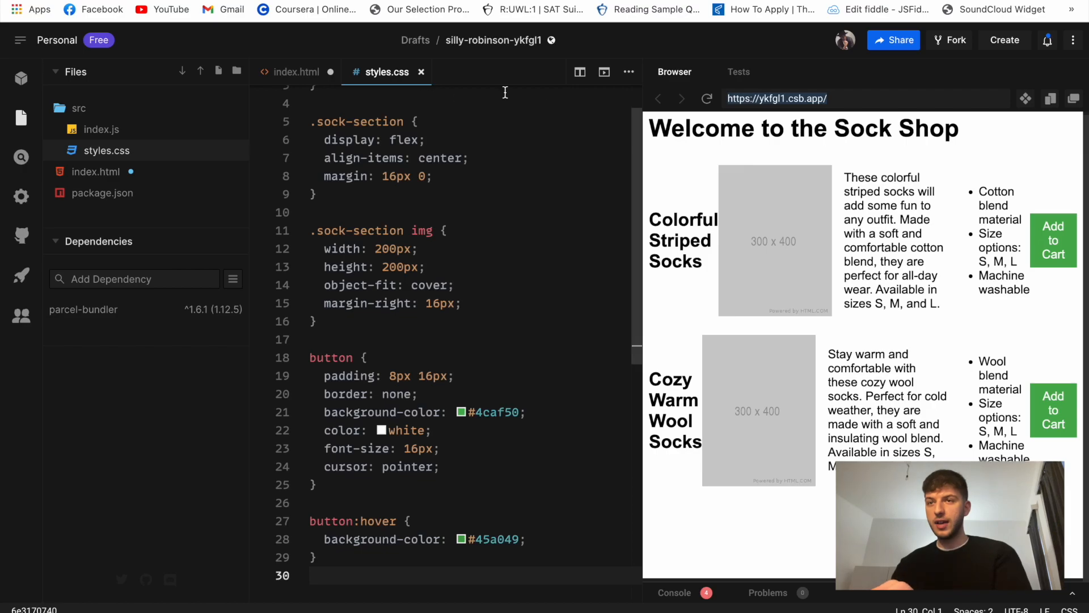
left_click(297, 72)
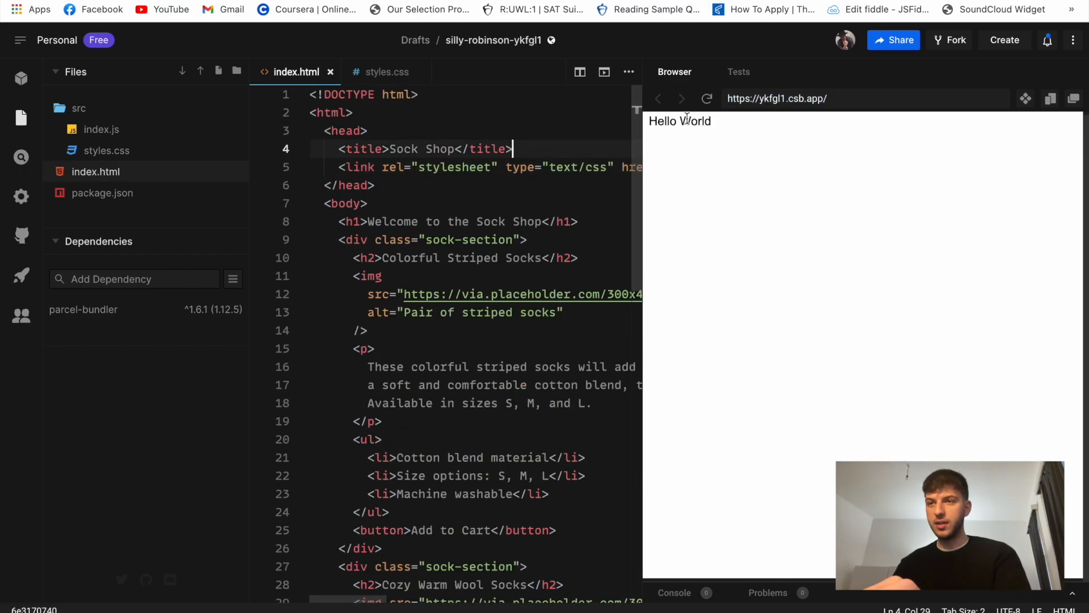
left_click(706, 98)
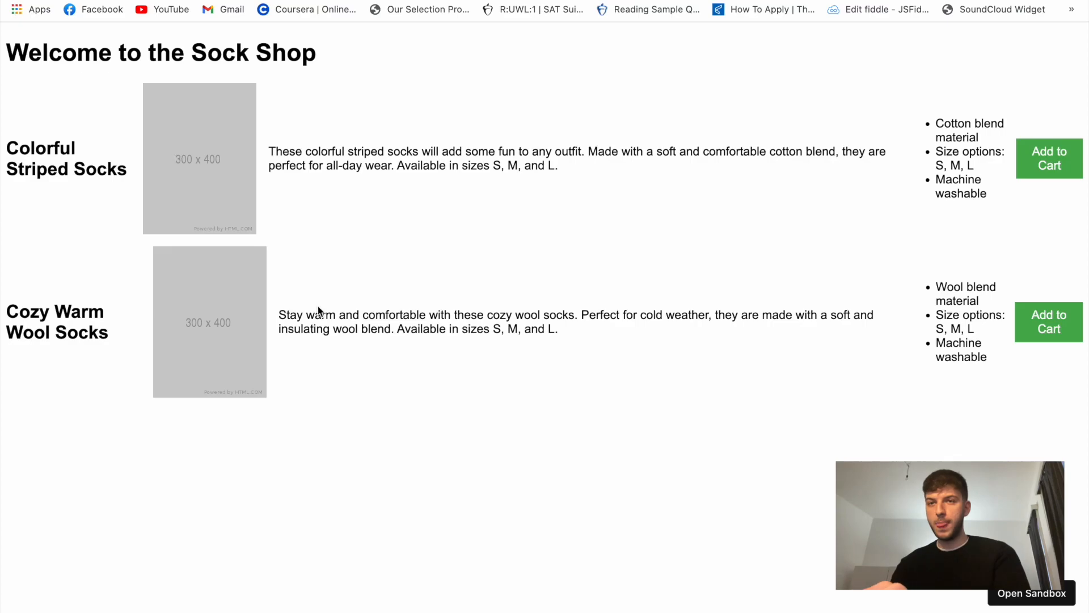
mouse_move(350, 361)
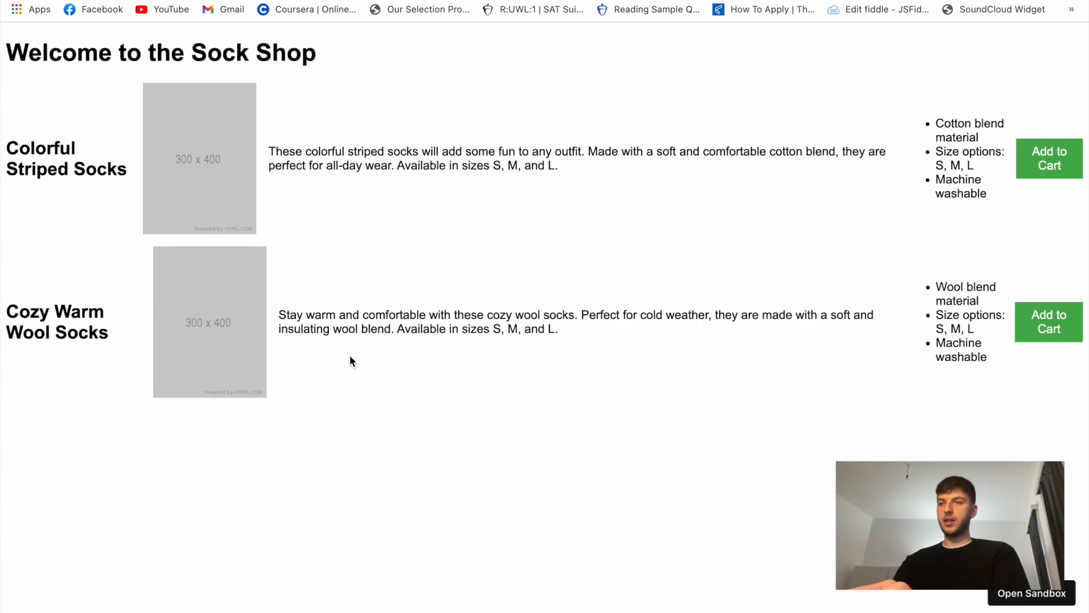
mouse_move(217, 221)
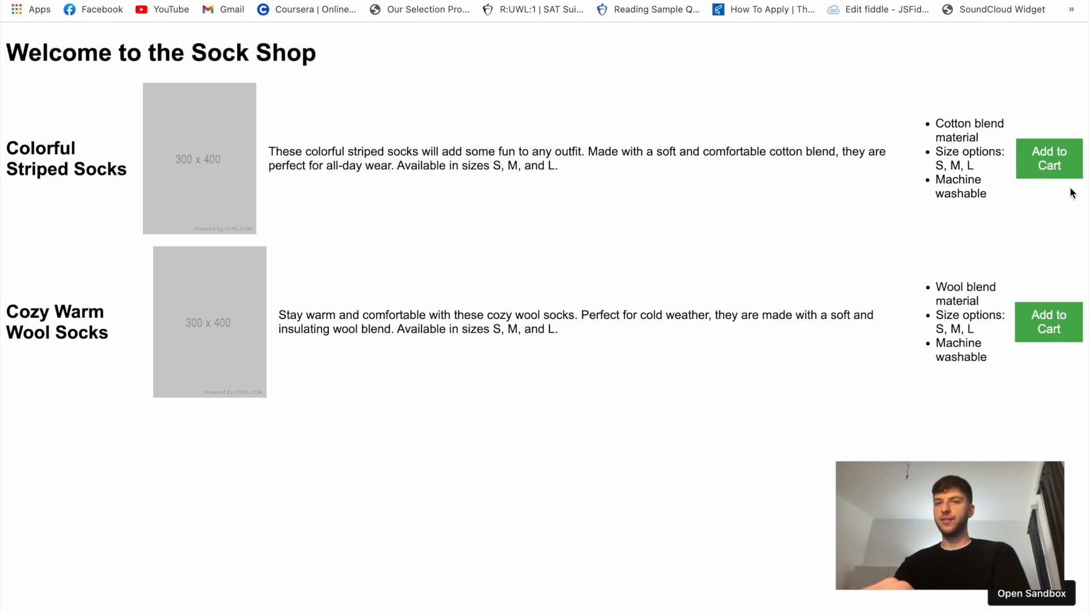
mouse_move(755, 273)
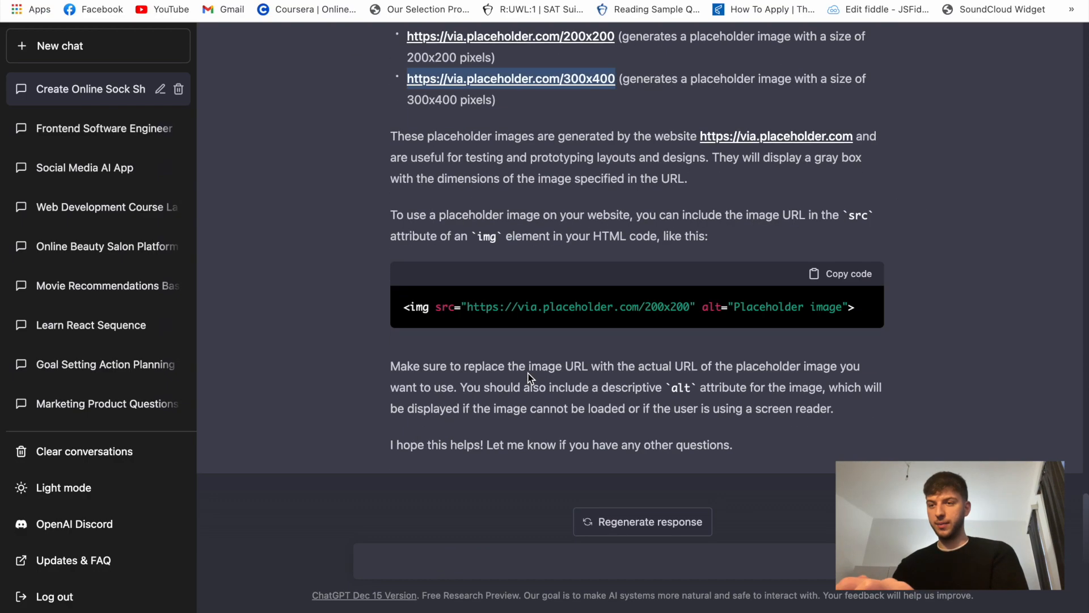
- Ask ChatGPT to turn the product column into a three-per-row grid, and read the CSS
type("c")
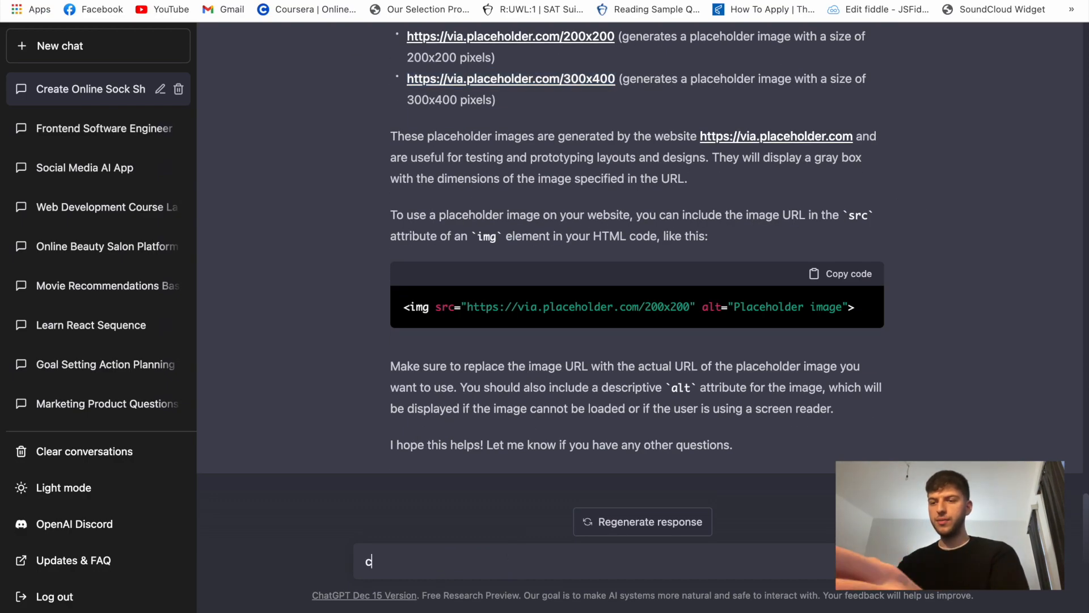
type("an you update the")
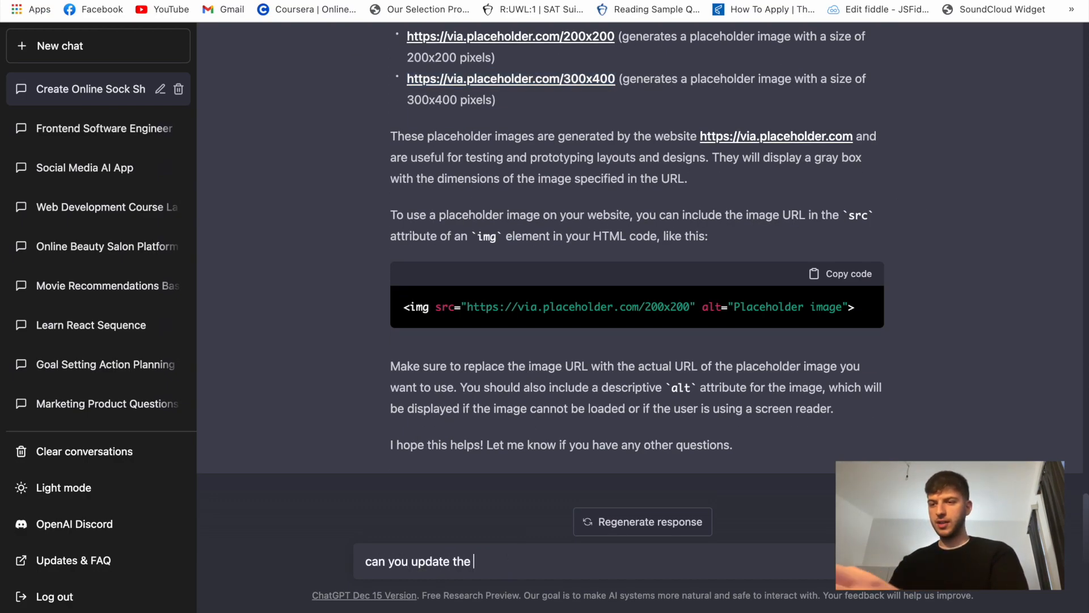
type("d")
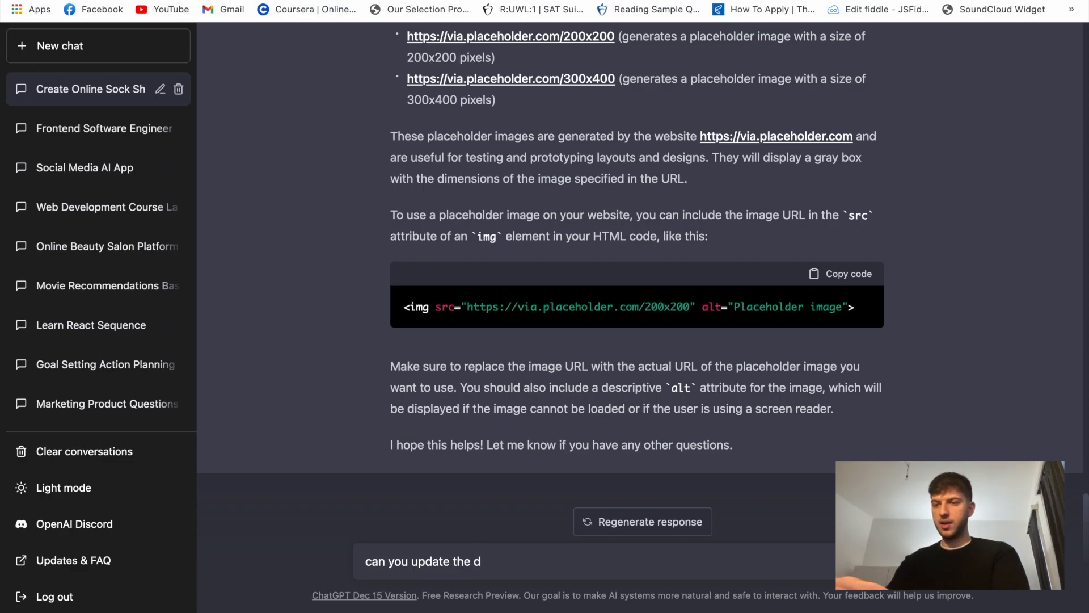
type("esign (c")
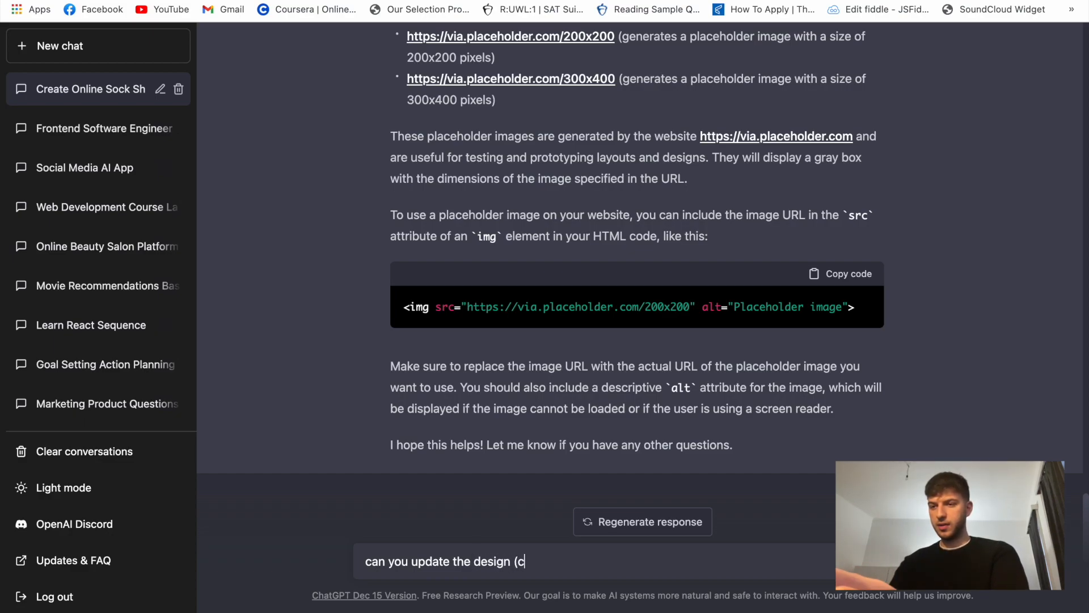
type("ss) to make")
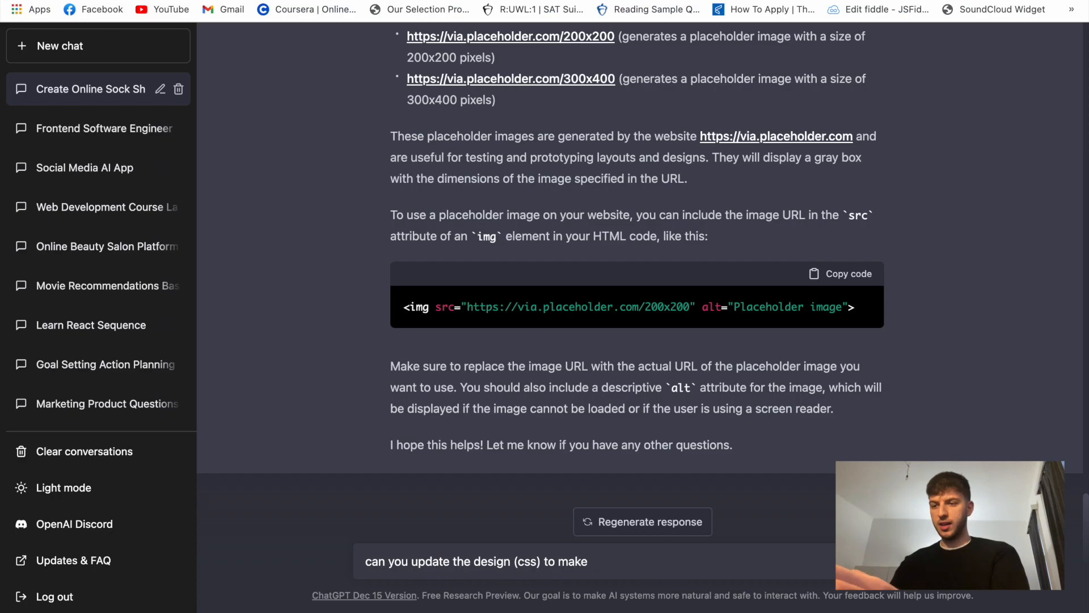
type("it a gri")
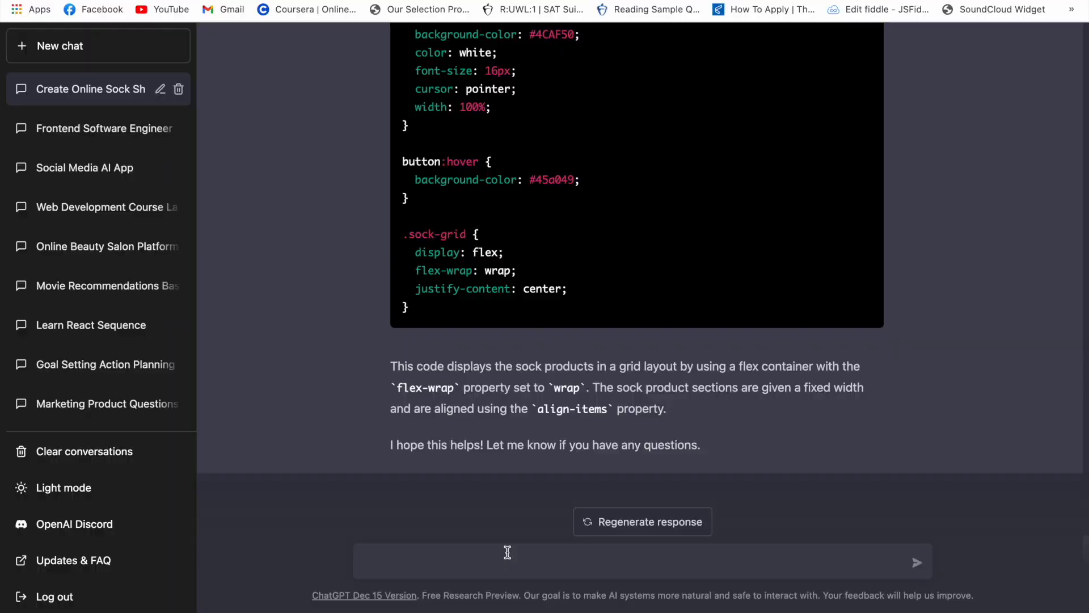
type("Make the products to be not in a column style but a")
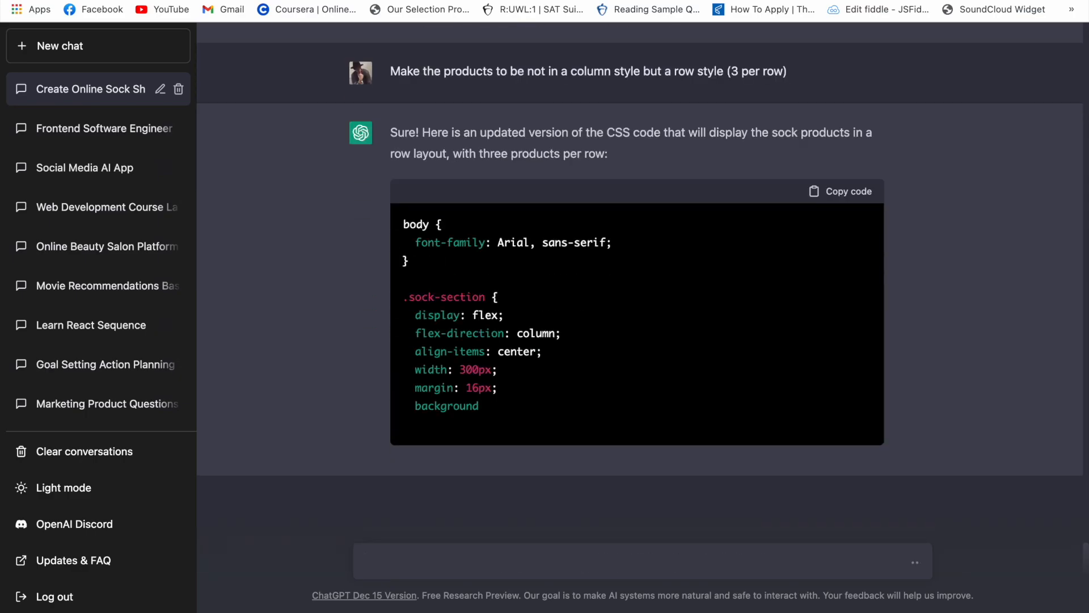
scroll("down", 3)
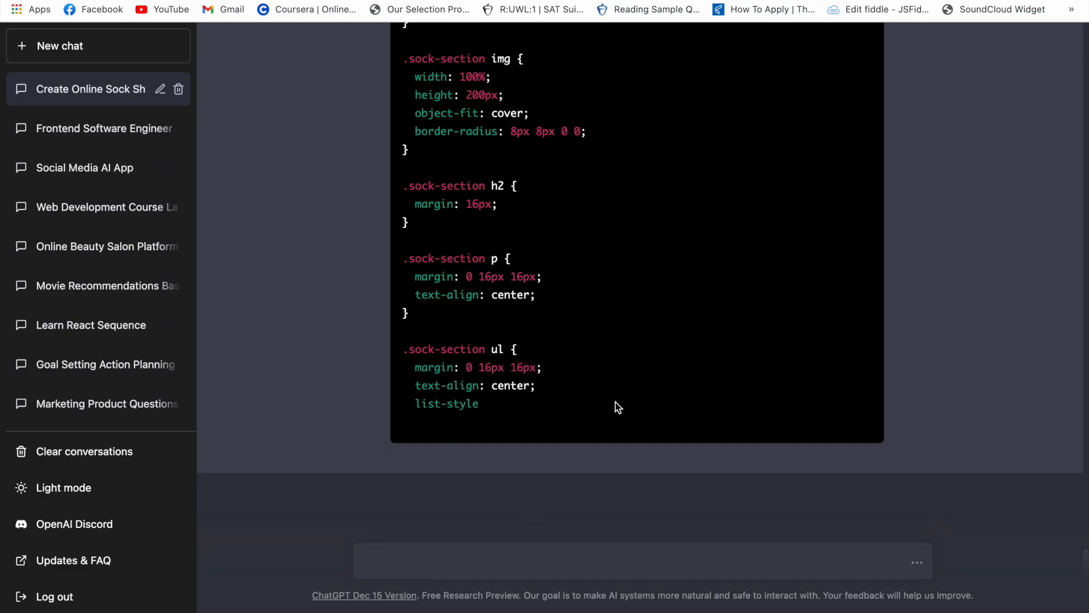
scroll("down", 3)
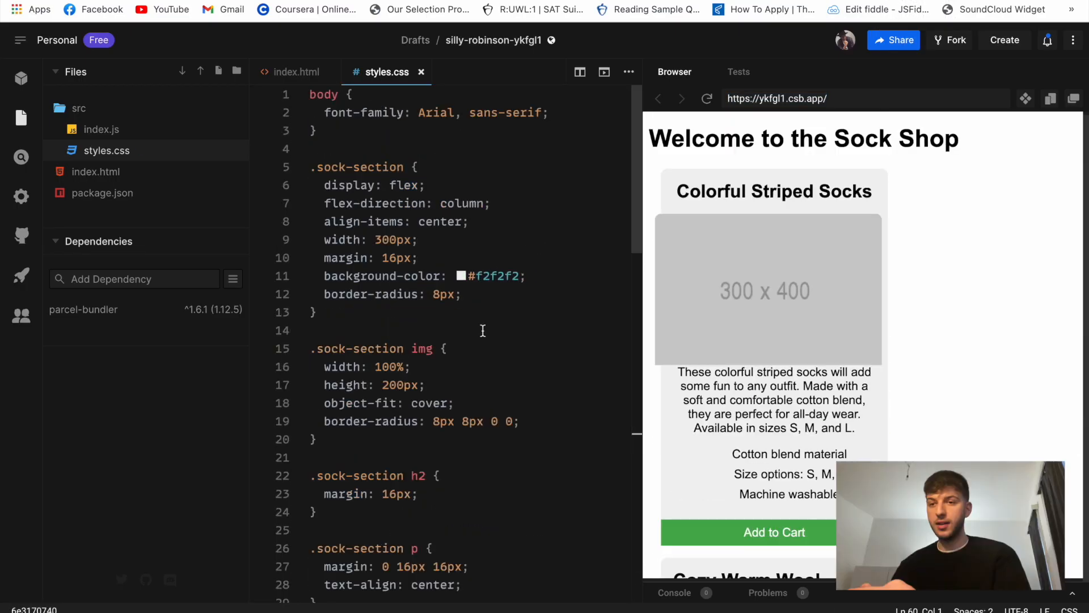
- Scroll the preview to inspect the rounded grey product cards stacked in one column
scroll("down", 3)
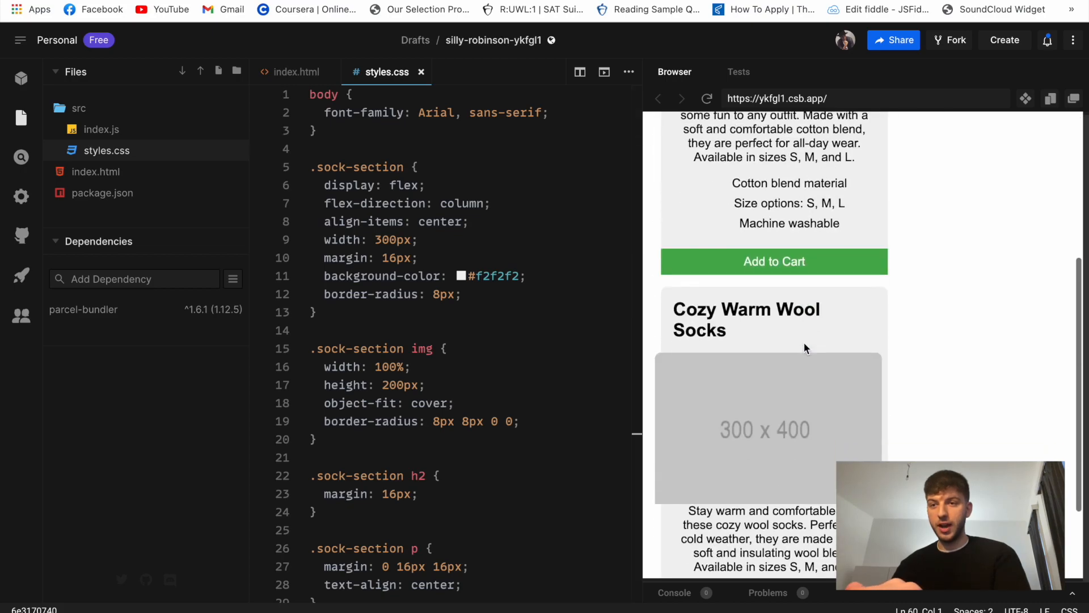
scroll("up", 3)
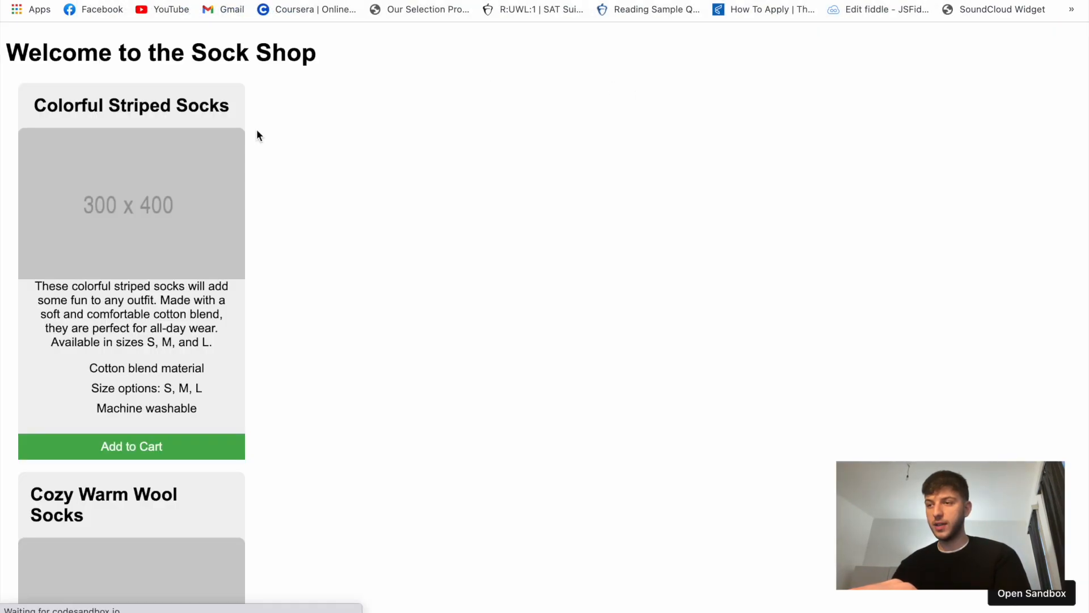
scroll("down", 3)
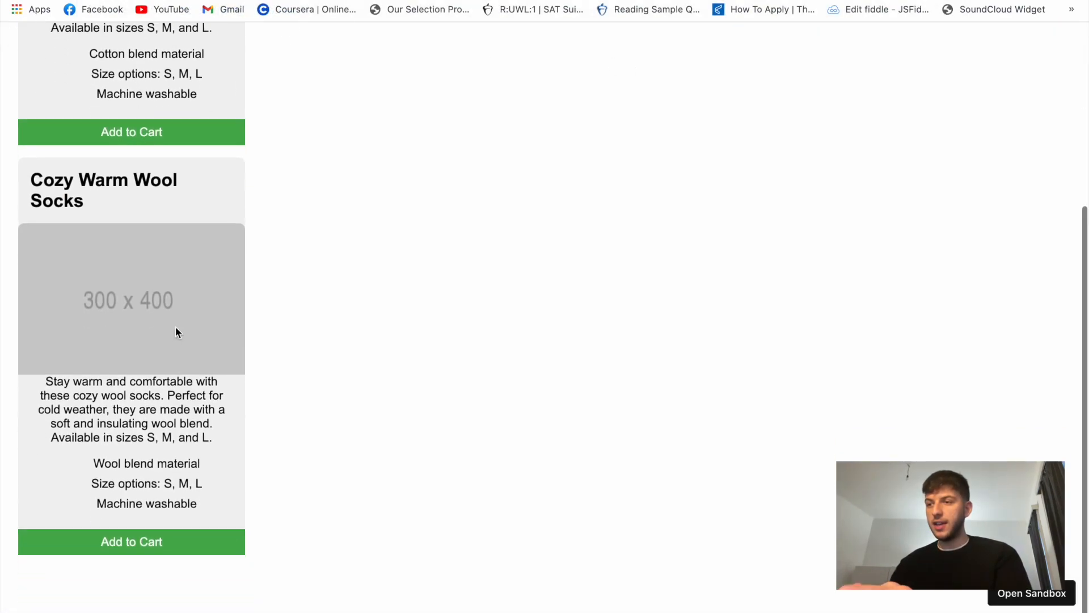
scroll("up", 3)
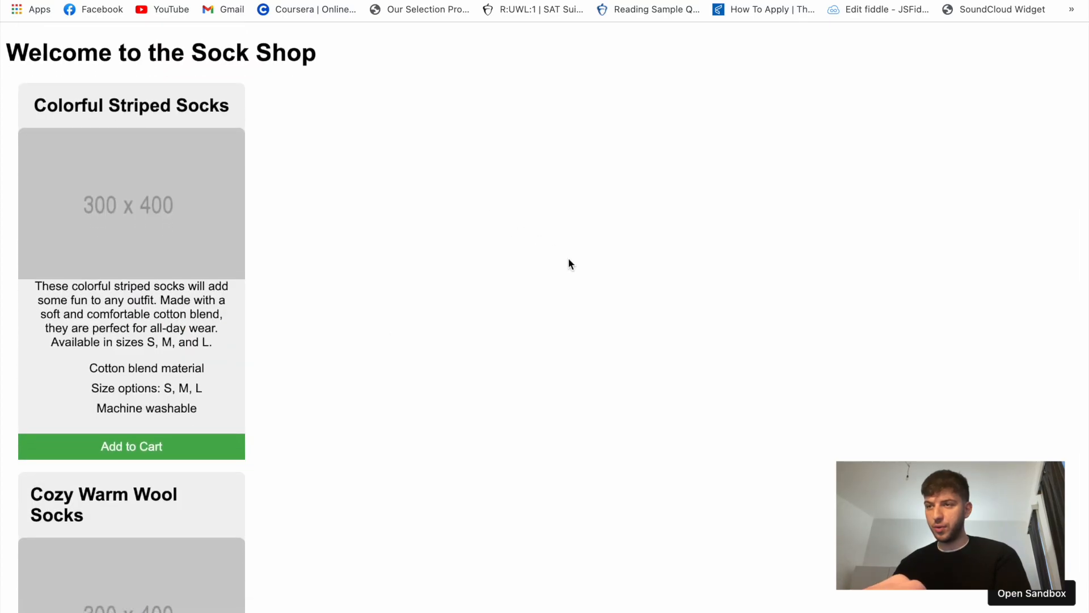
mouse_move(57, 272)
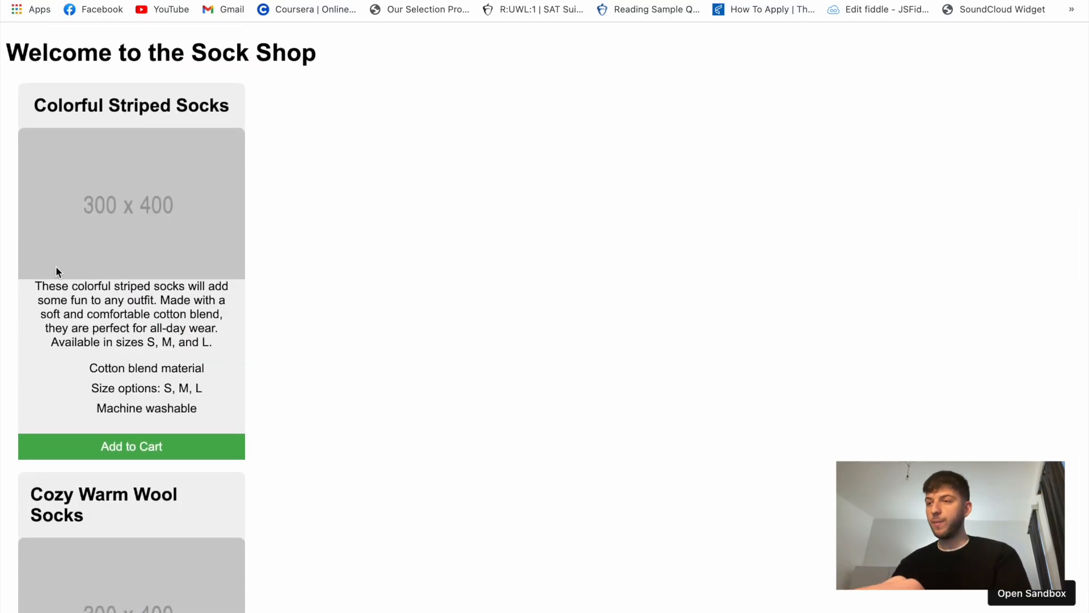
scroll("down", 3)
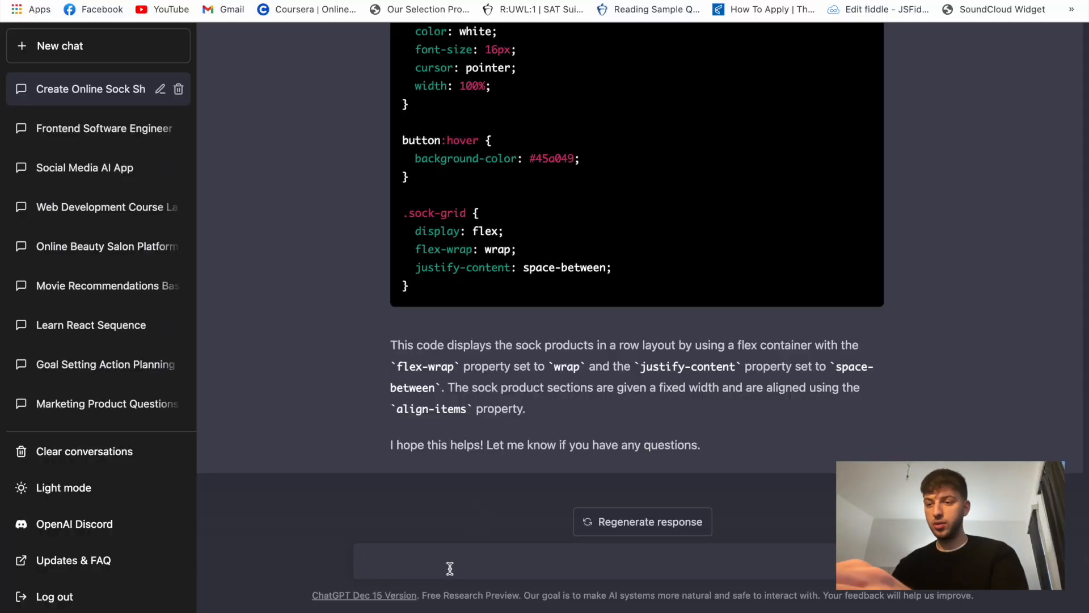
- Ask ChatGPT to add two more products and scroll the returned Bamboo Fiber and Hiking Socks HTML
type("Add 2 more p")
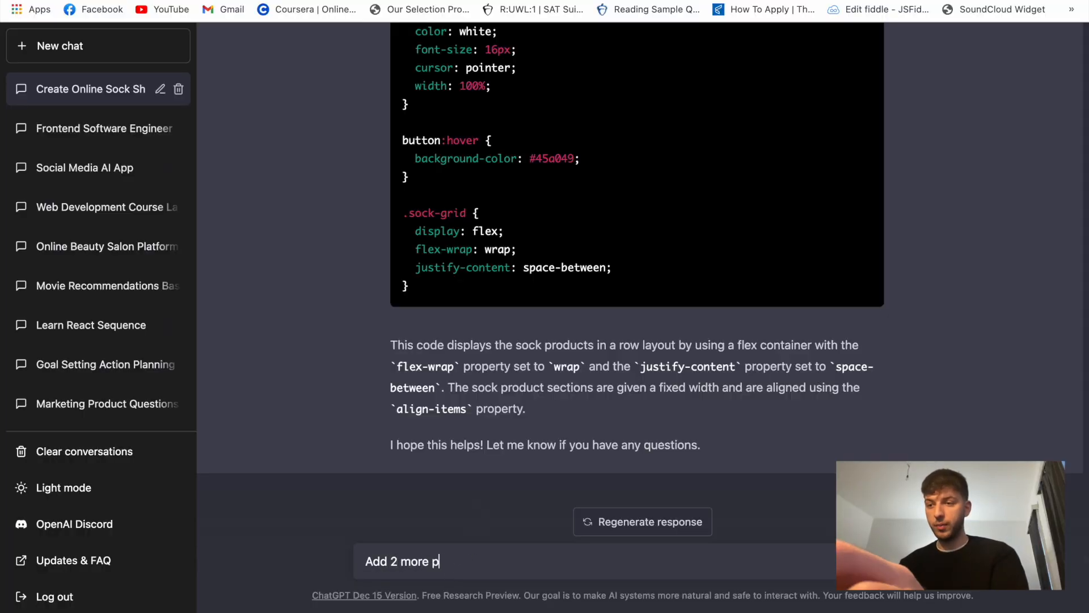
type("roducts to out h")
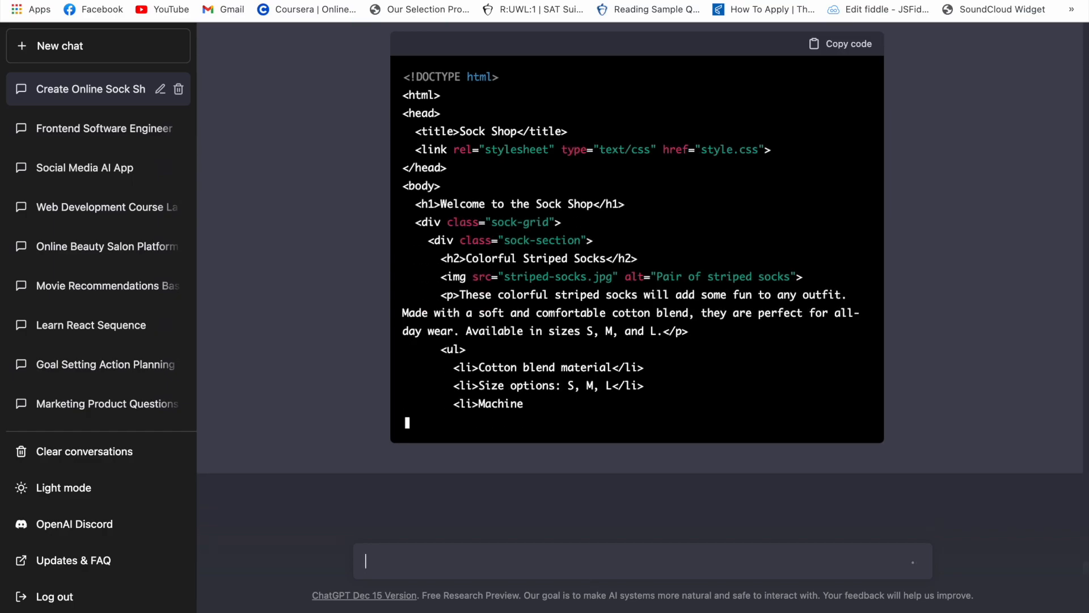
scroll("down", 3)
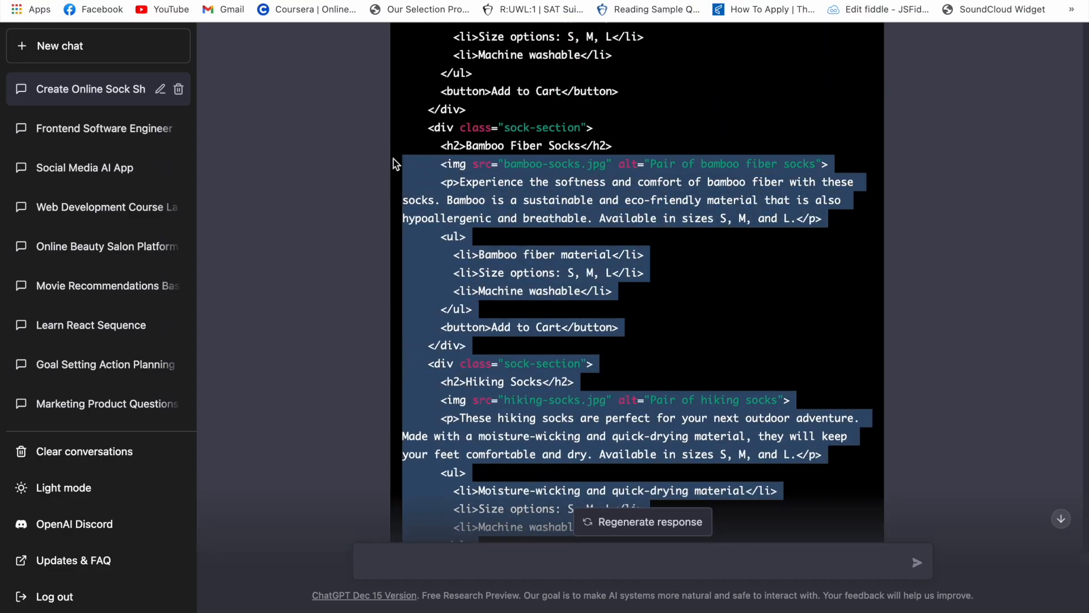
scroll("down", 3)
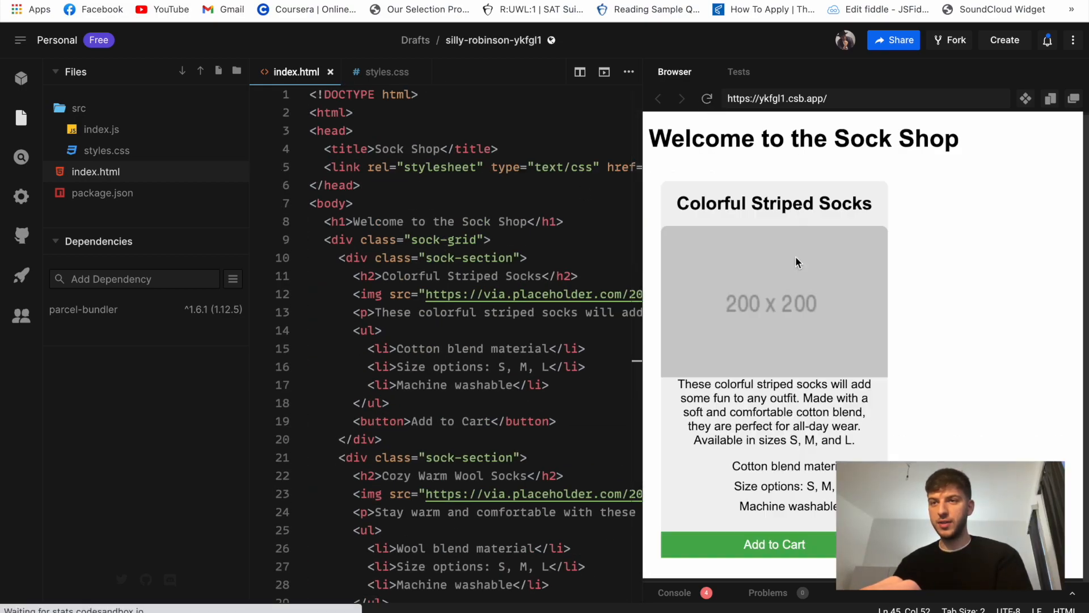
- Make .sock-grid a four-column grid (24% 24% 24% 24%) and preview the shop full-page
scroll("down", 3)
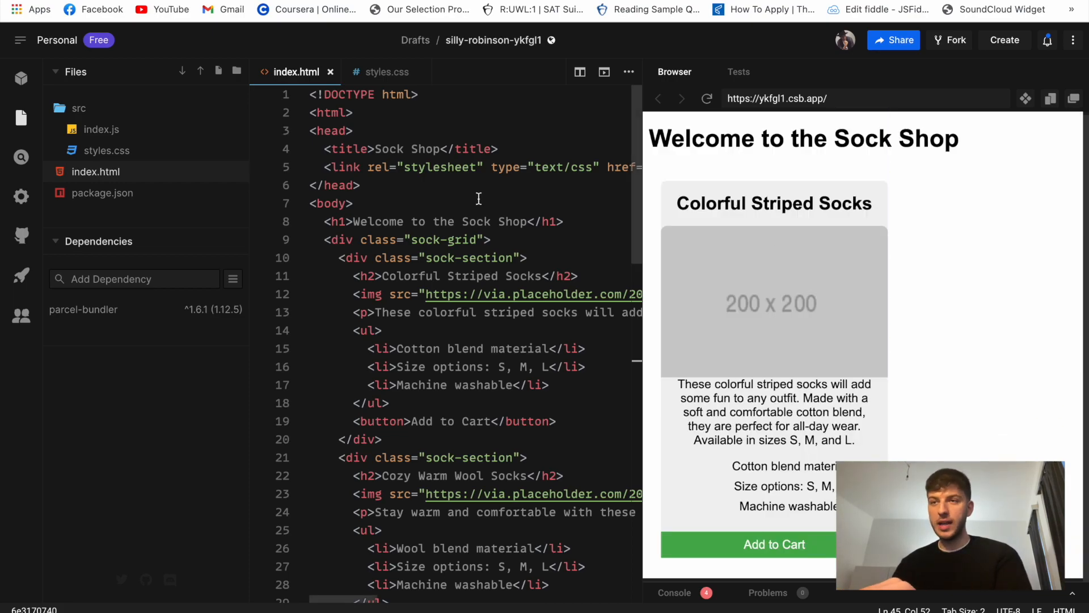
mouse_move(753, 335)
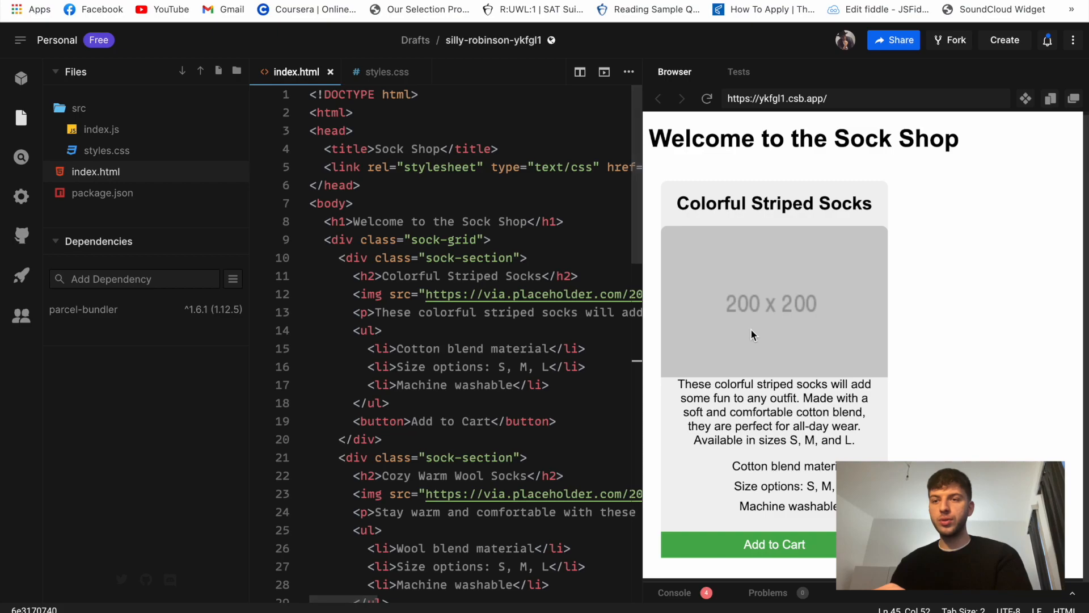
scroll("down", 3)
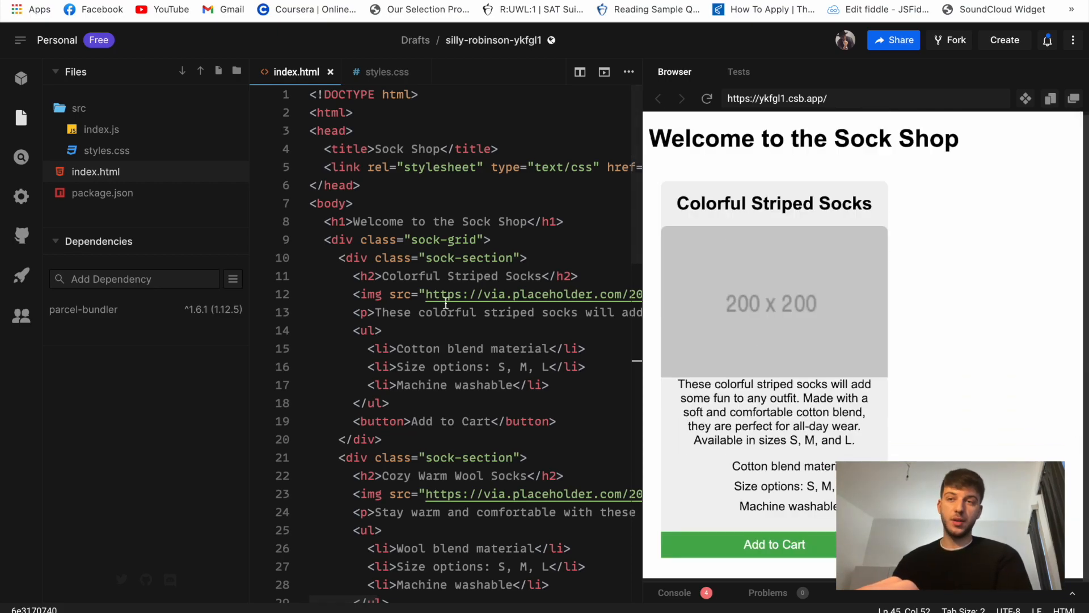
left_click(382, 72)
type("grid-template-columns: ")
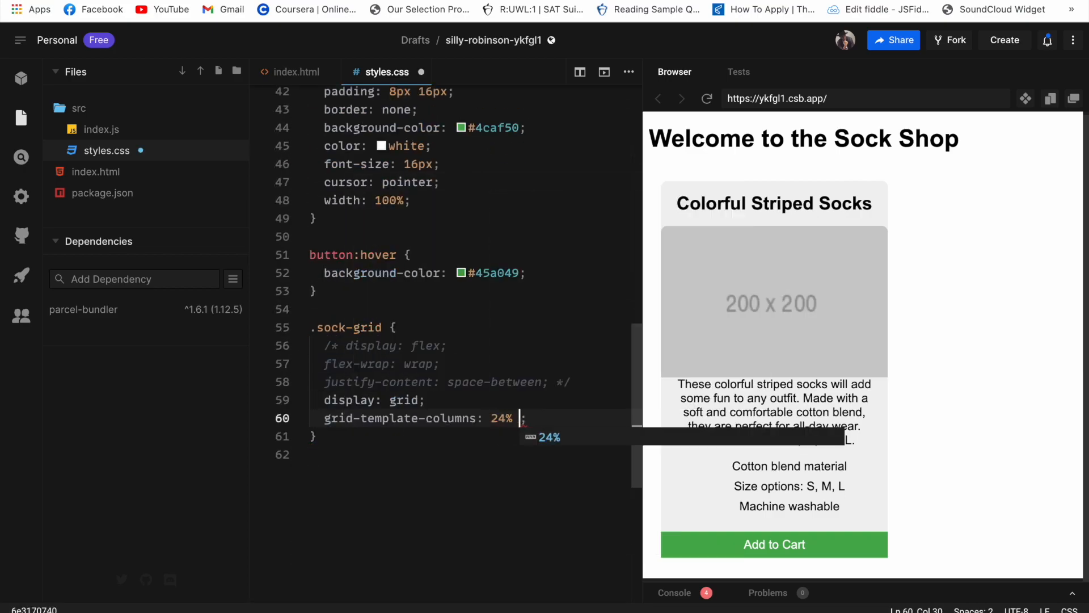
type("24% 24% 24%")
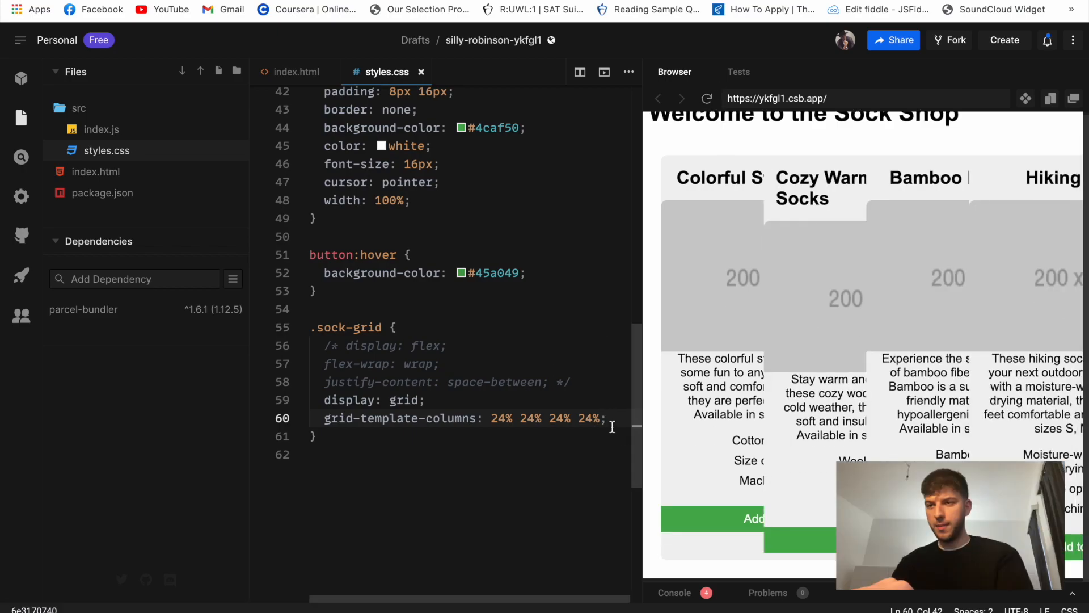
mouse_move(603, 354)
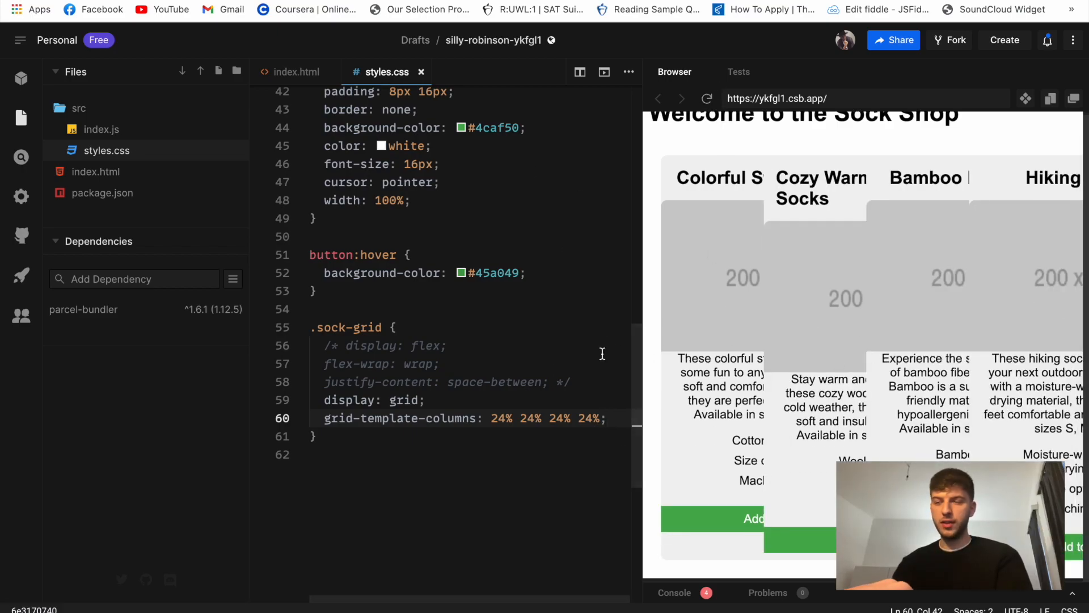
mouse_move(827, 173)
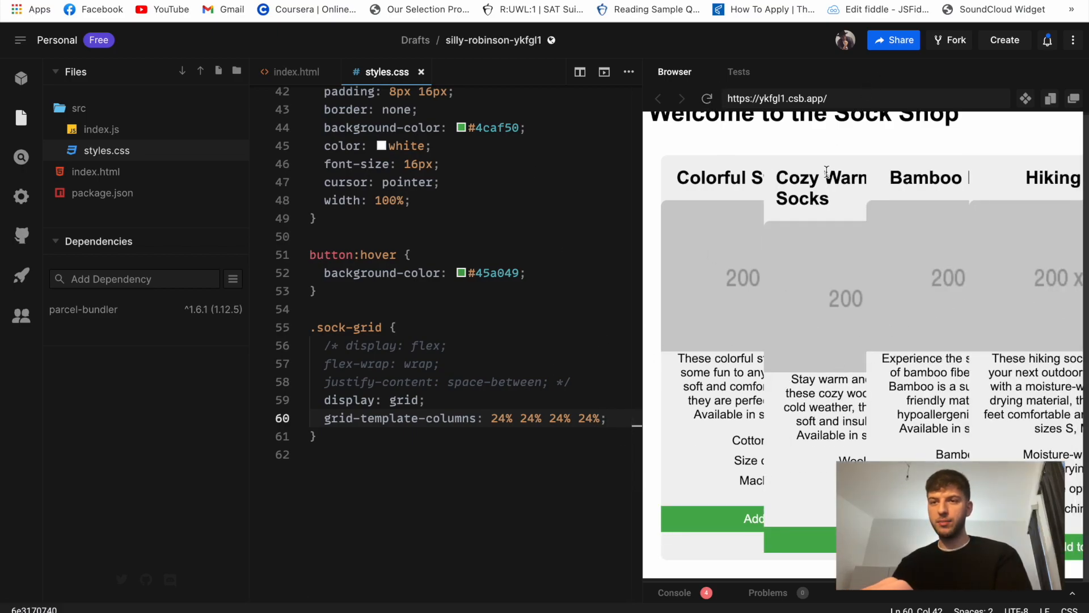
left_click(777, 98)
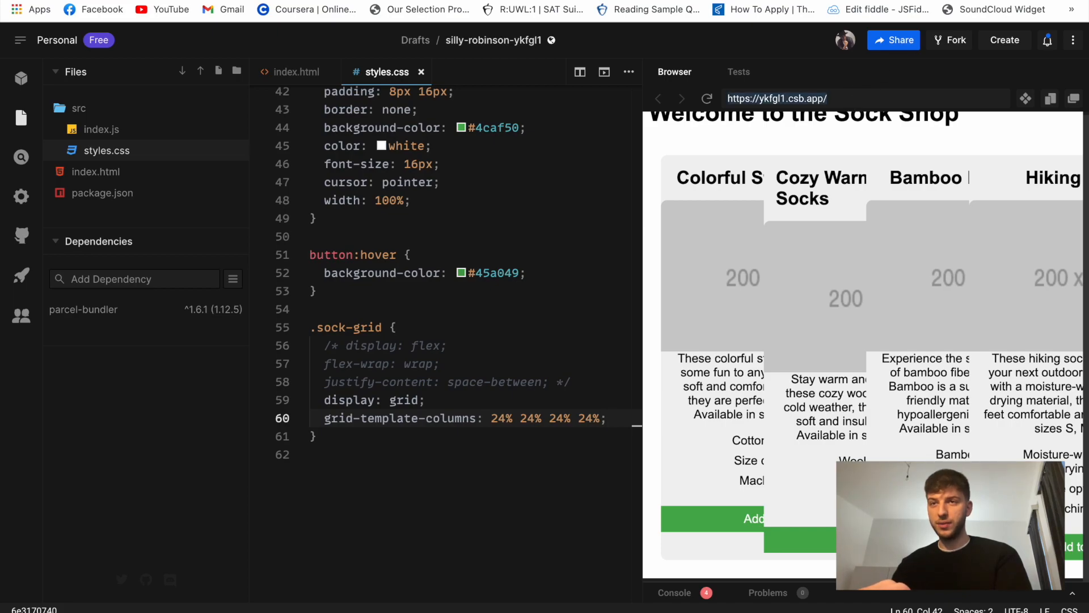
left_click(604, 72)
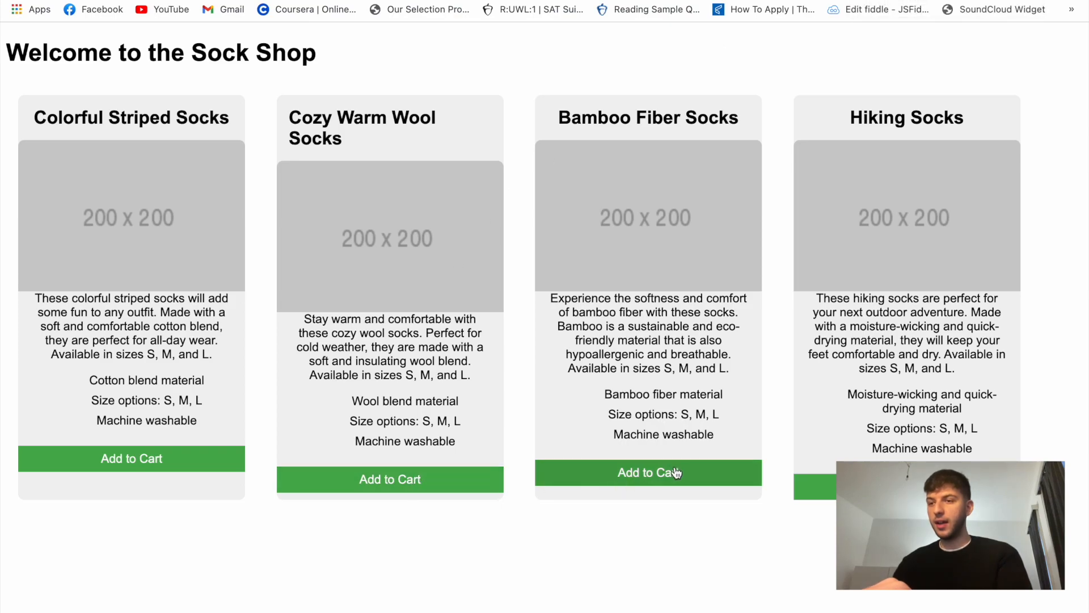
mouse_move(638, 477)
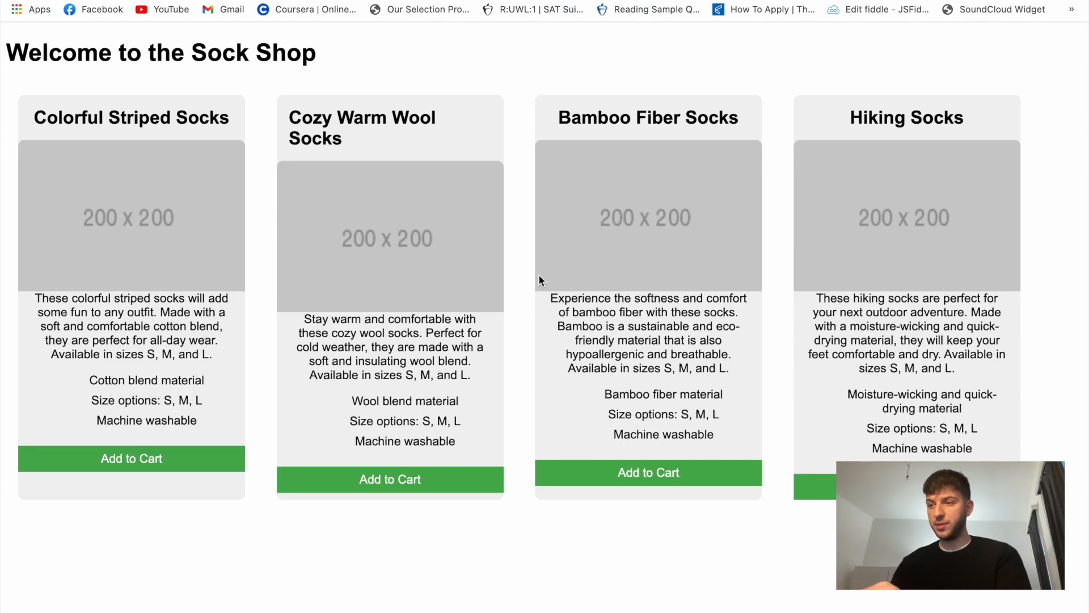
mouse_move(770, 149)
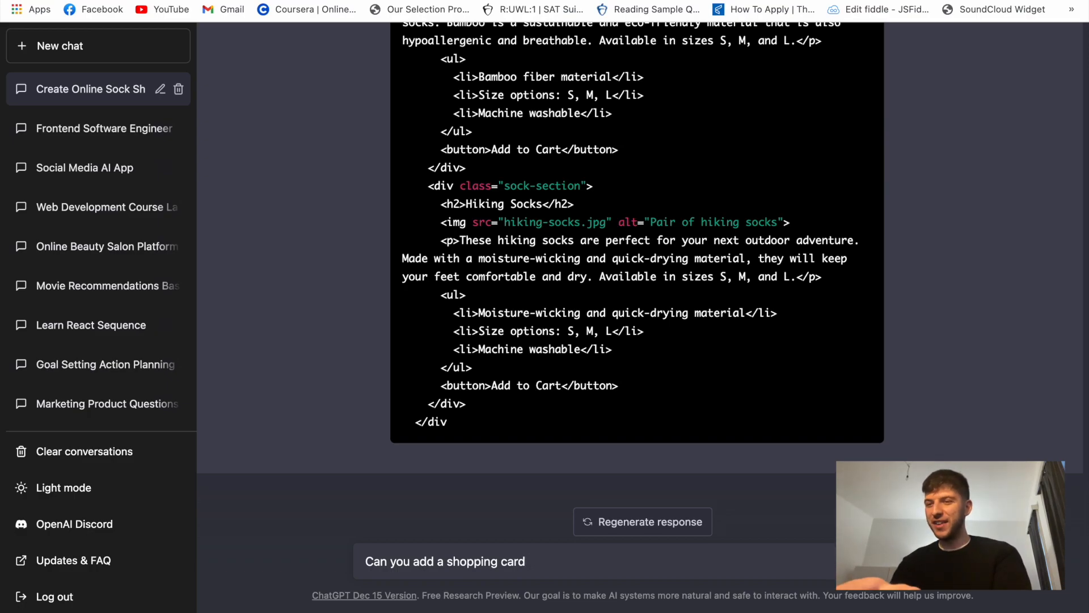
- Ask ChatGPT to add a shopping cart to the website and review the cart code reply
type("to our websitte")
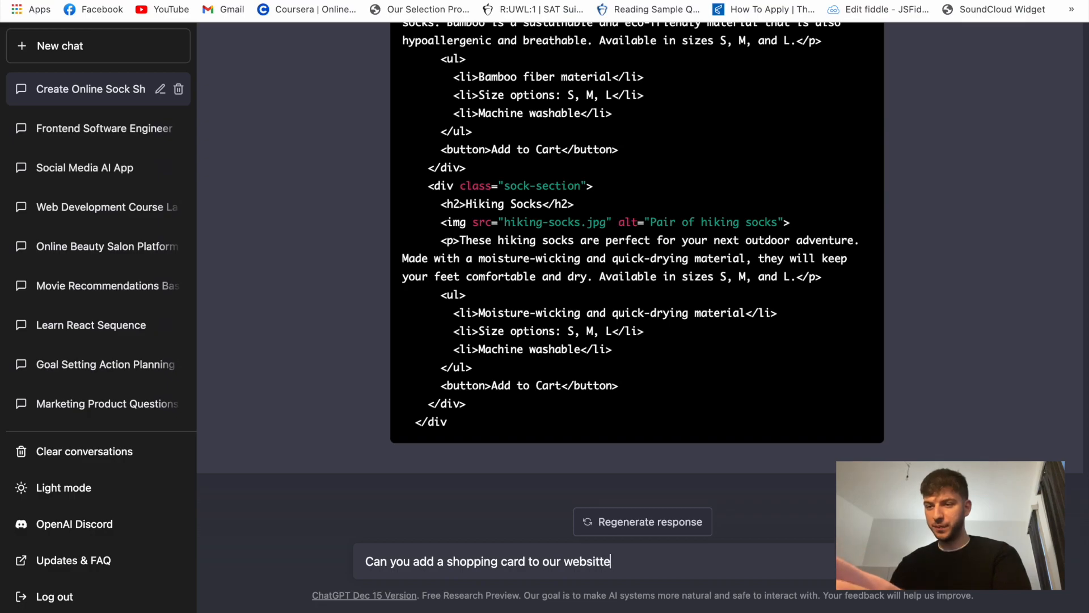
key("Enter")
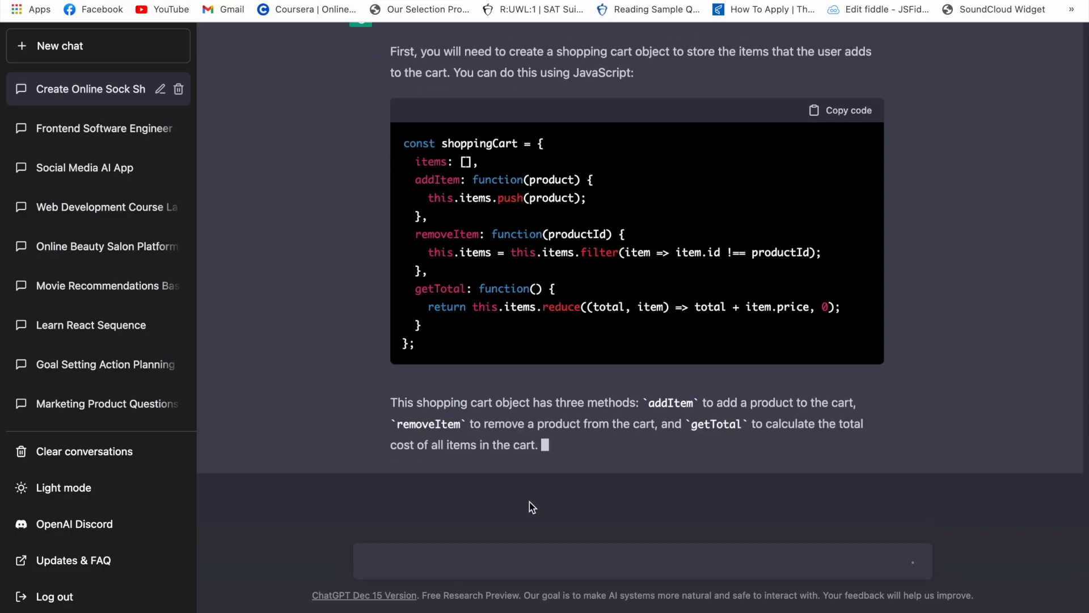
scroll("down", 3)
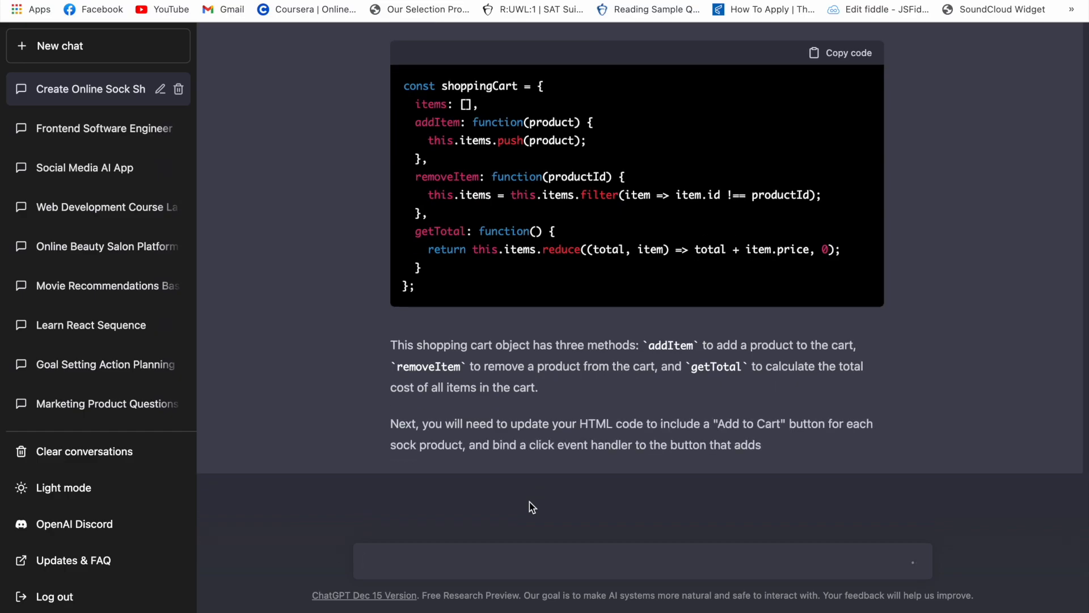
scroll("down", 3)
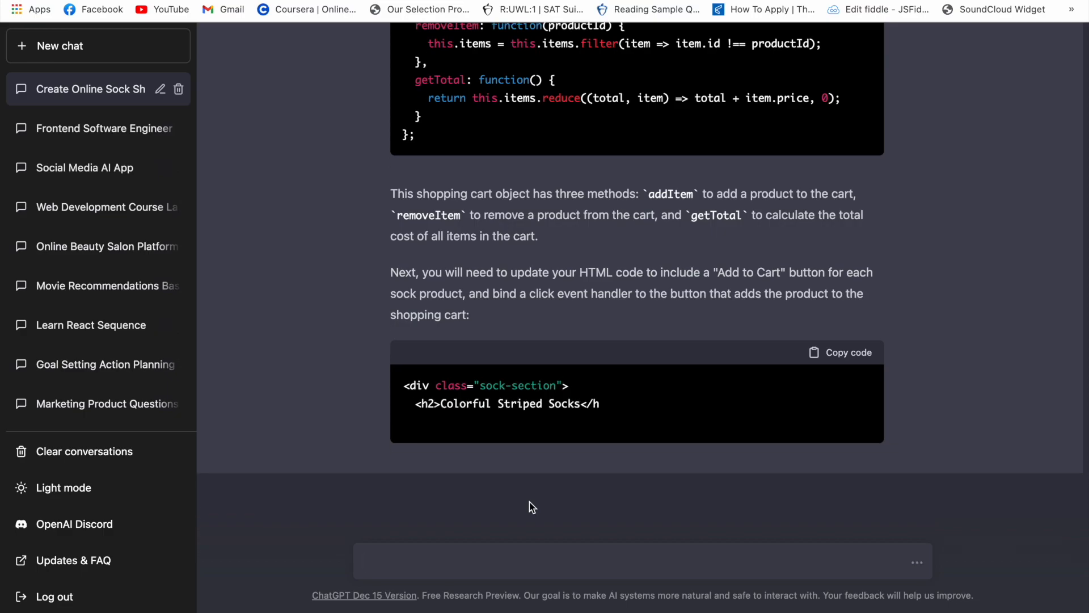
scroll("up", 3)
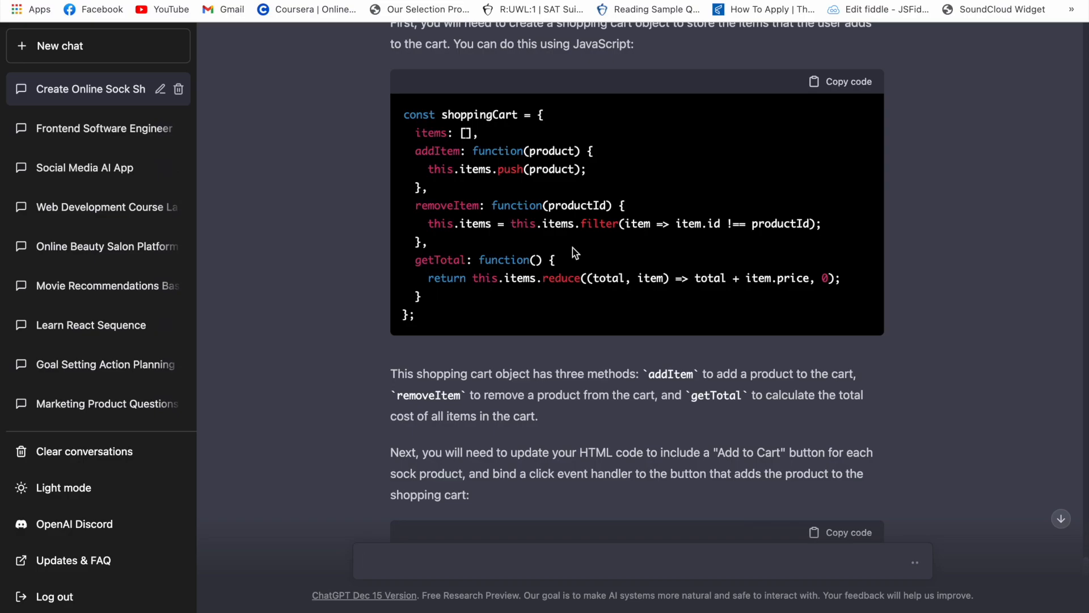
scroll("down", 3)
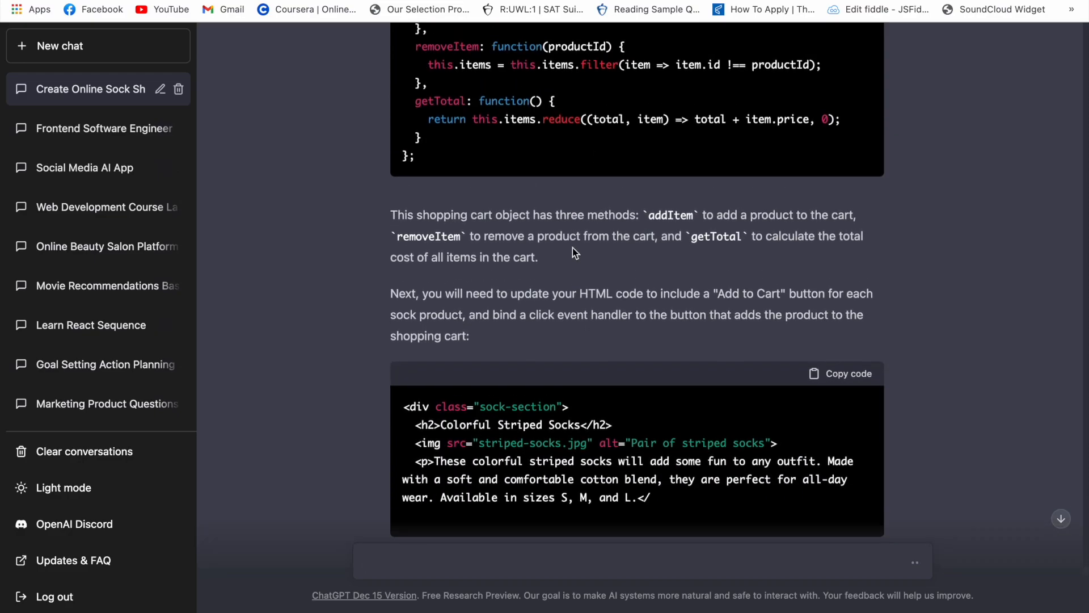
scroll("down", 3)
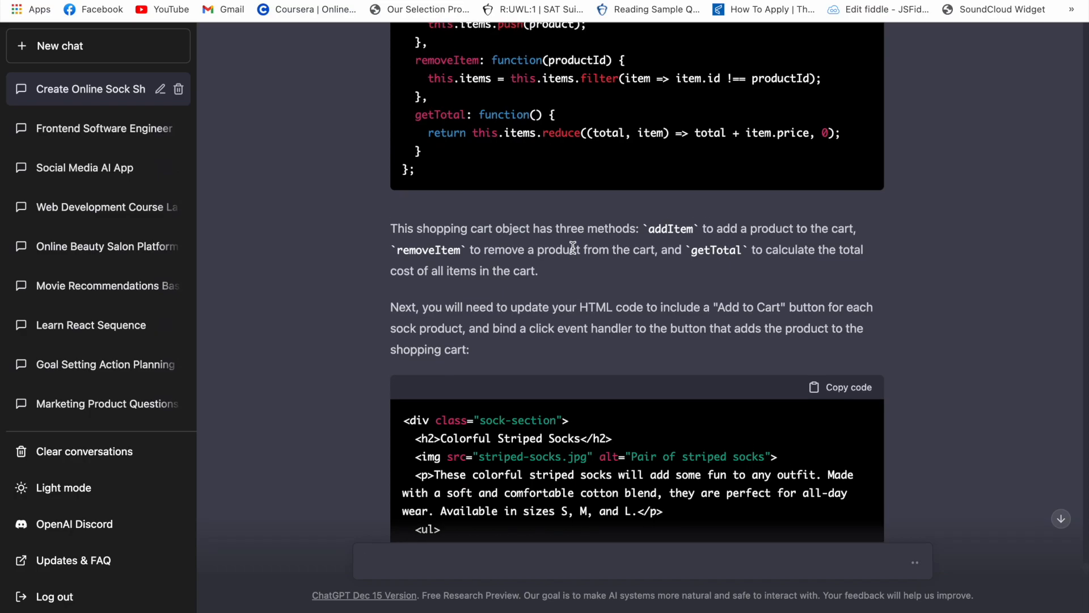
scroll("down", 3)
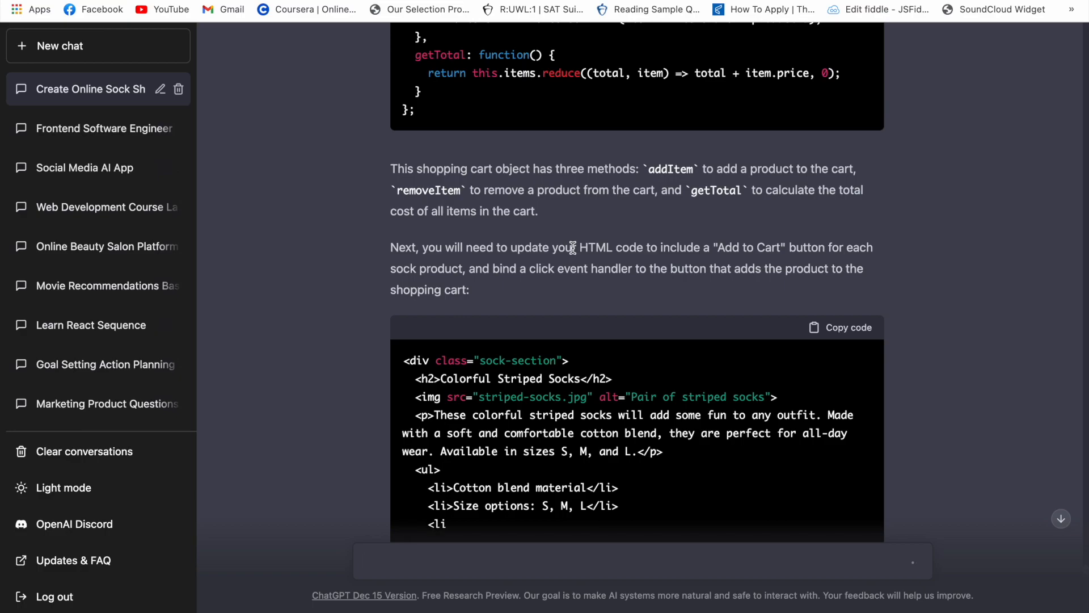
scroll("down", 3)
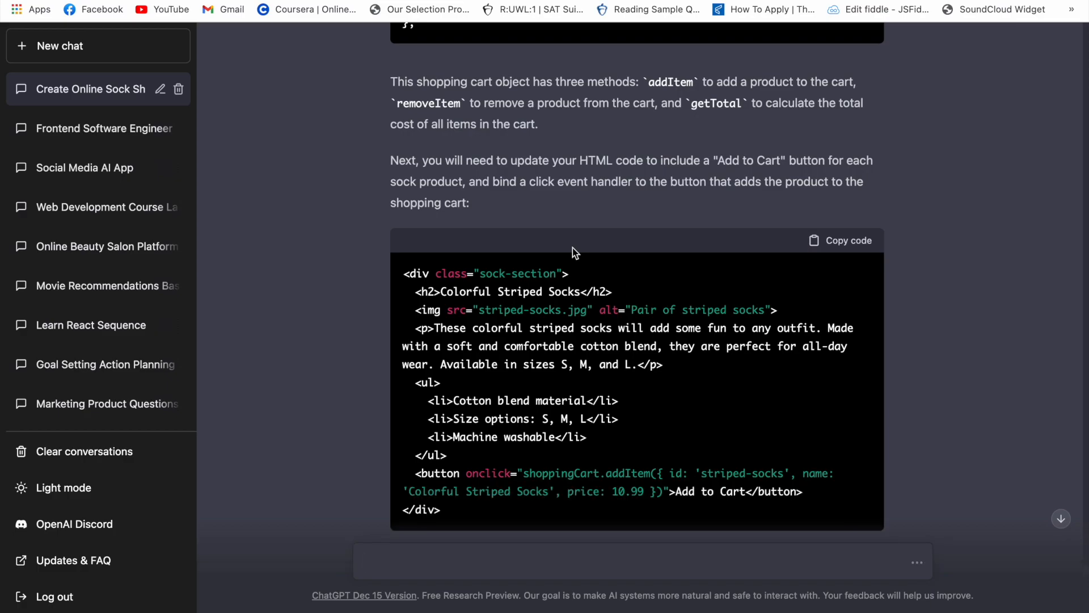
scroll("down", 3)
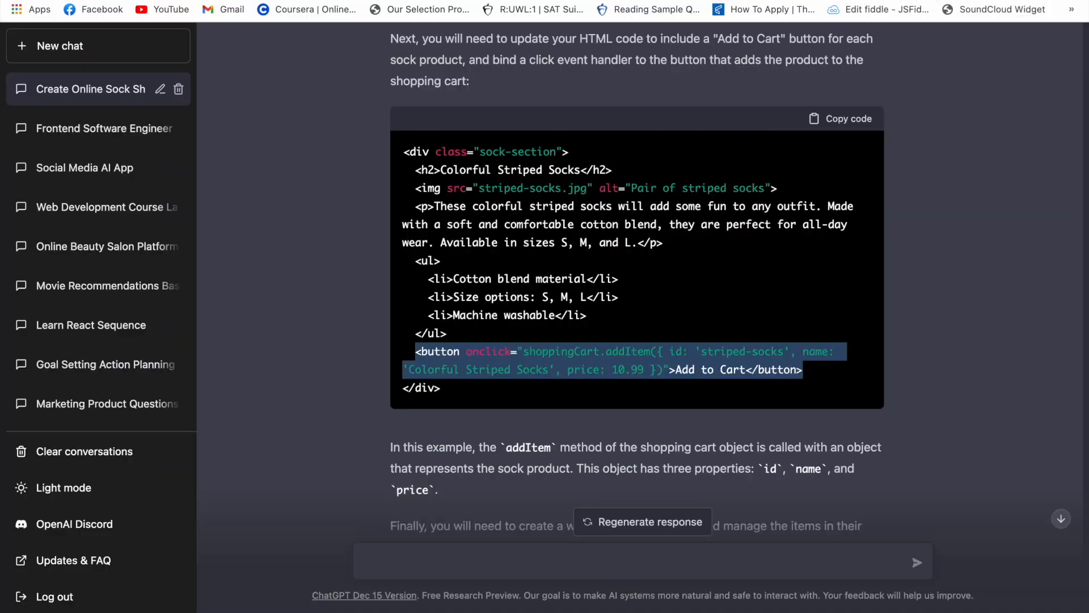
- Ask ChatGPT for Add to Cart buttons calling the add-item function on every product
type("can you give me all of the buttons with")
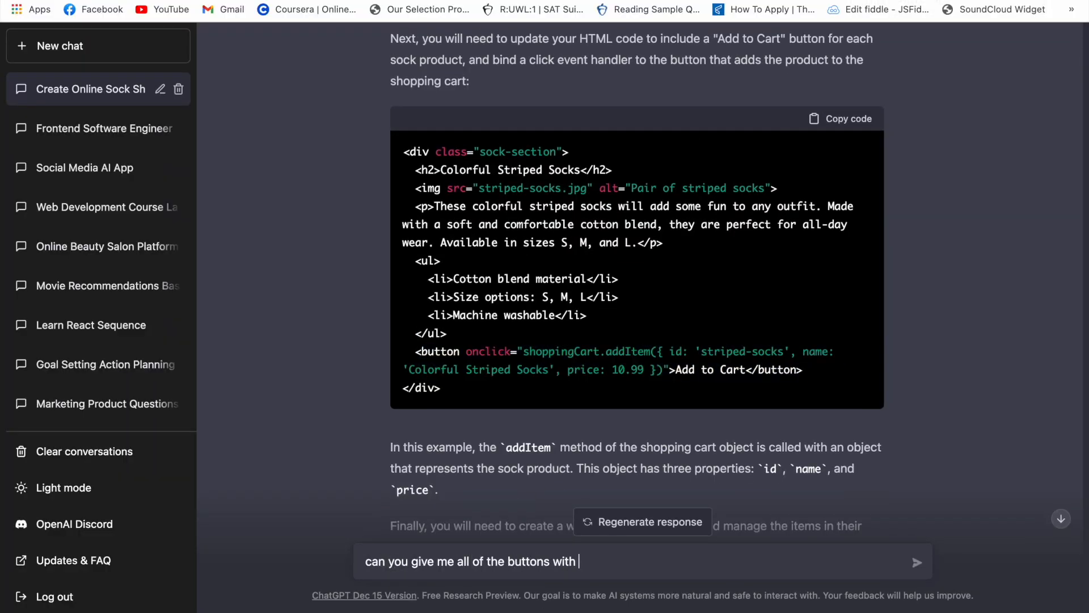
type("add to cart is function for evey product?")
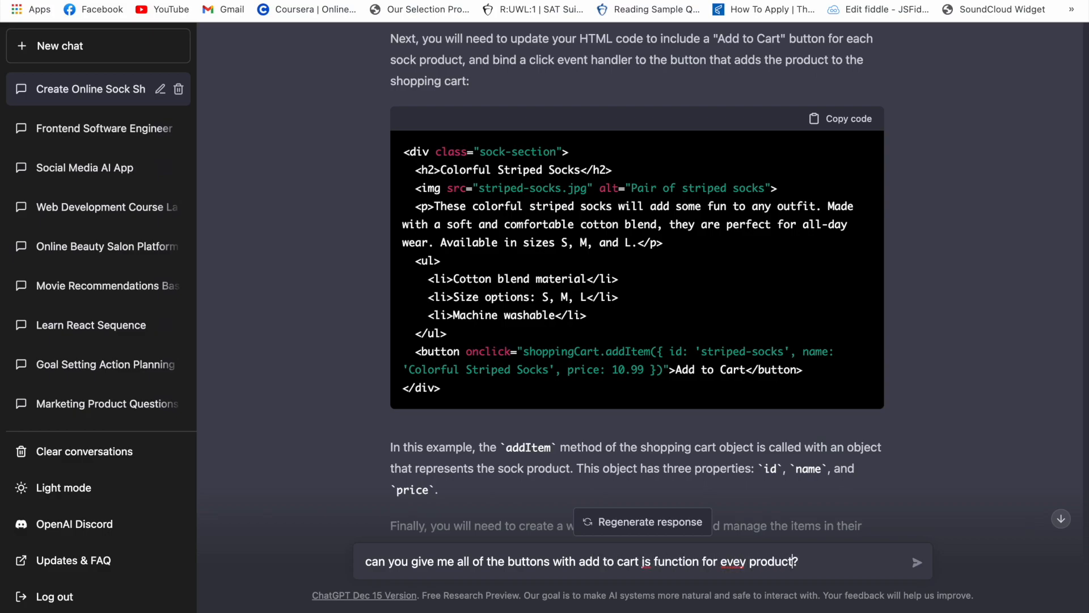
left_click(917, 561)
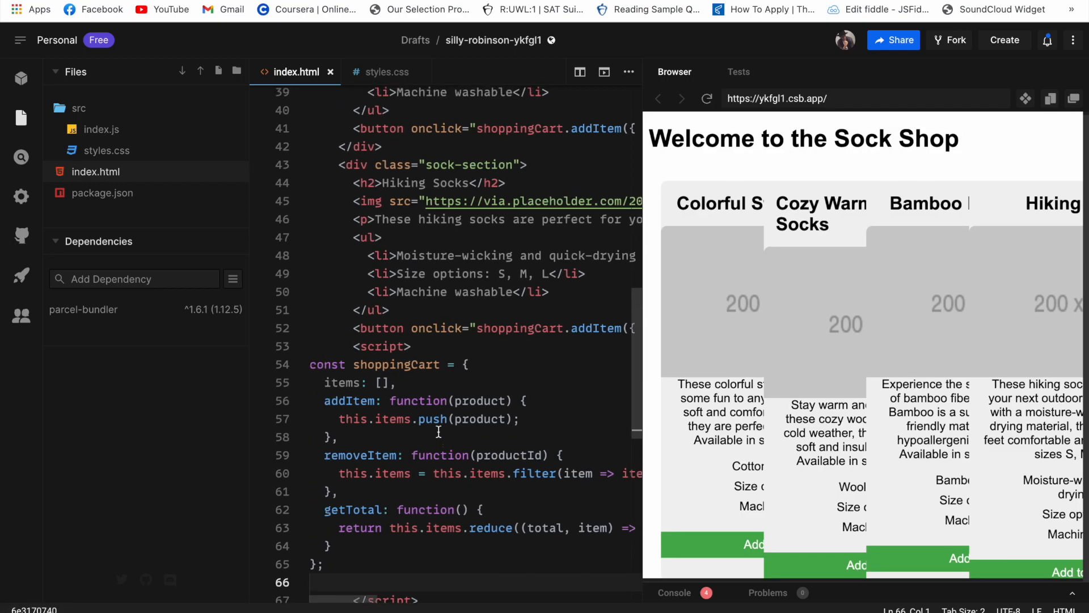
- Scroll through the reply's shoppingCart JavaScript object code
scroll("down", 3)
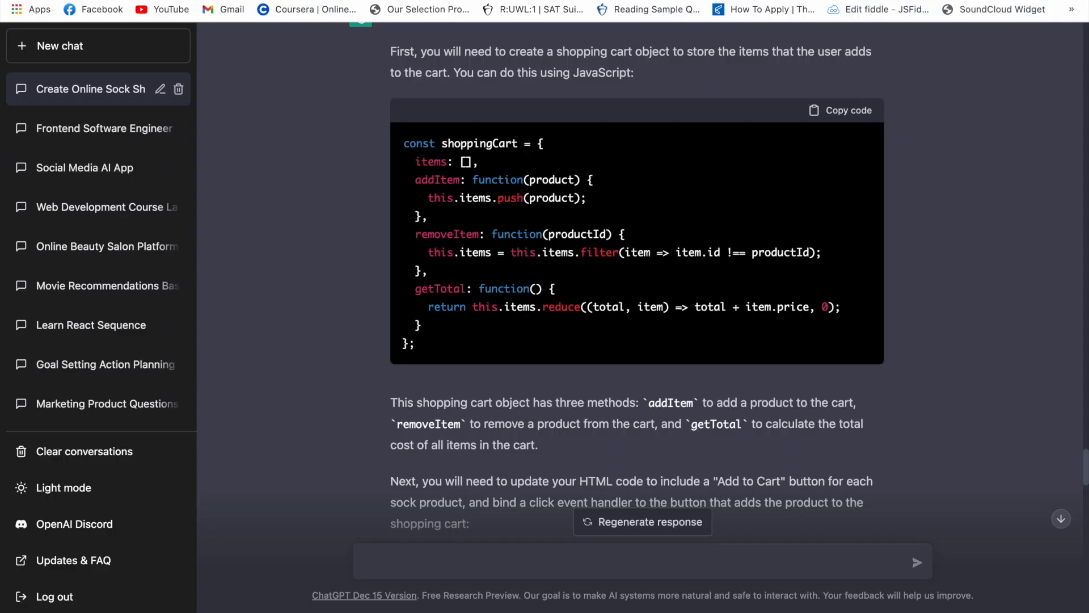
- Ask ChatGPT to show the cart total on the website by calling getTotal
scroll("down", 3)
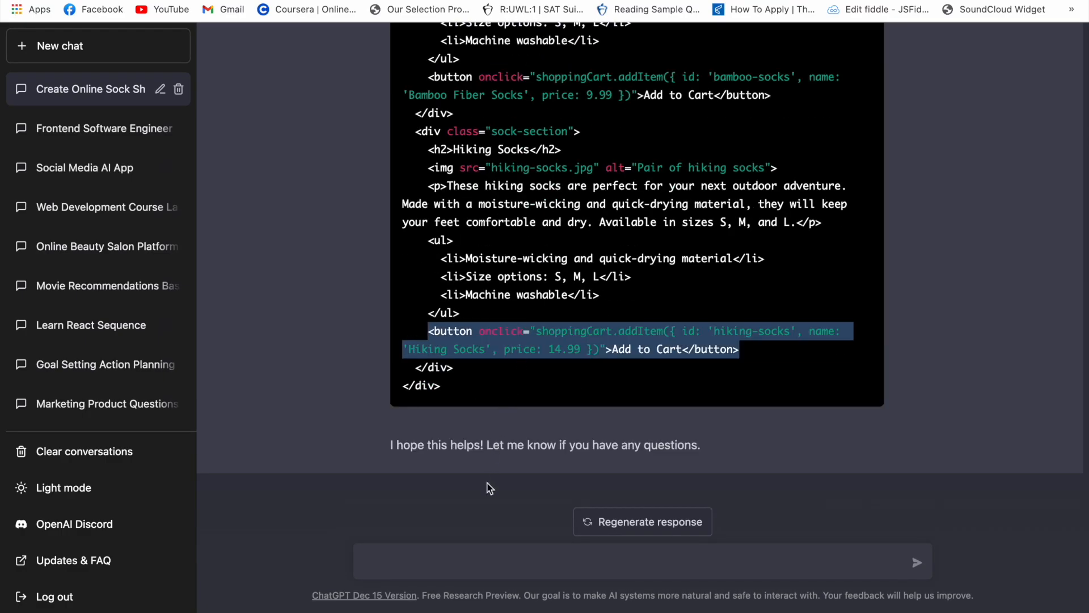
type("can you")
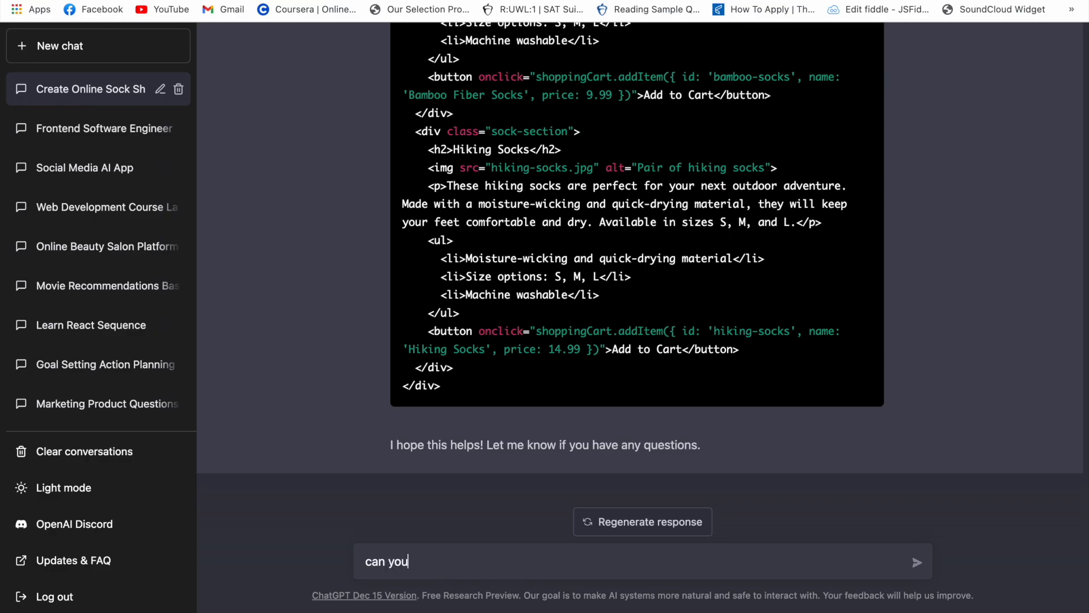
type("show the")
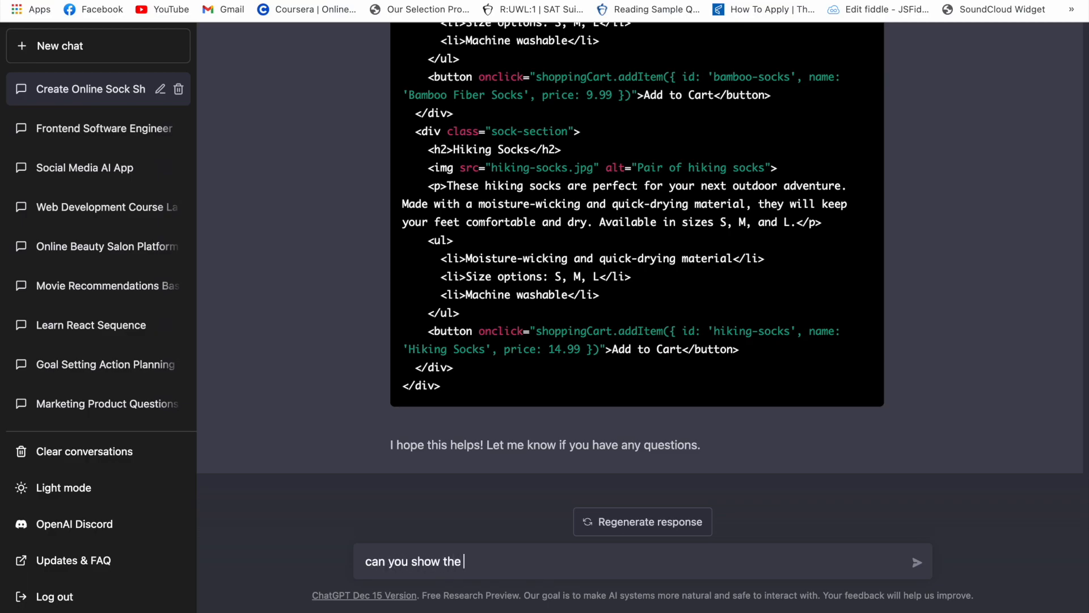
type("cart")
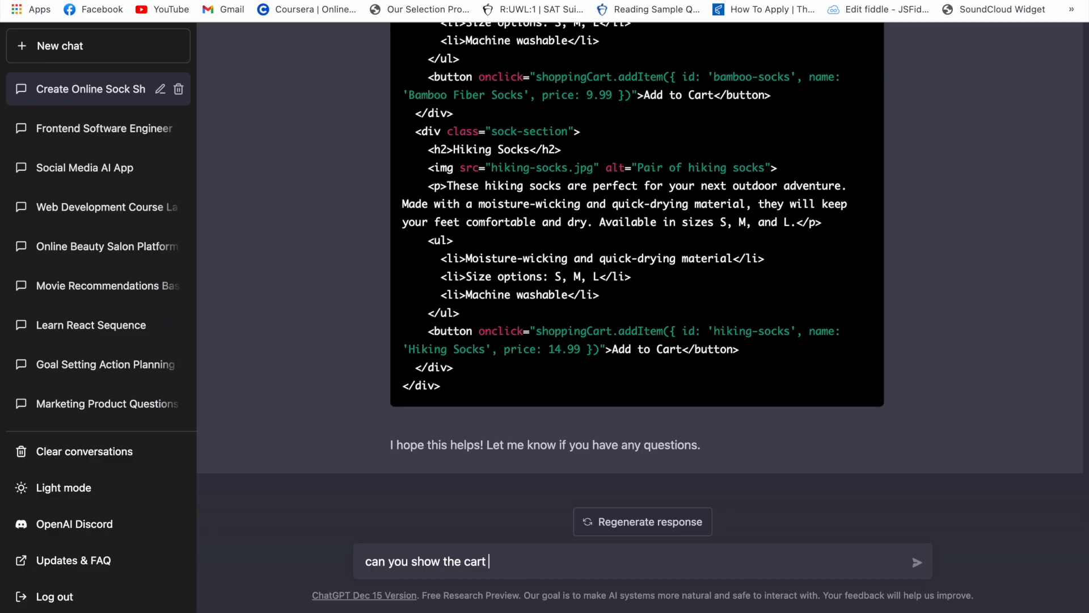
type("on the webstie by calling the")
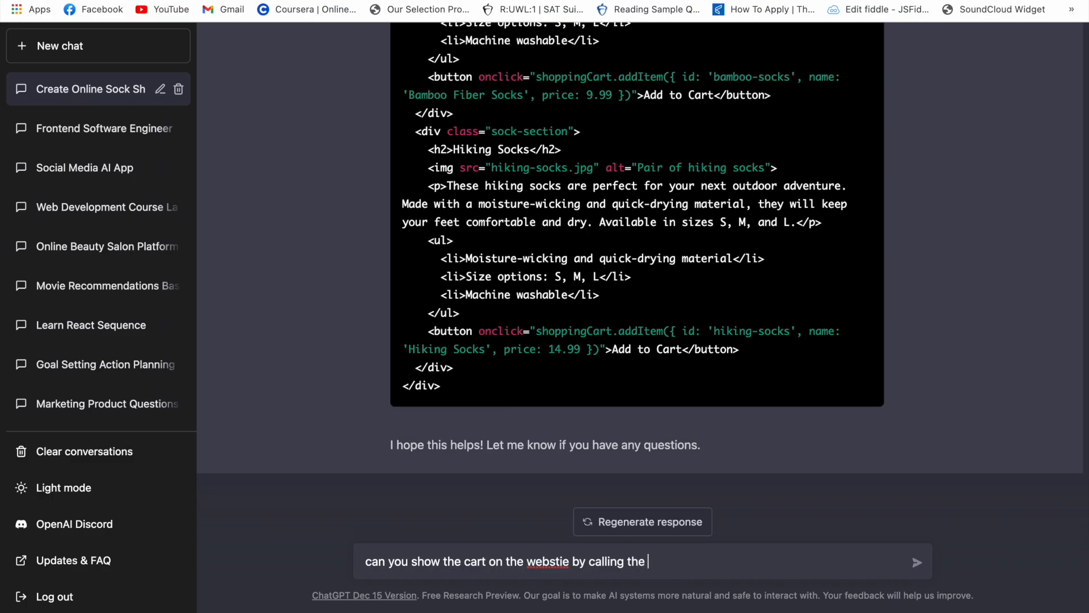
type("getTotal")
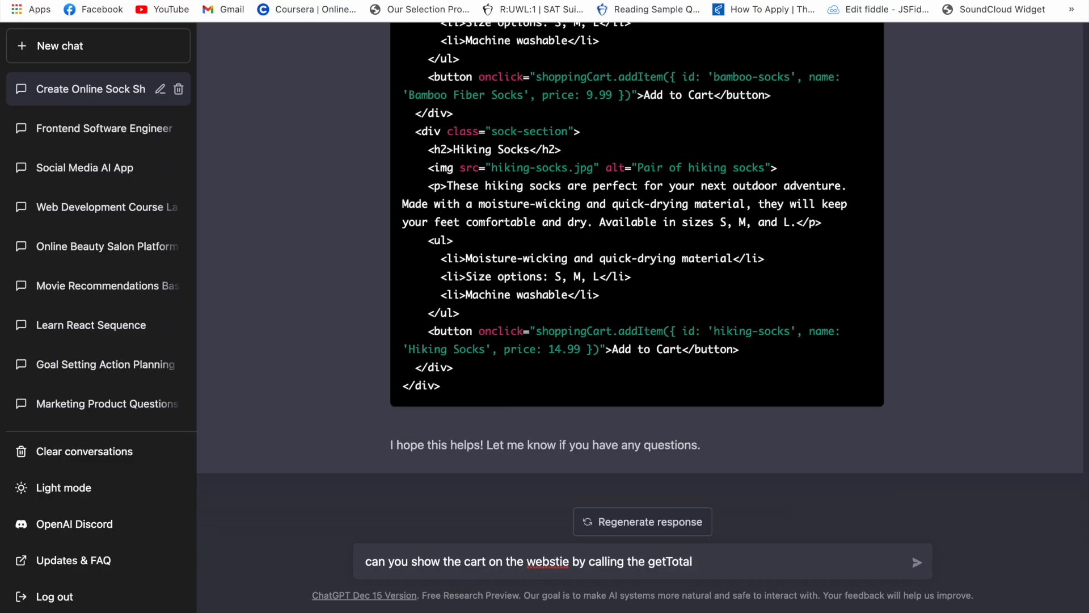
left_click(917, 561)
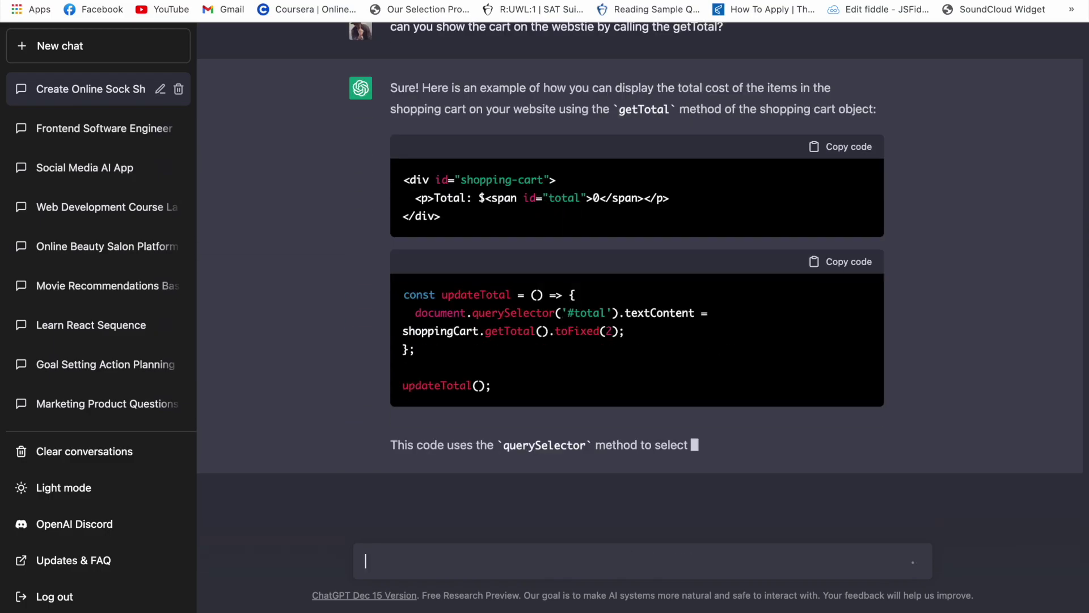
left_click(878, 9)
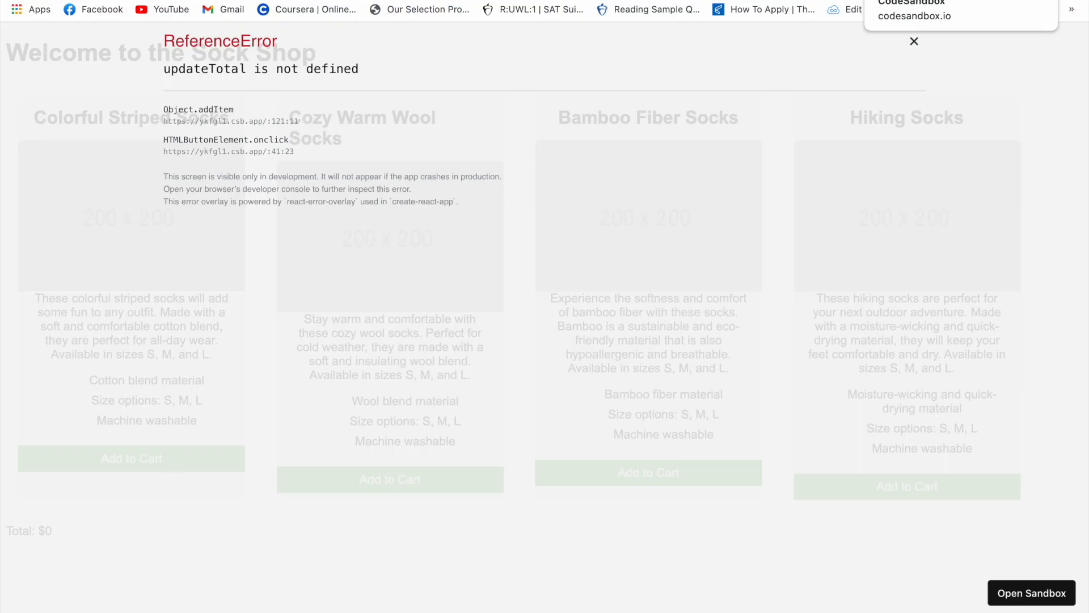
- Dismiss the updateTotal error and add Bamboo Fiber Socks to the cart
left_click(914, 41)
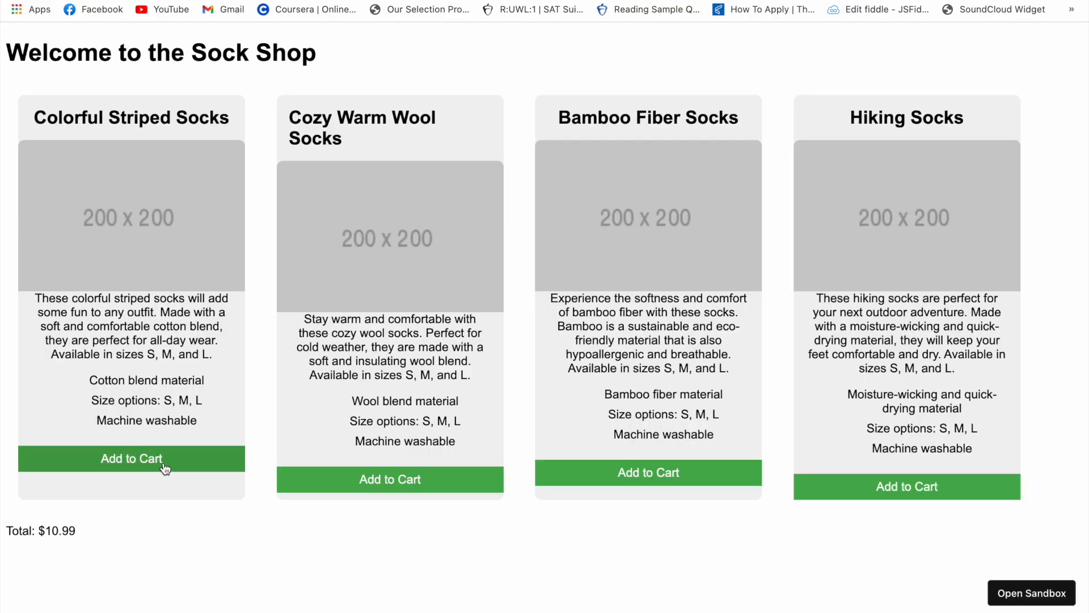
left_click(648, 472)
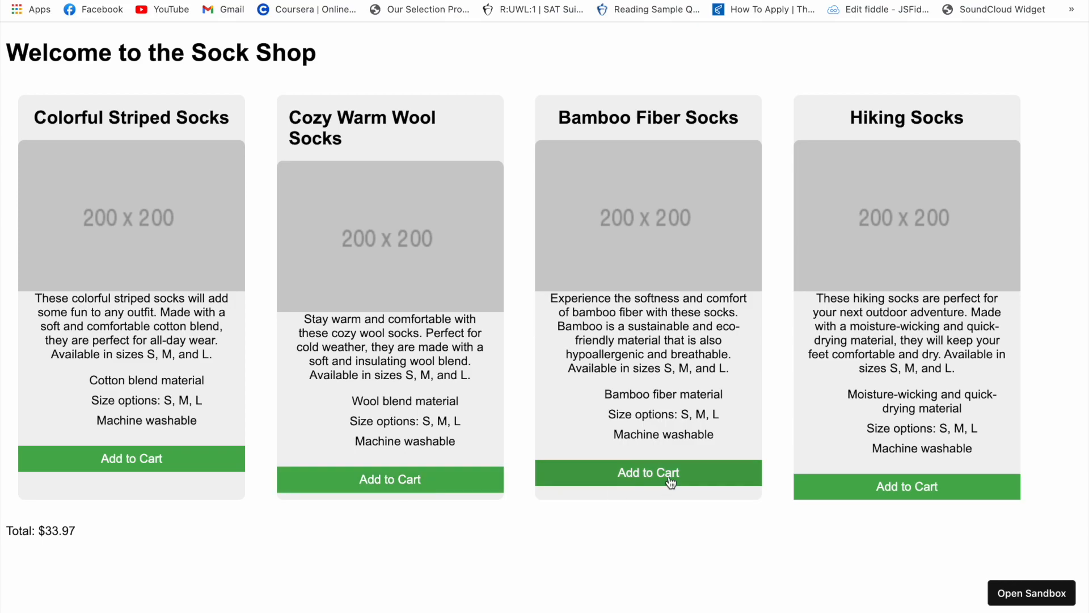
mouse_move(201, 436)
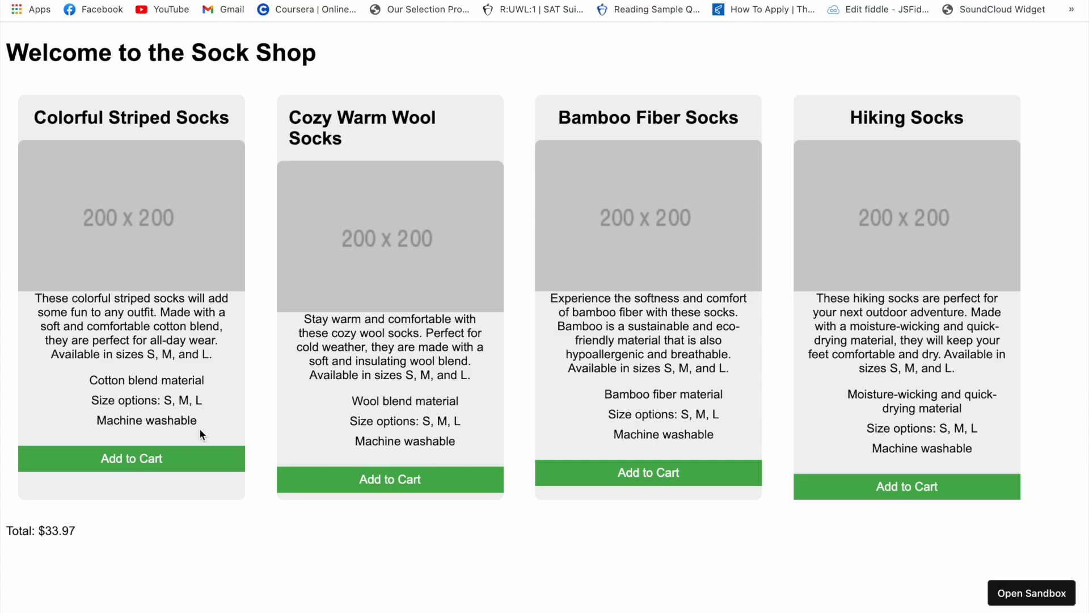
mouse_move(721, 111)
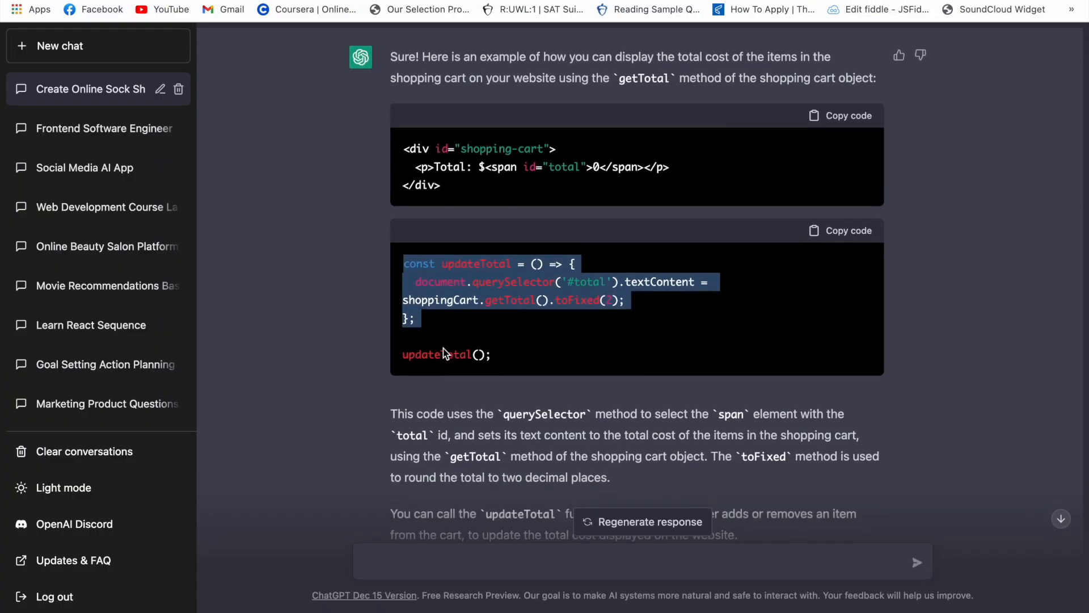
- Ask ChatGPT to list product names next to the cart's total price
scroll("down", 3)
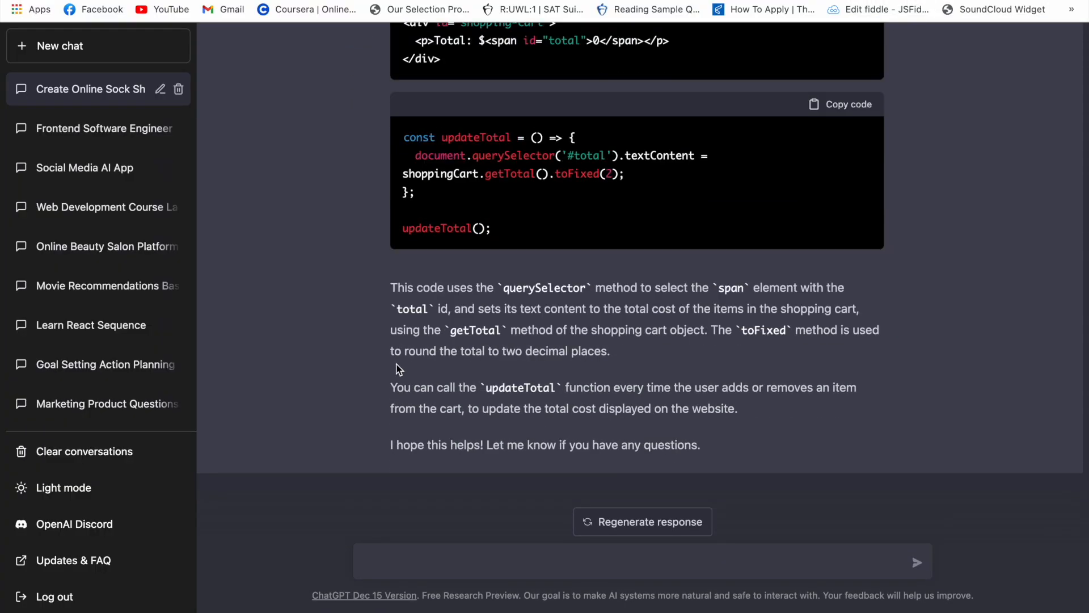
left_click(465, 561)
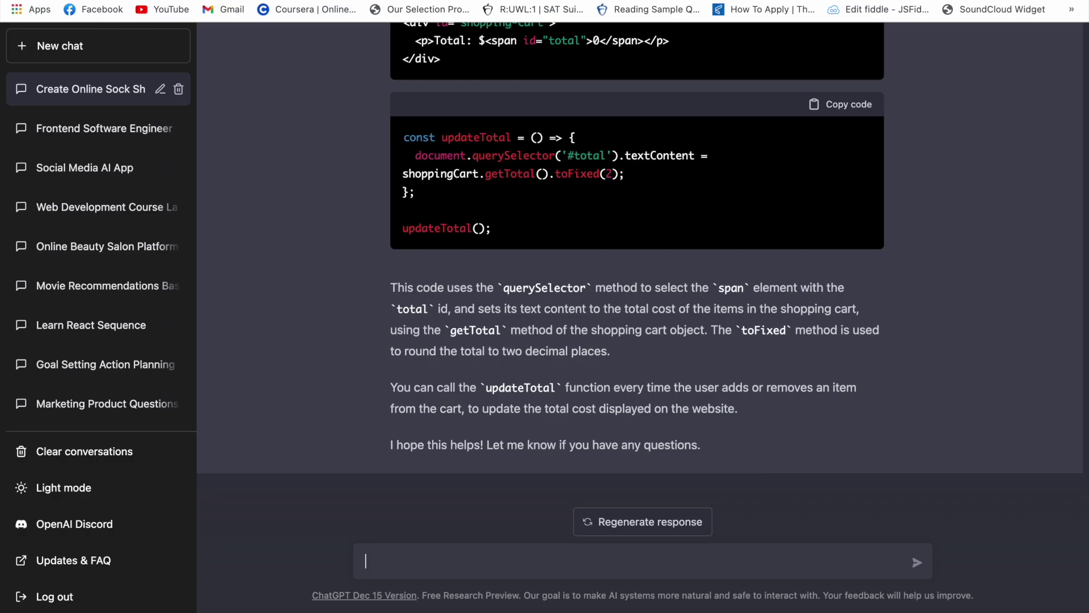
type("can you also show the lis")
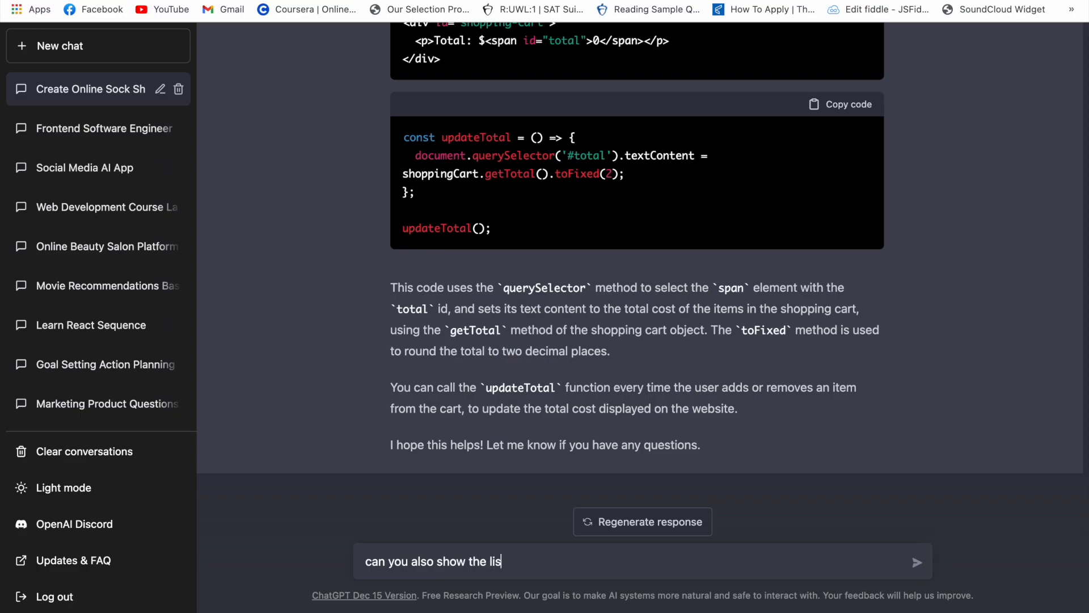
key("Backspace")
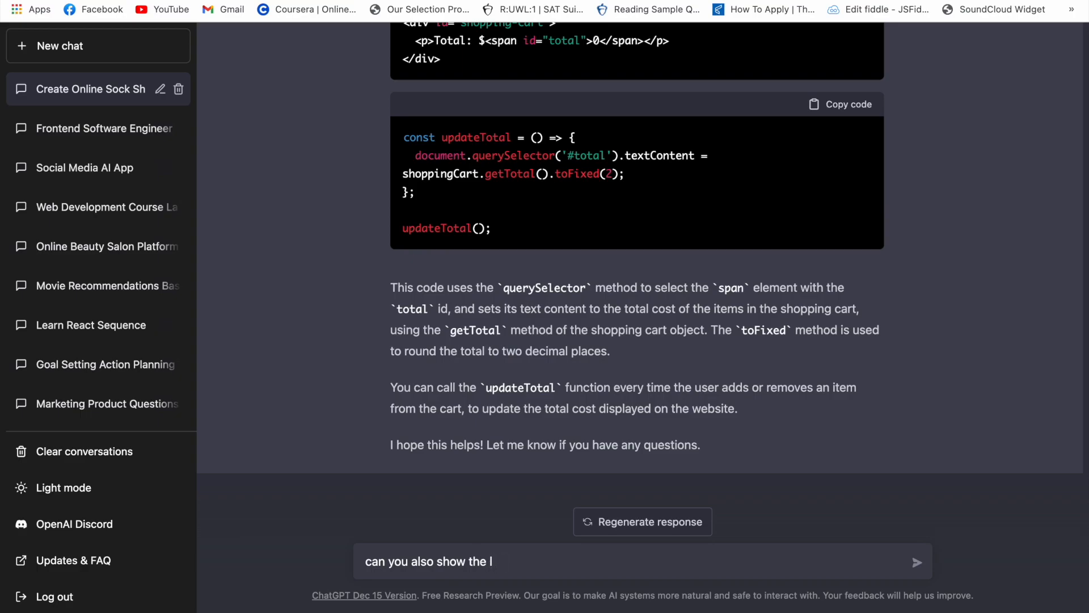
type("names for pro")
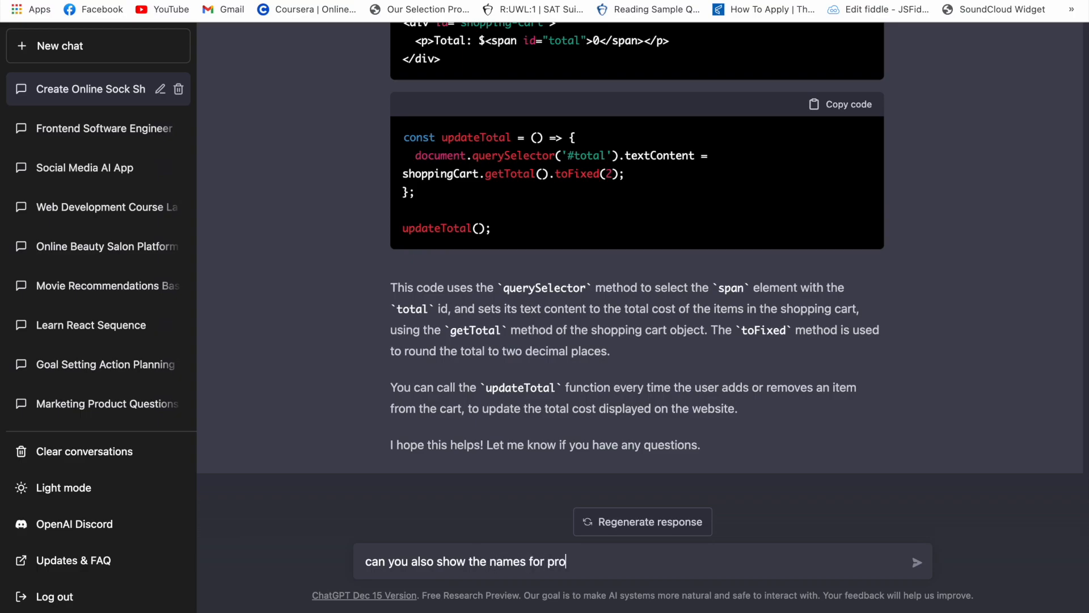
type("ducts")
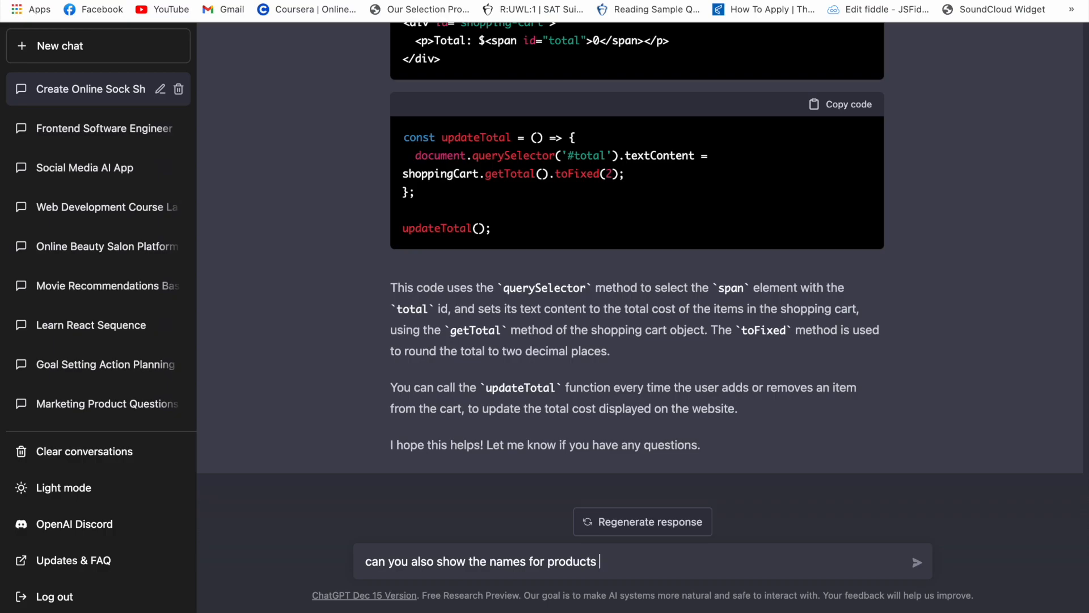
type(", next to the total pri")
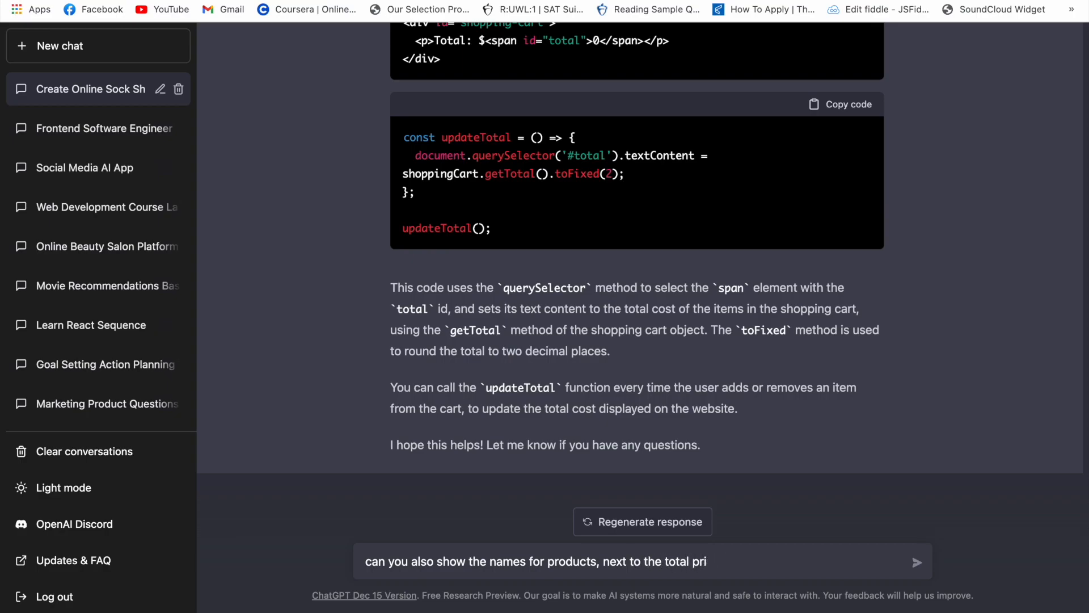
left_click(914, 559)
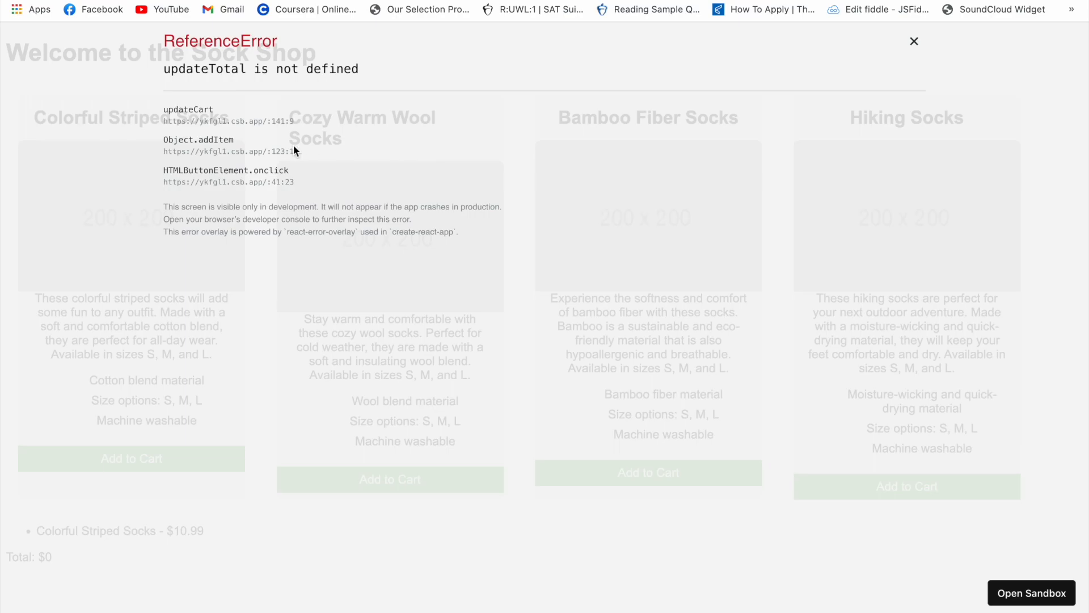
- Dismiss the ReferenceError and add Colorful Striped, Cozy Warm Wool and Bamboo Fiber Socks
left_click(913, 41)
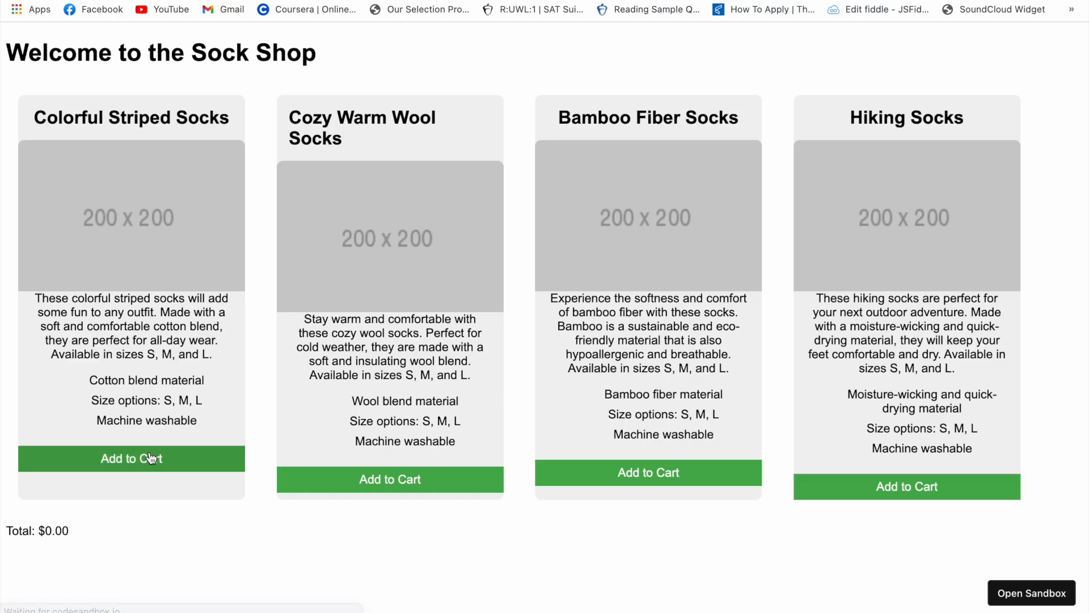
left_click(131, 459)
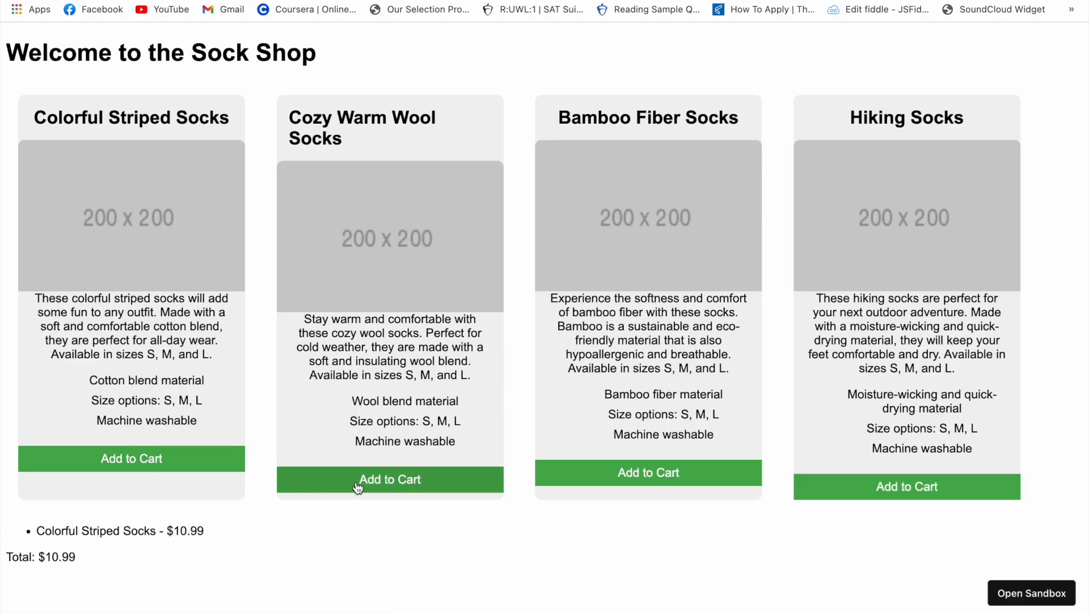
left_click(389, 480)
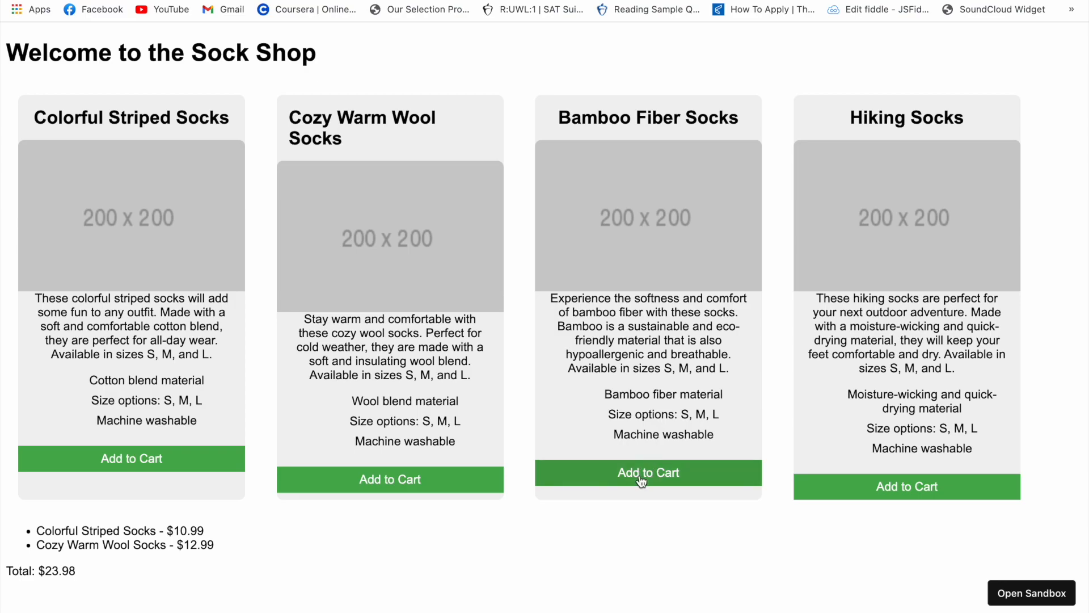
left_click(648, 472)
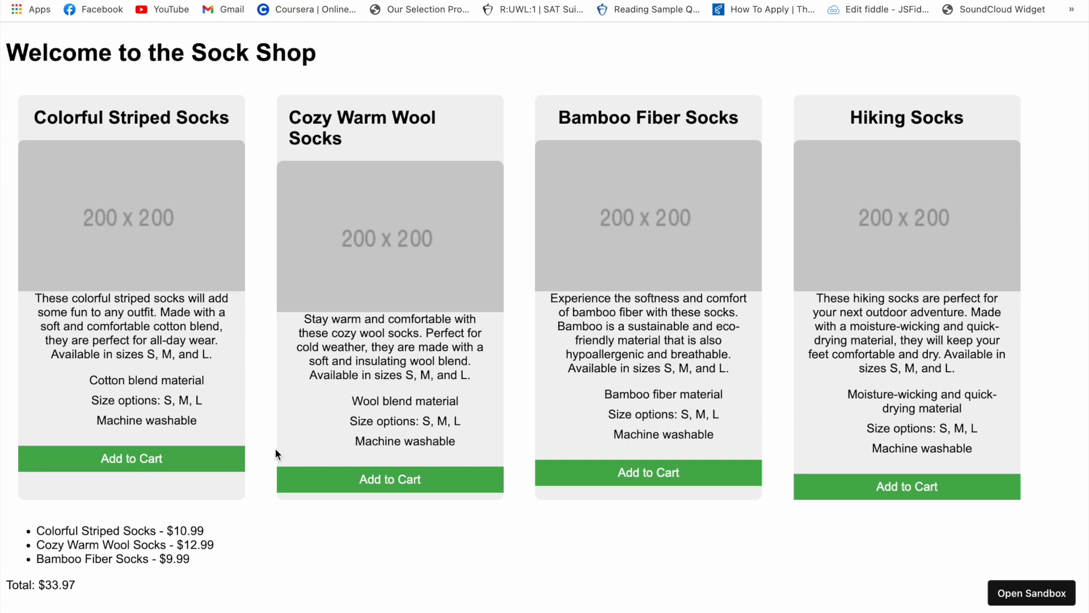
left_click(131, 458)
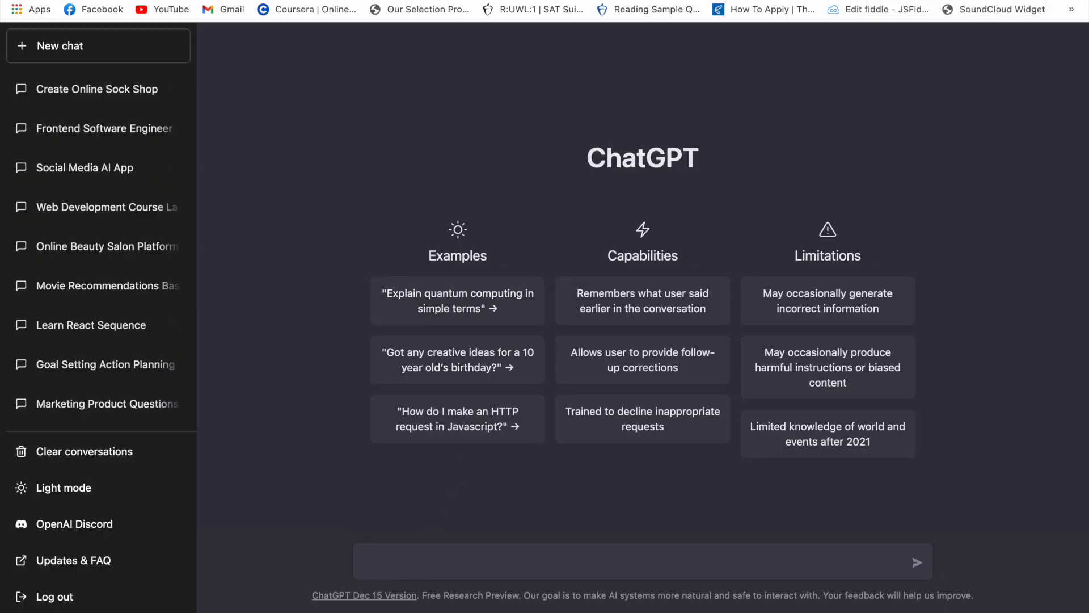
- Request an HTML + CSS website about the benefits and downsides of AI
type("Create a website")
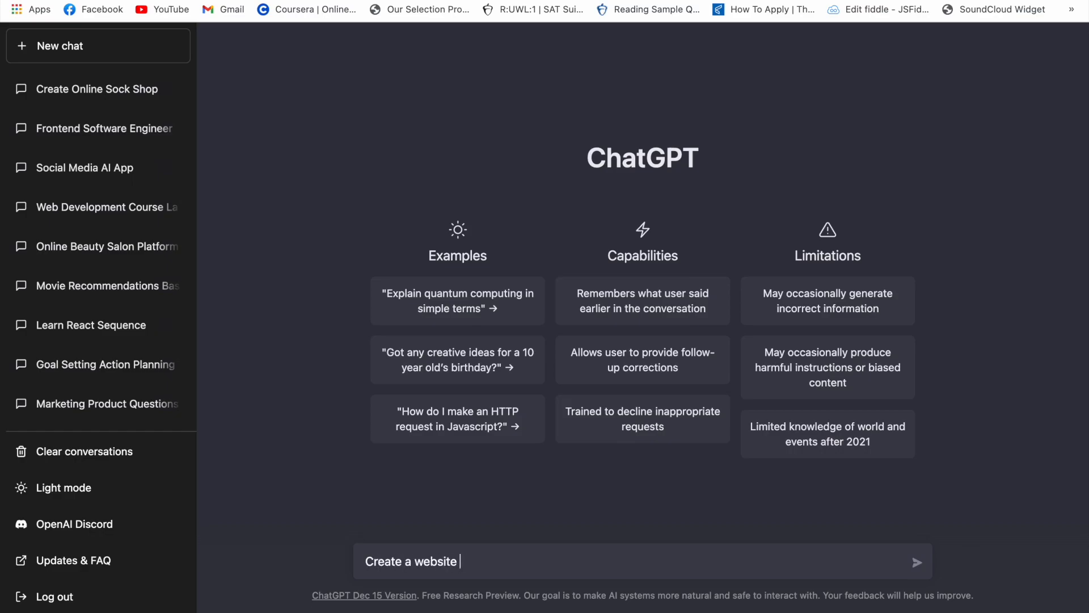
type("that will be talking about")
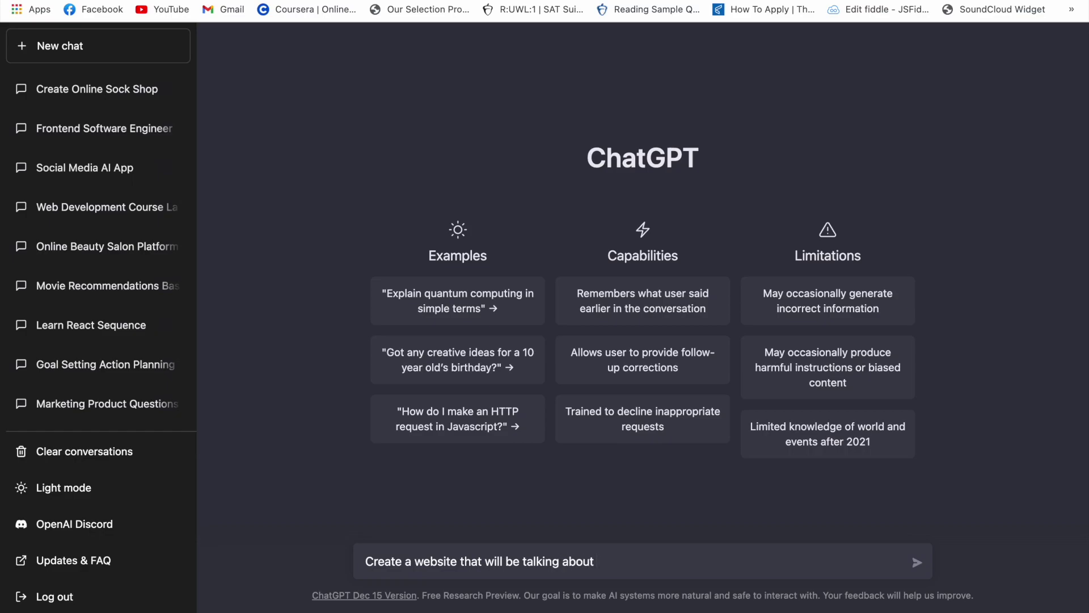
type("benefits and downsides of the")
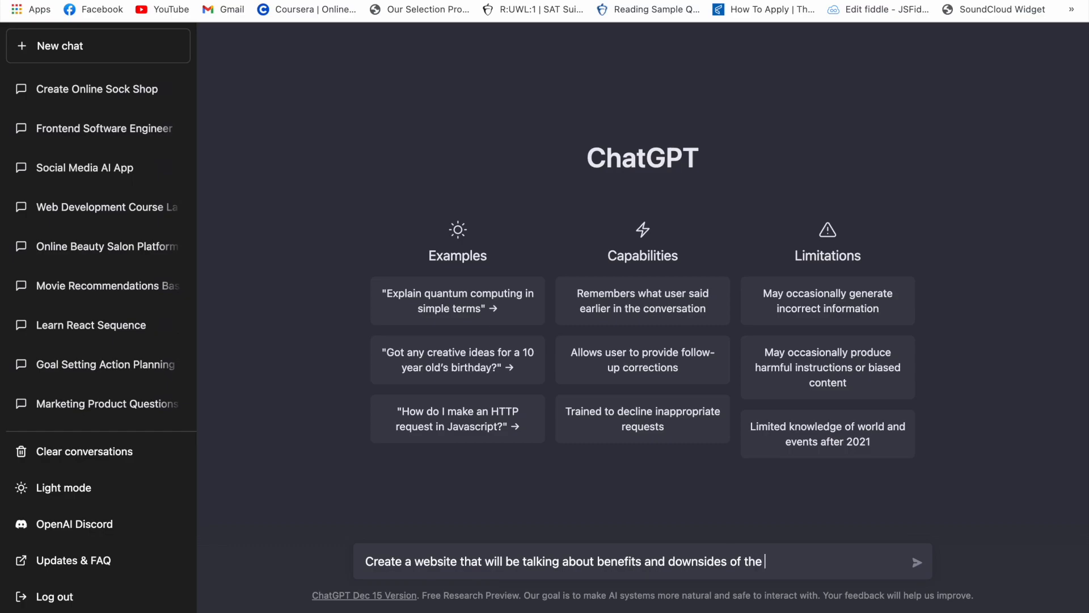
type("AI (HTML + C")
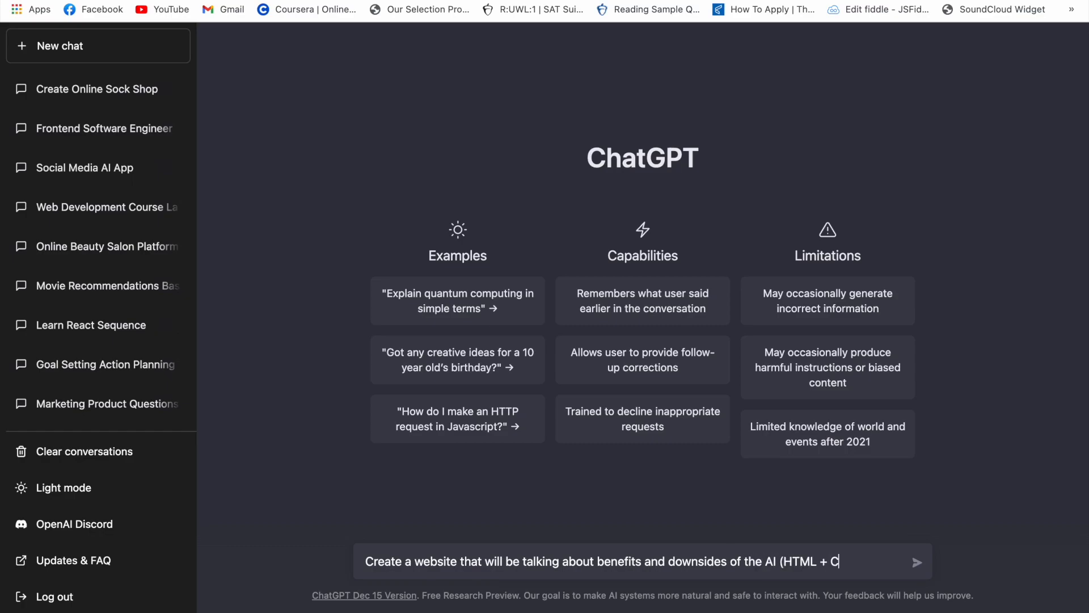
left_click(916, 563)
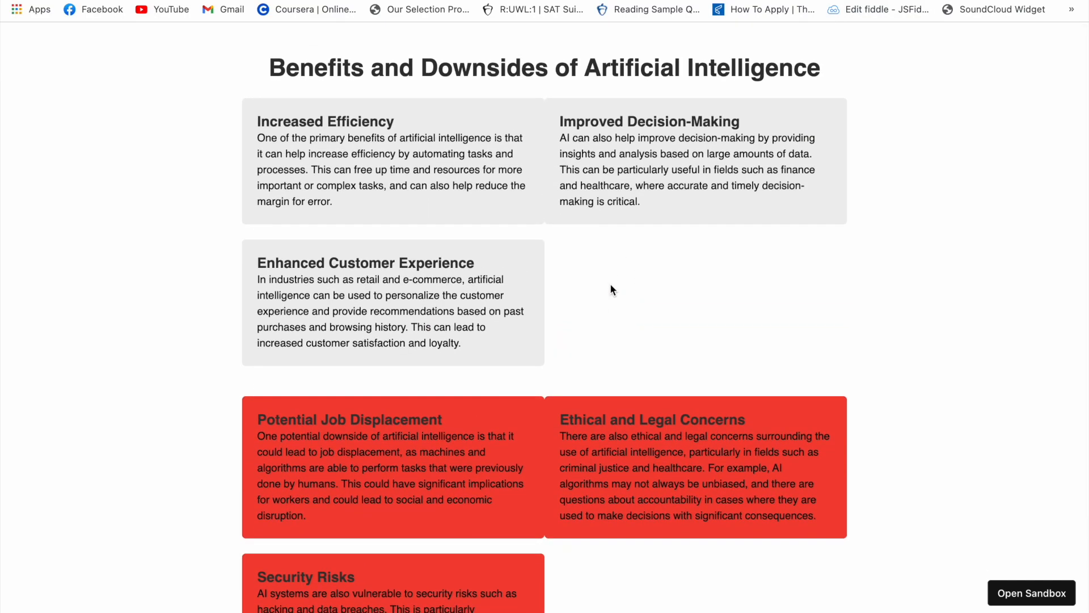
- Scroll to view the generated AI benefits and downsides page
scroll("down", 3)
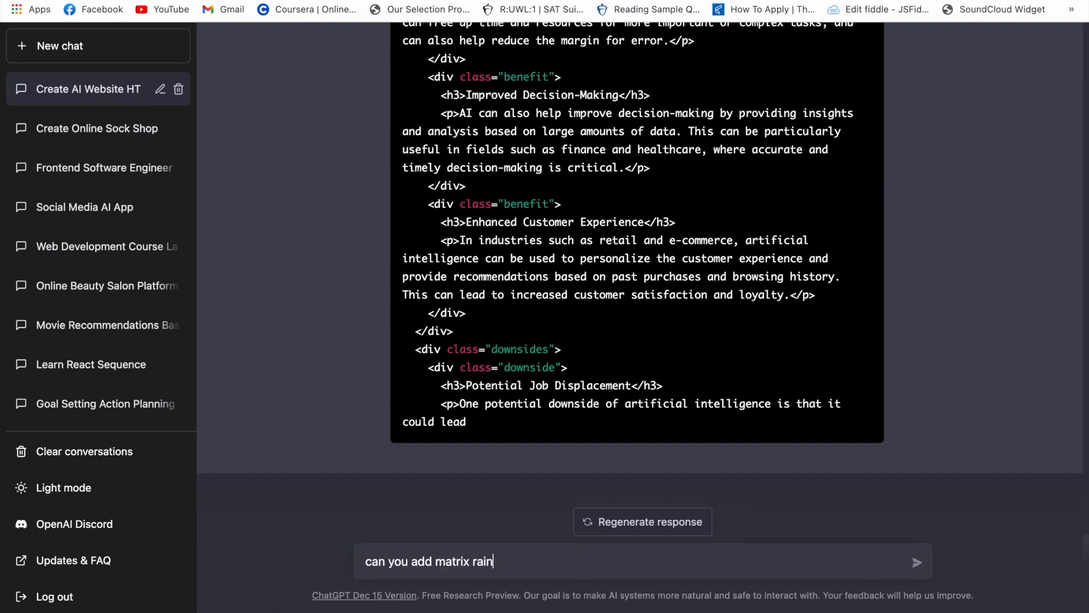
- Send the matrix rain request, then ask ChatGPT to continue the code
left_click(917, 561)
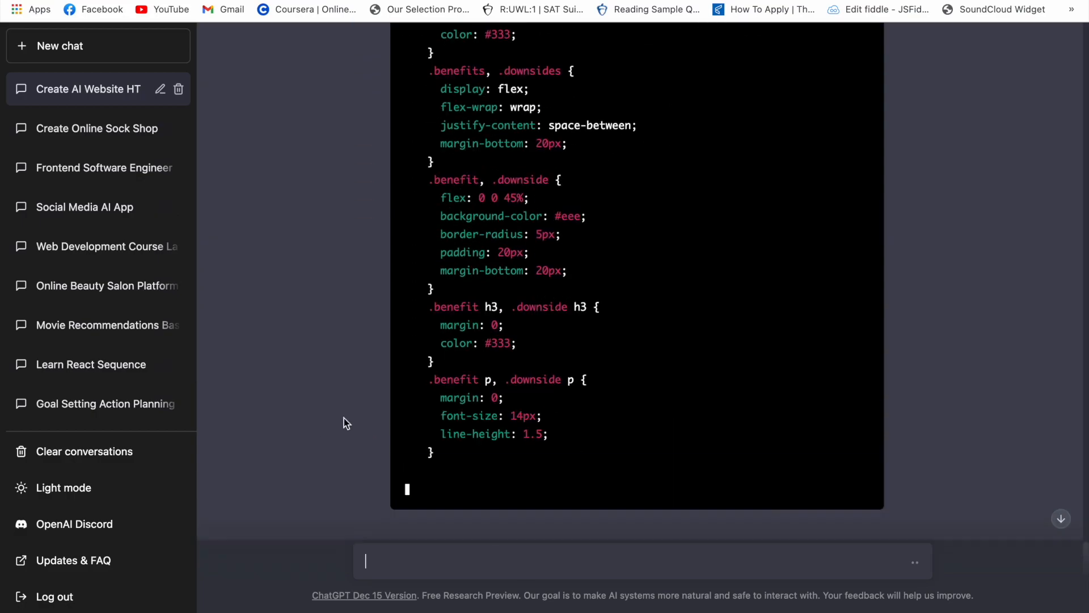
type("continue please")
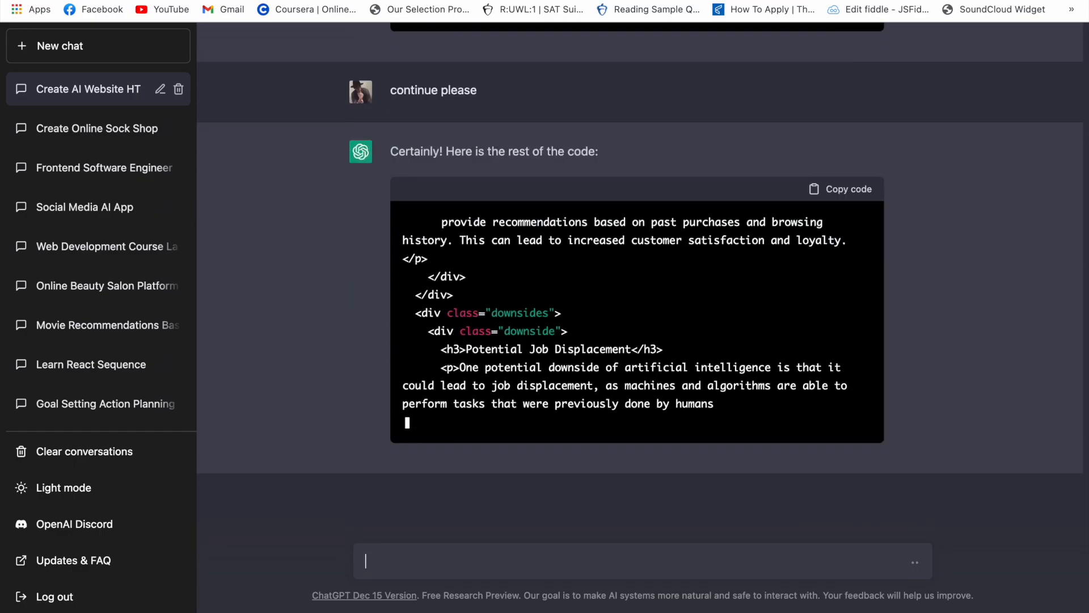
scroll("down", 3)
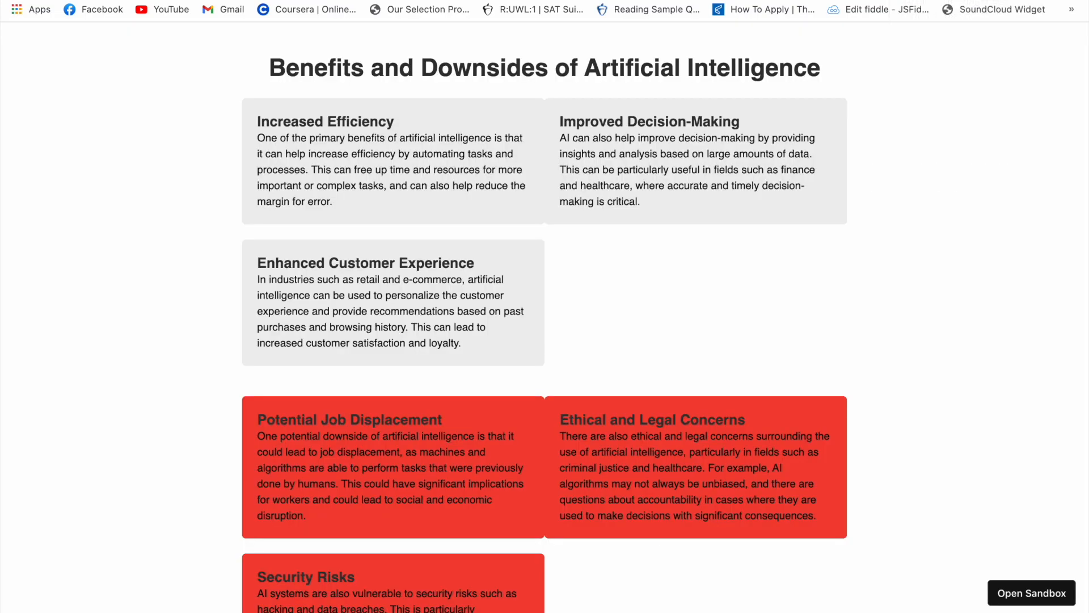
mouse_move(661, 92)
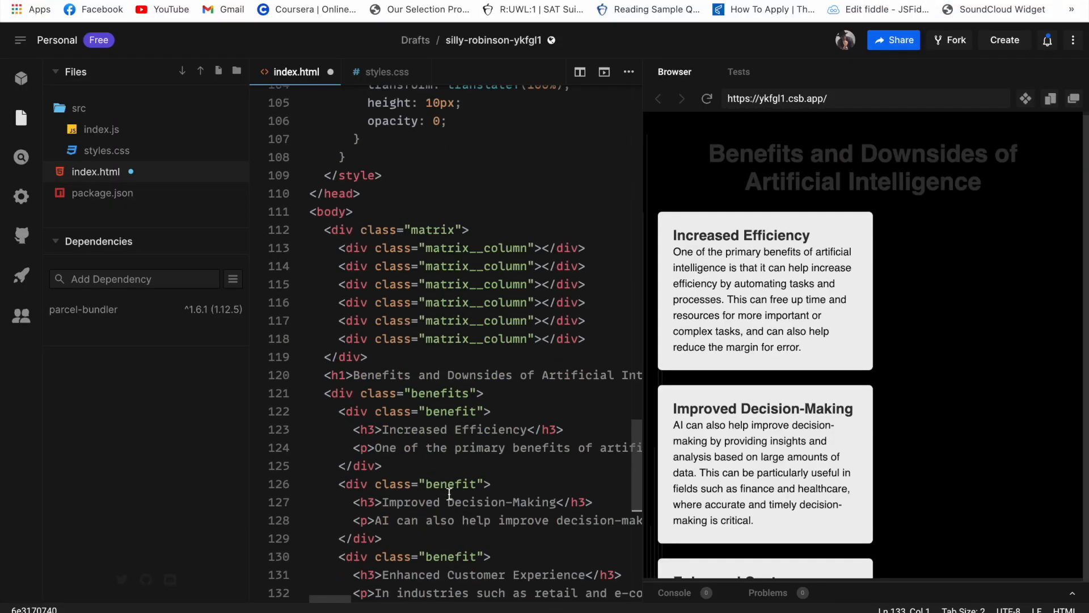
- Scroll through index.html to check the matrix column divs above the AI page content
scroll("down", 3)
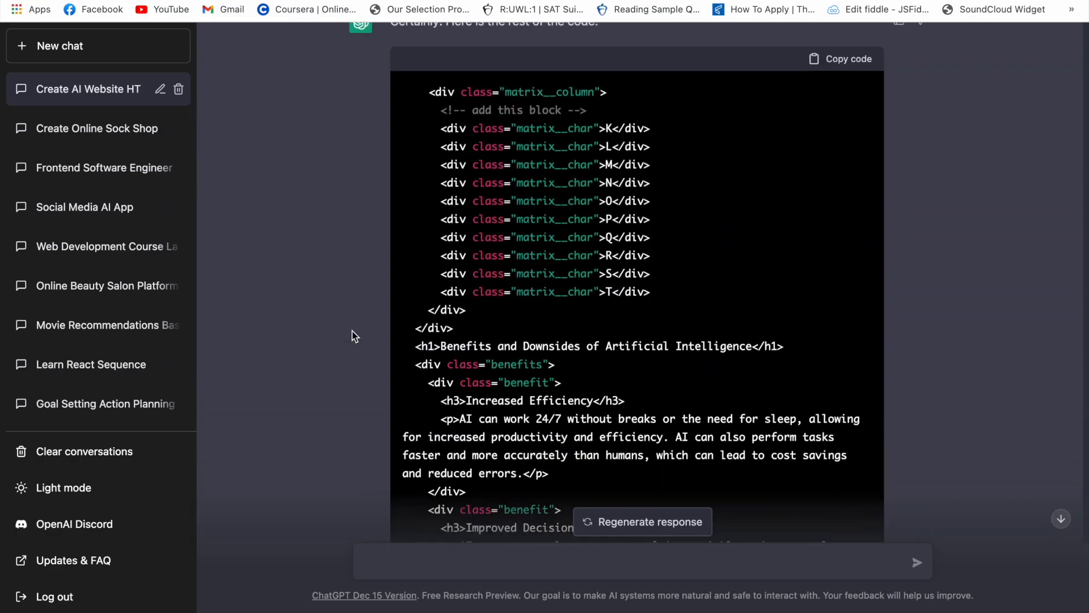
- Scroll down ChatGPT's reply to reach the fewer-column matrix rain code
scroll("down", 3)
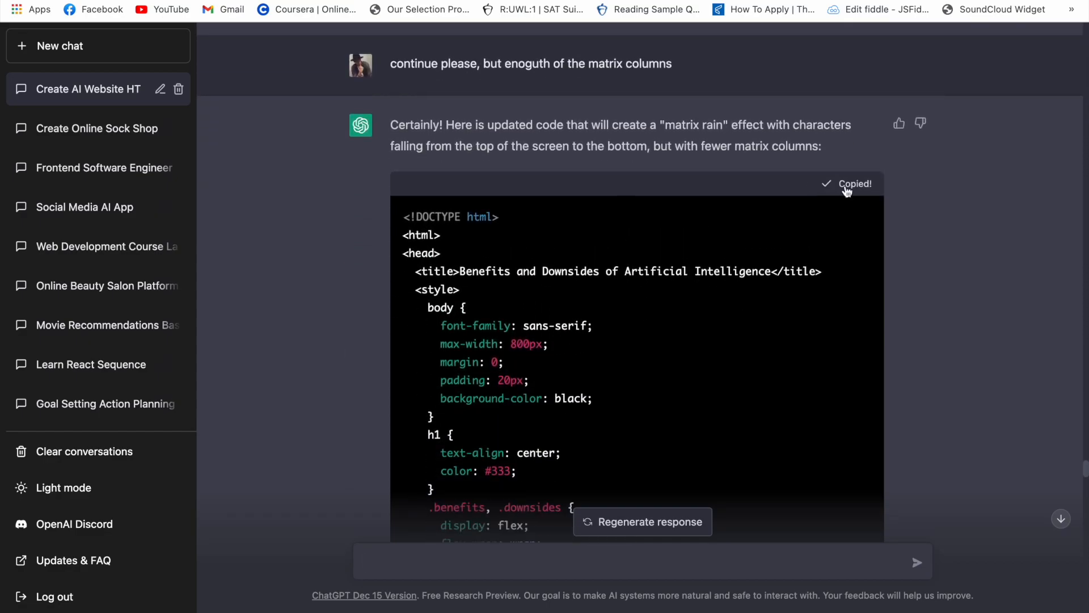
scroll("down", 3)
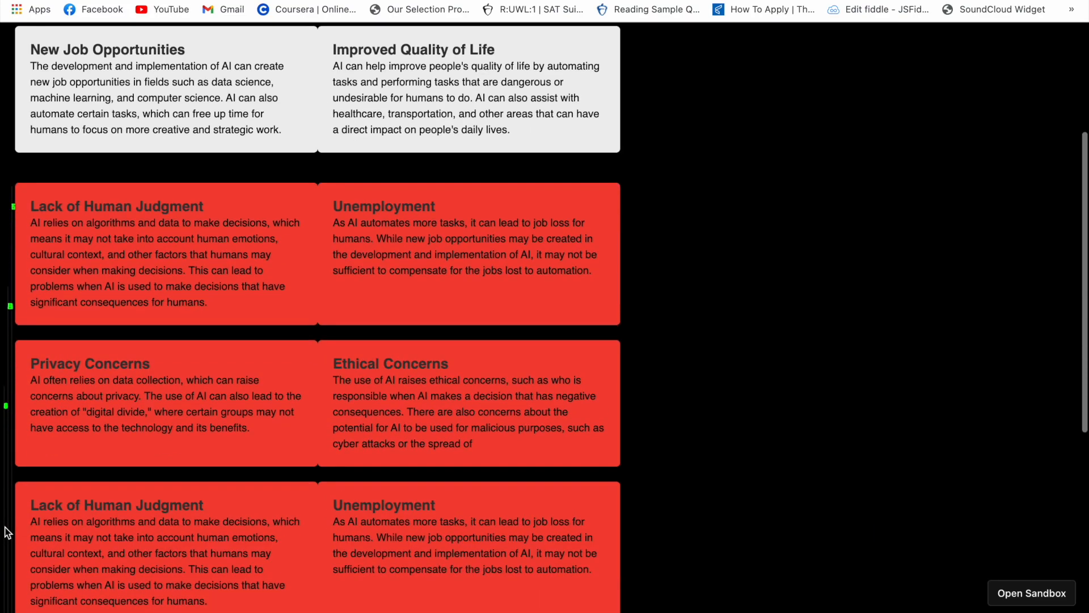
- Scroll the preview over the benefit cards and repeated downside cards on the matrix-rain background
scroll("down", 3)
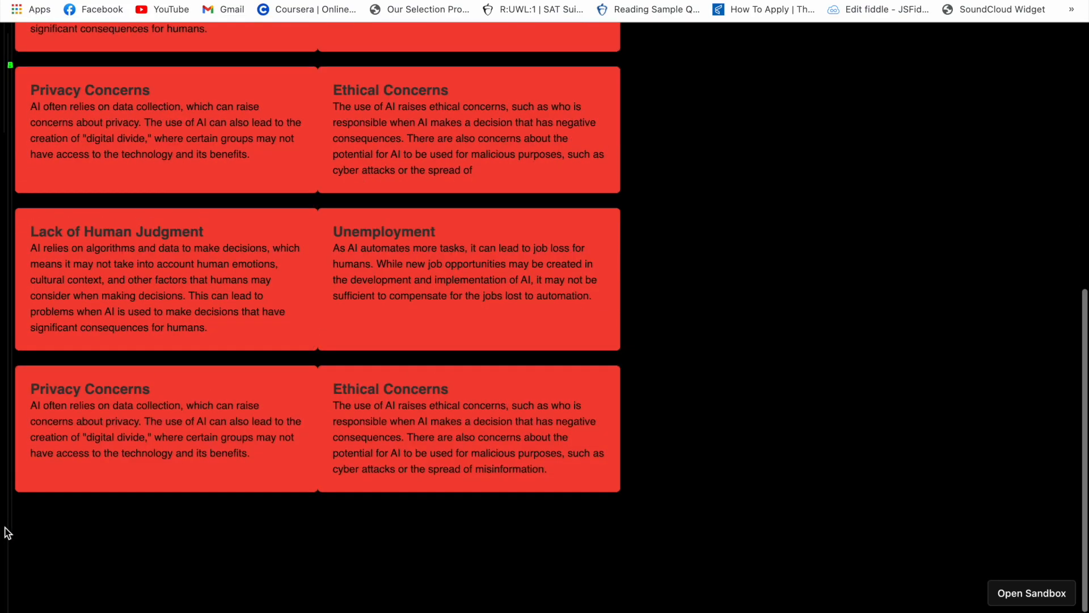
scroll("up", 3)
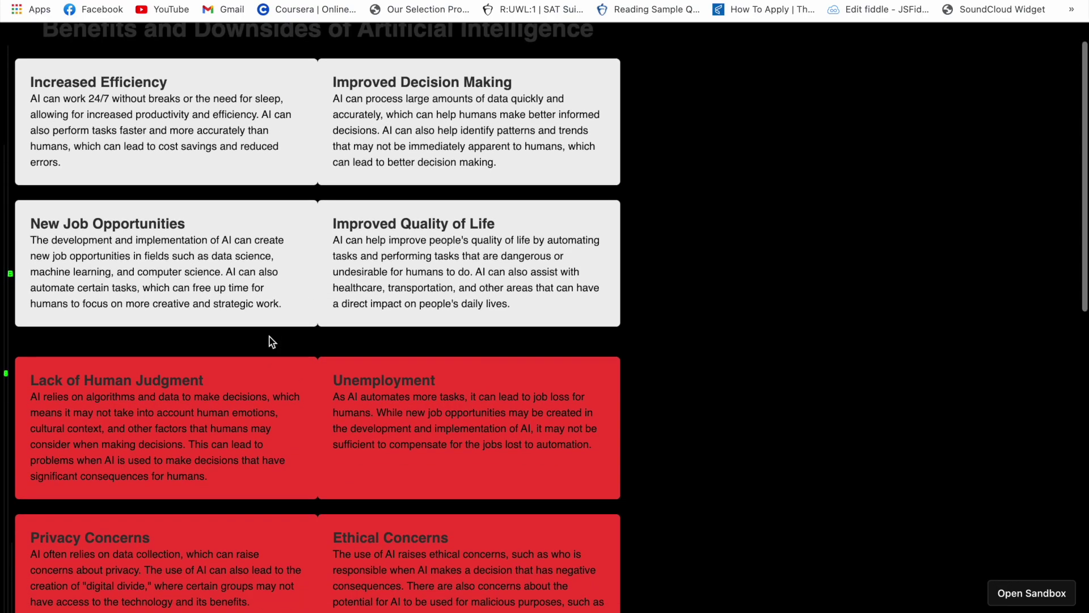
scroll("down", 3)
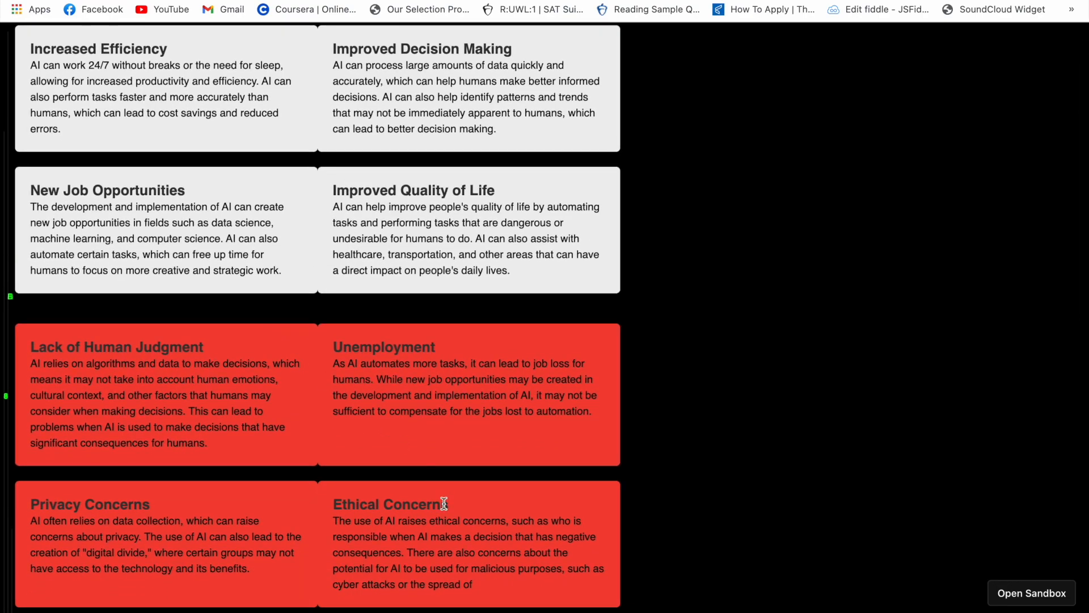